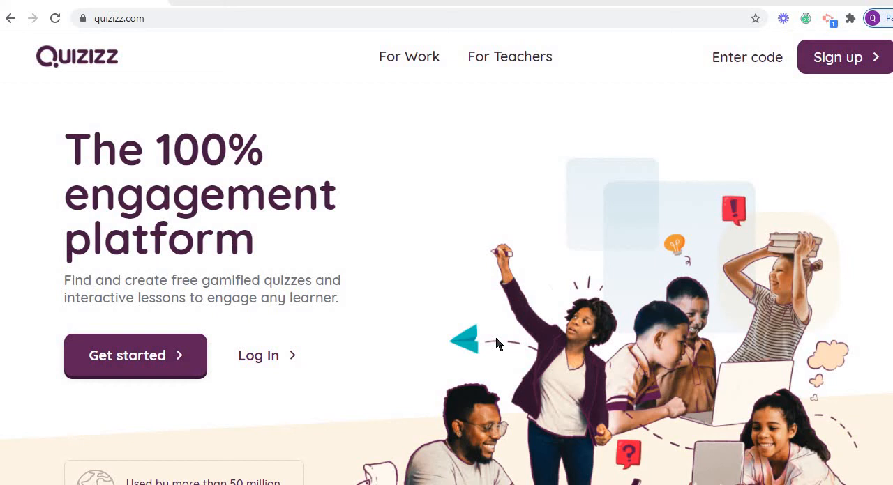
mouse_move(717, 103)
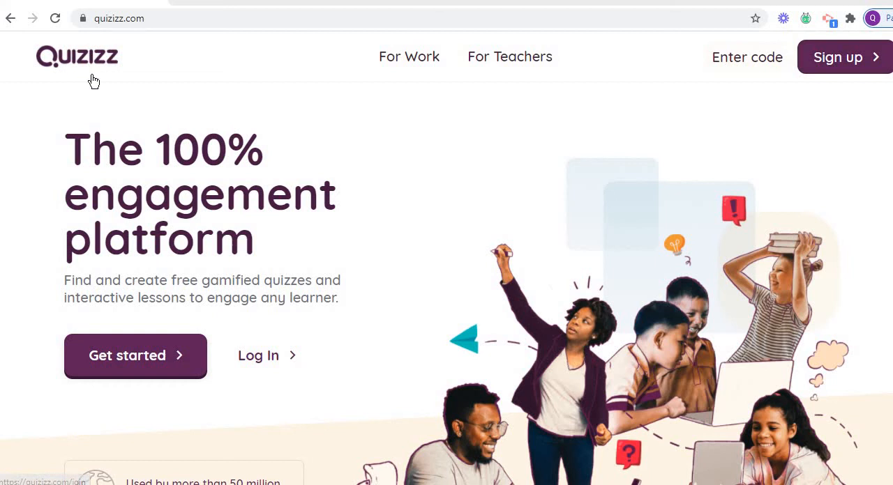
mouse_move(78, 39)
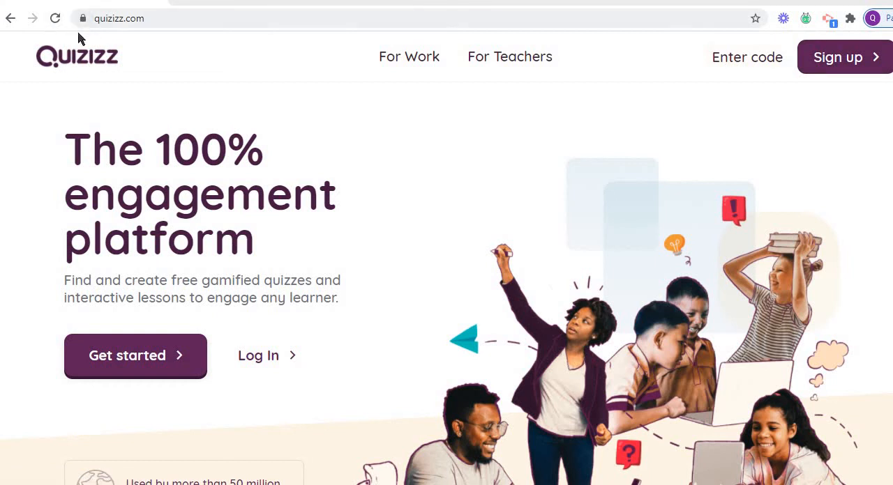
mouse_move(271, 123)
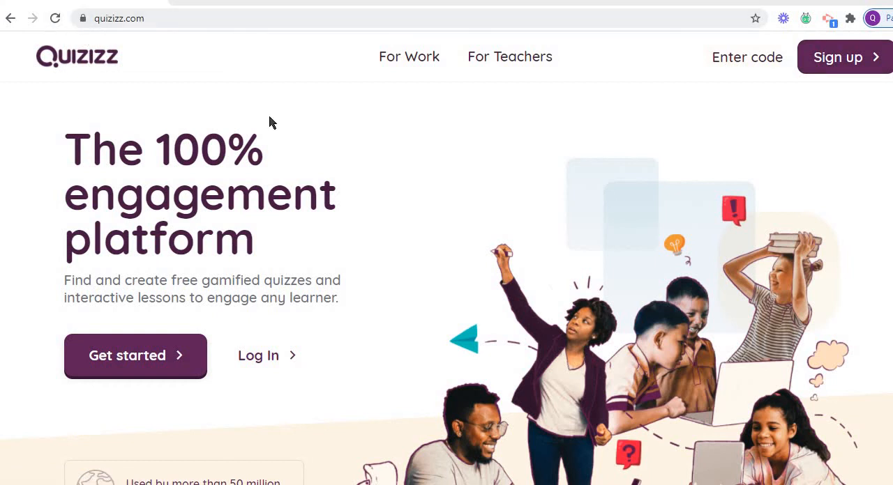
mouse_move(509, 56)
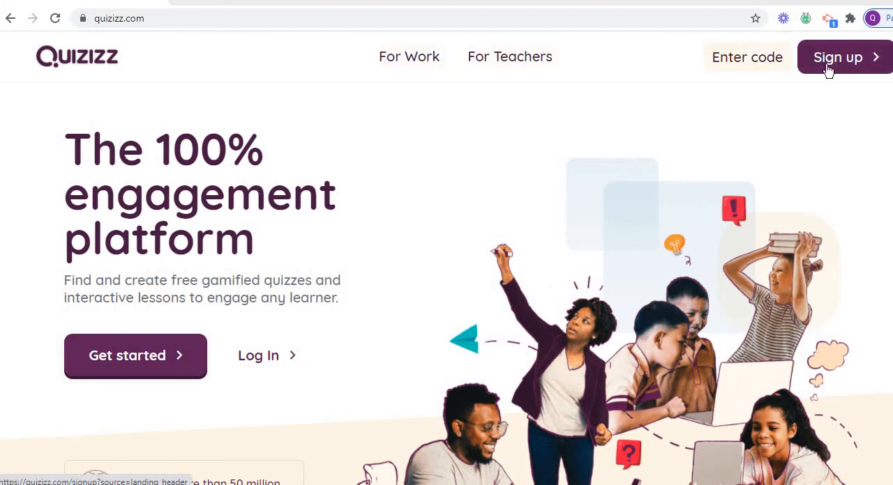
mouse_move(809, 78)
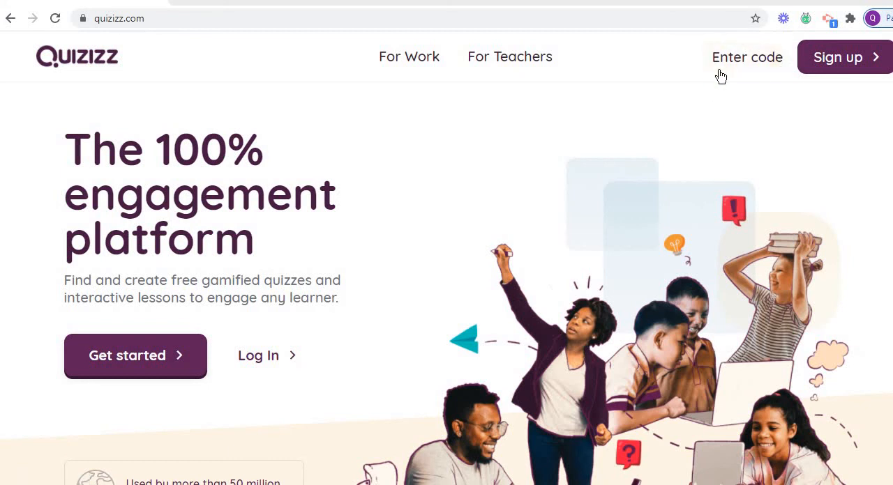
mouse_move(728, 103)
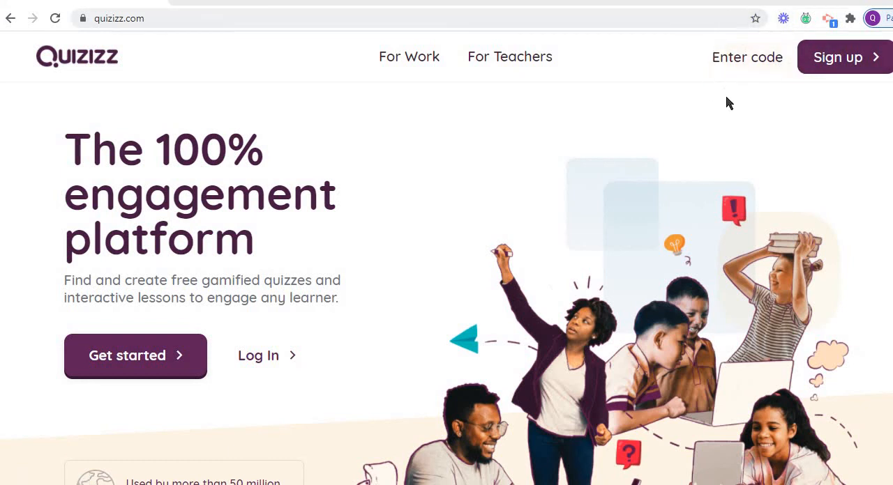
mouse_move(728, 117)
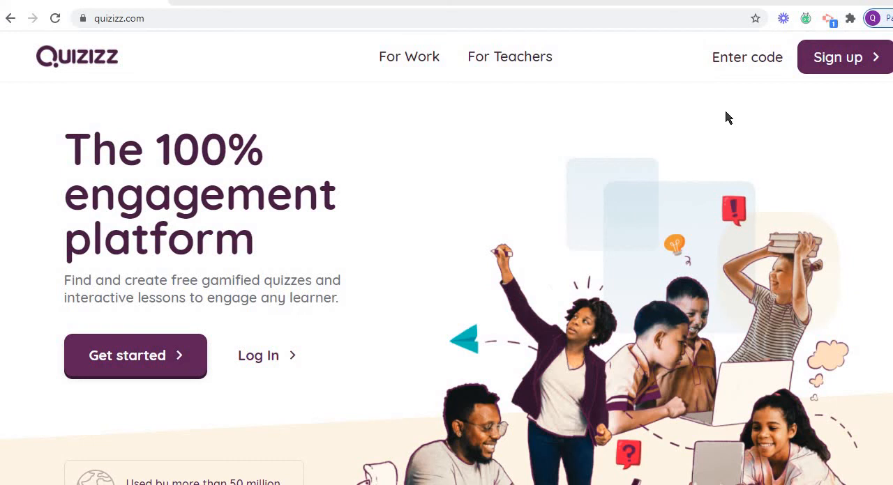
mouse_move(748, 57)
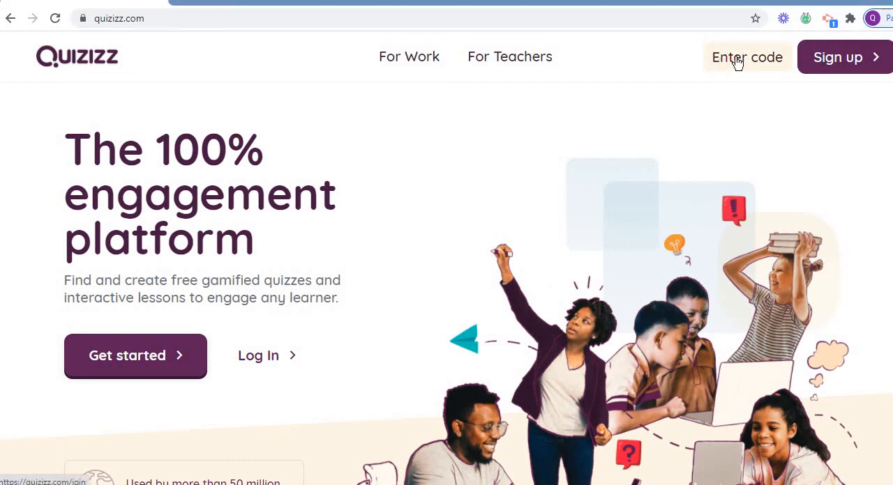
Enter the join code 234566 on Quizizz's join-a-game page.
click(748, 58)
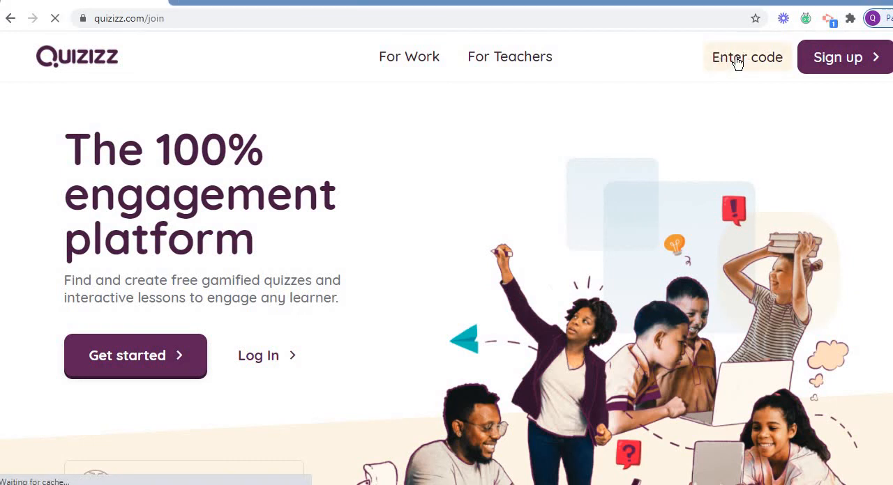
click(746, 58)
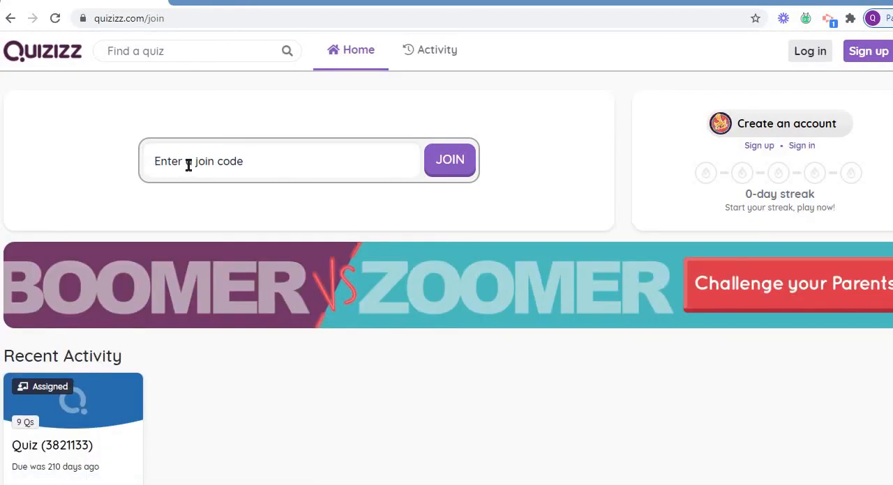
text(234566)
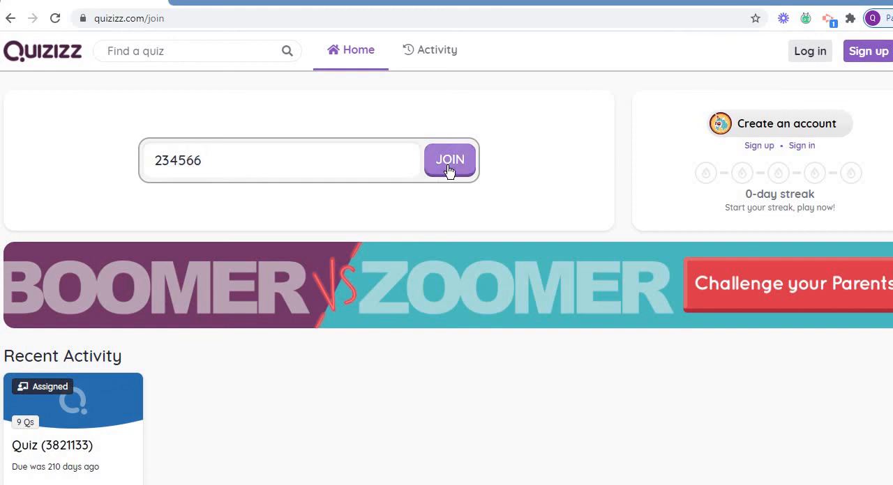
mouse_move(454, 195)
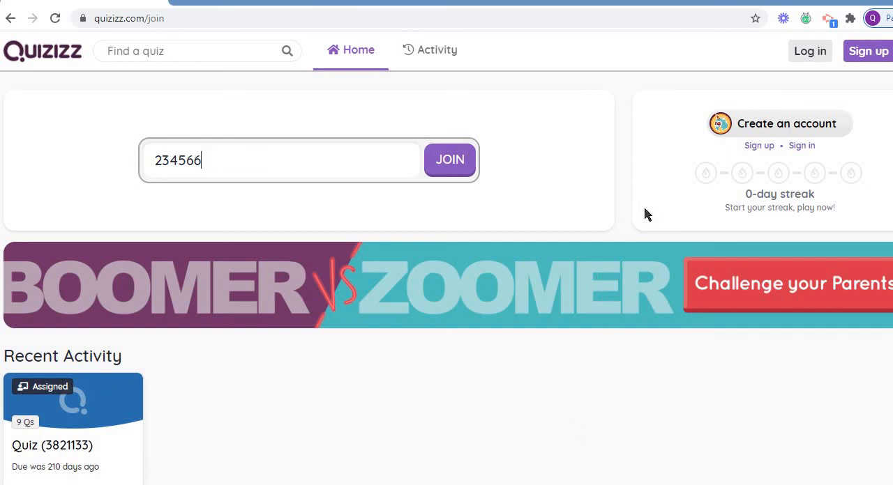
mouse_move(603, 220)
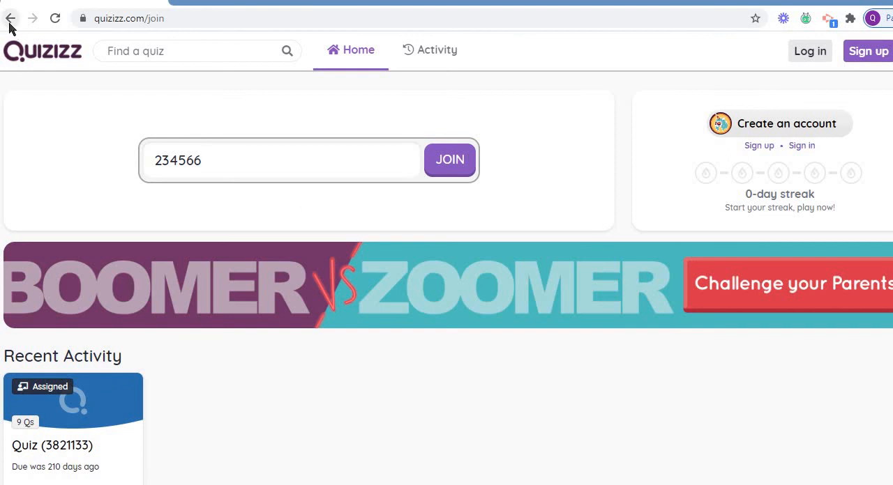
mouse_move(296, 346)
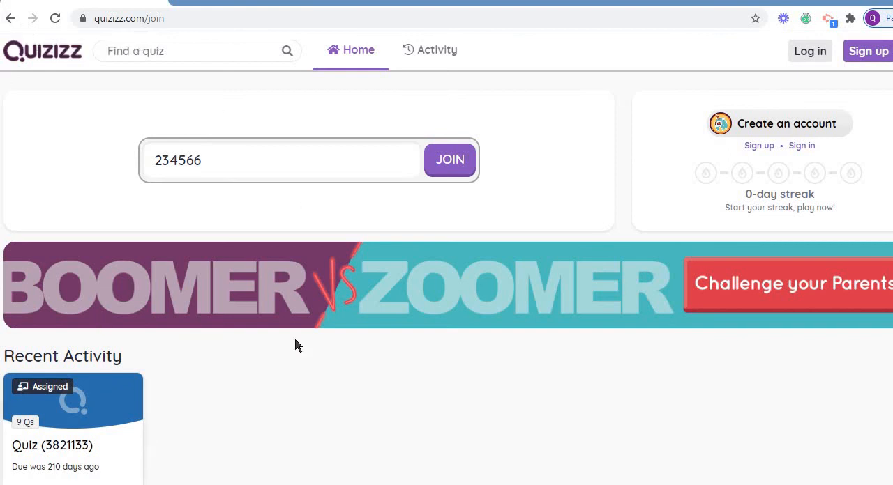
mouse_move(806, 403)
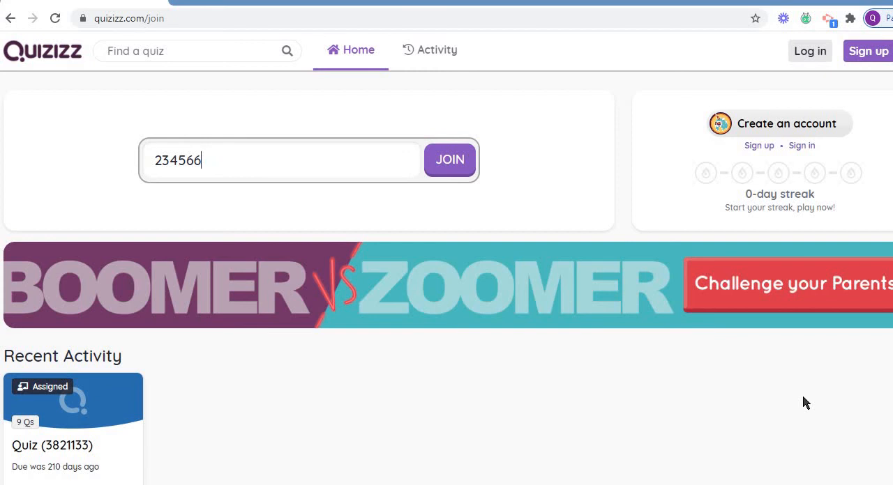
mouse_move(27, 15)
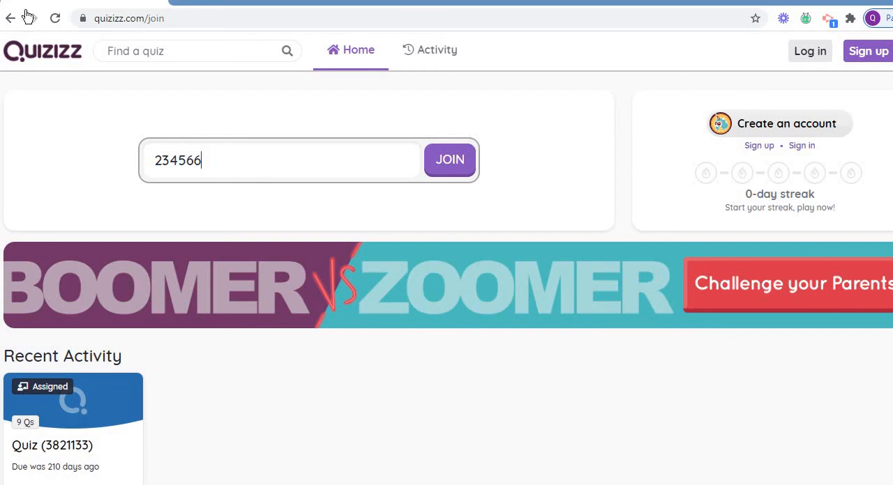
mouse_move(458, 430)
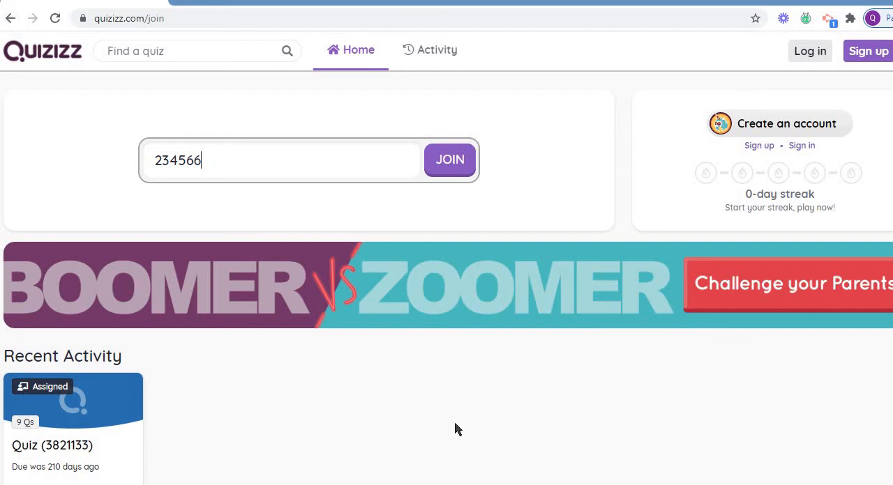
mouse_move(867, 50)
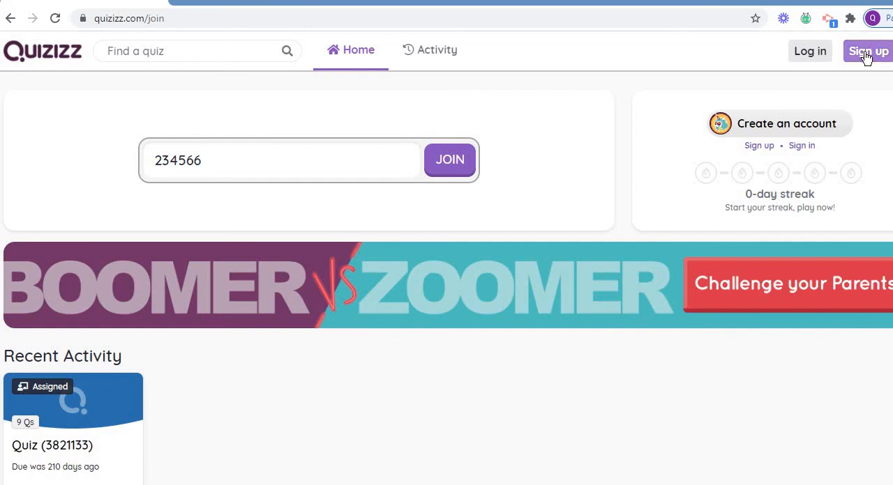
mouse_move(865, 176)
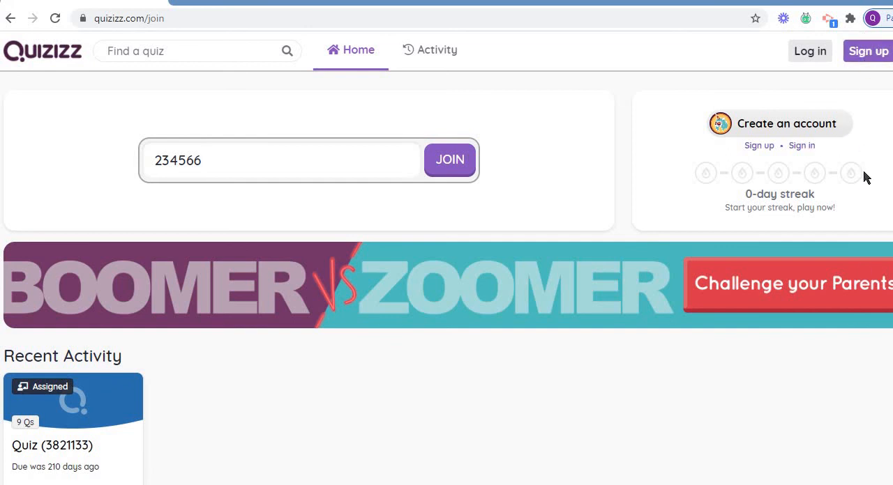
mouse_move(543, 426)
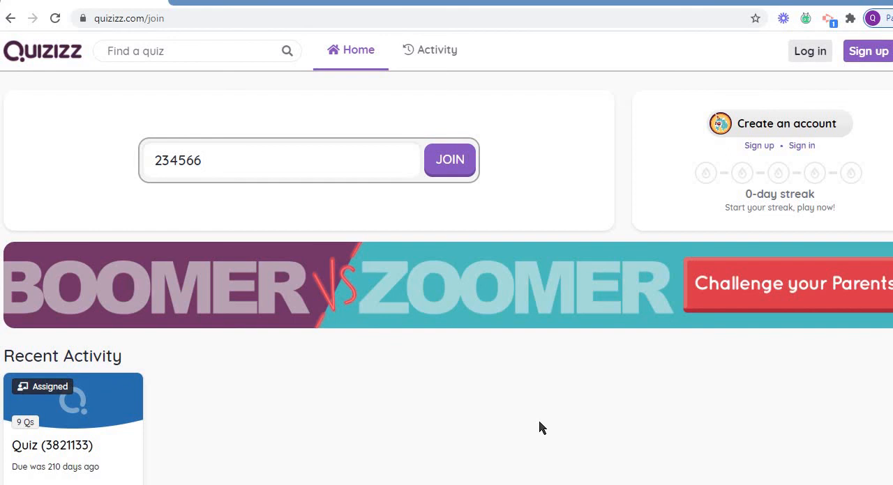
mouse_move(694, 104)
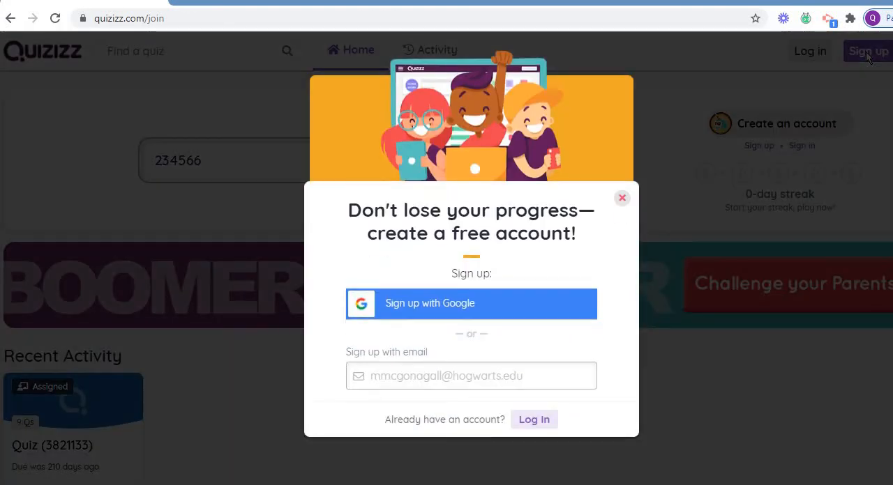
mouse_move(454, 309)
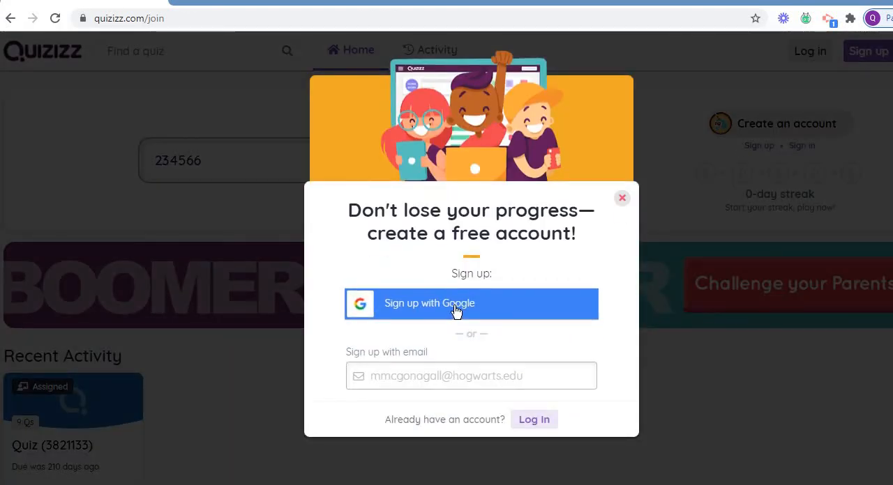
mouse_move(497, 281)
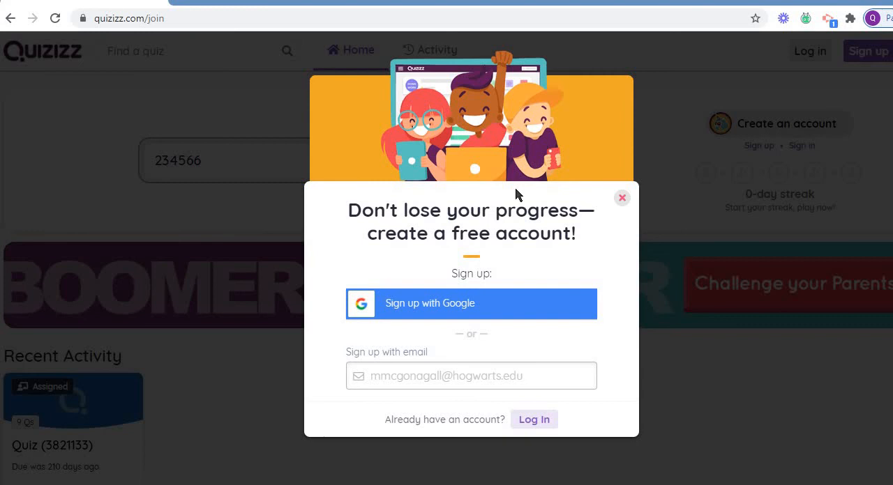
mouse_move(456, 310)
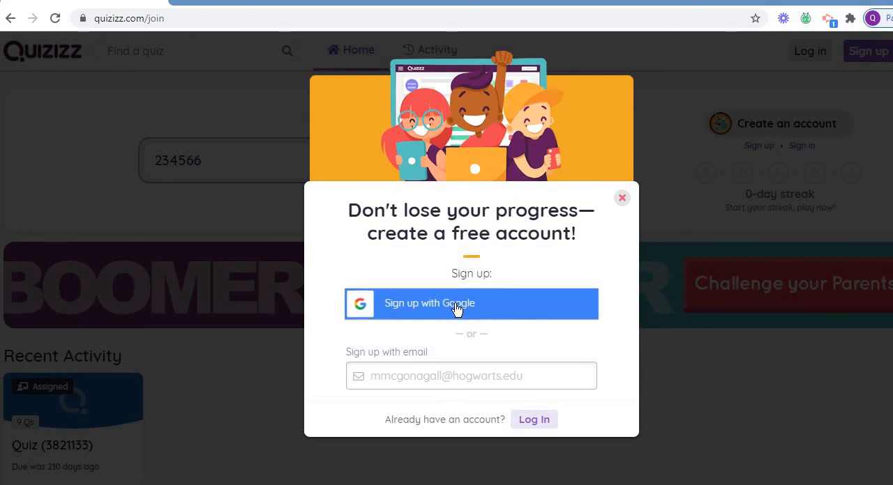
Choose 'Sign up with Google' in the create-a-free-account prompt.
click(472, 304)
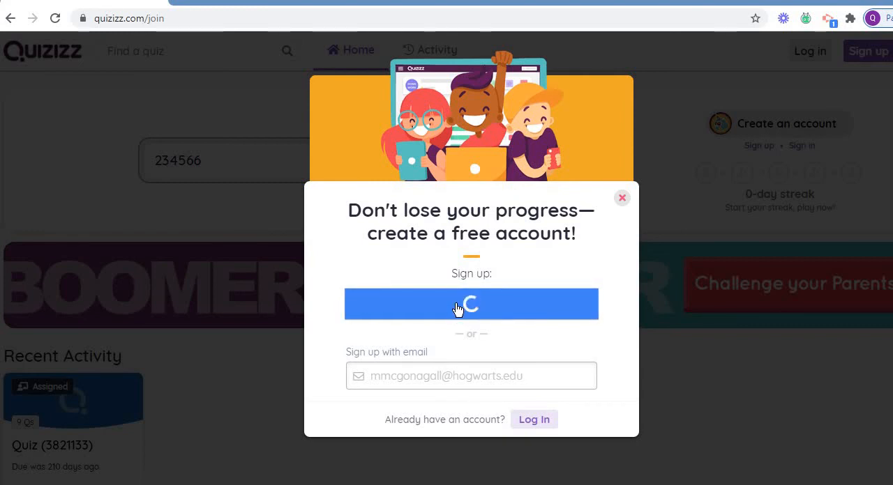
Complete the Google account selection, reaching the 'How are you using Quizizz?' page.
click(471, 304)
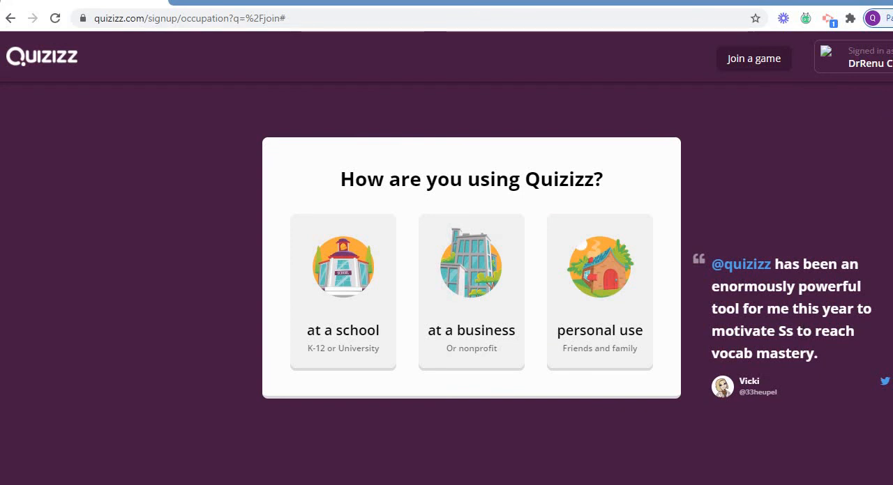
mouse_move(343, 352)
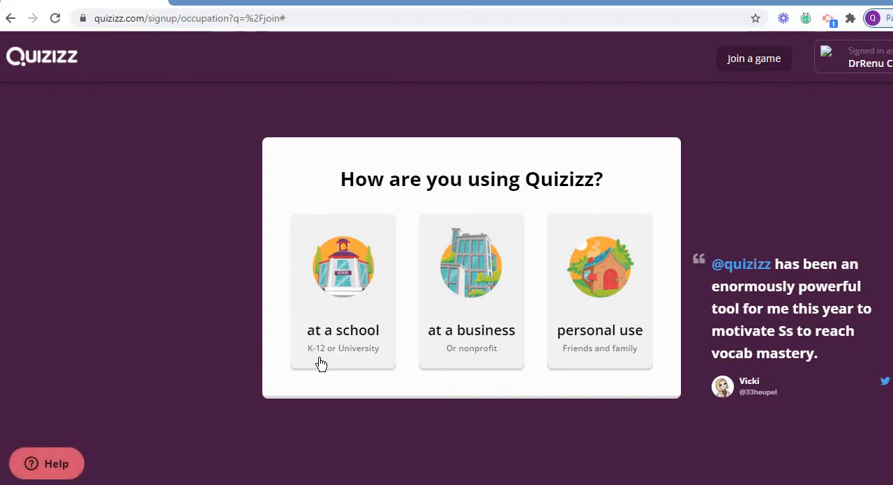
mouse_move(369, 361)
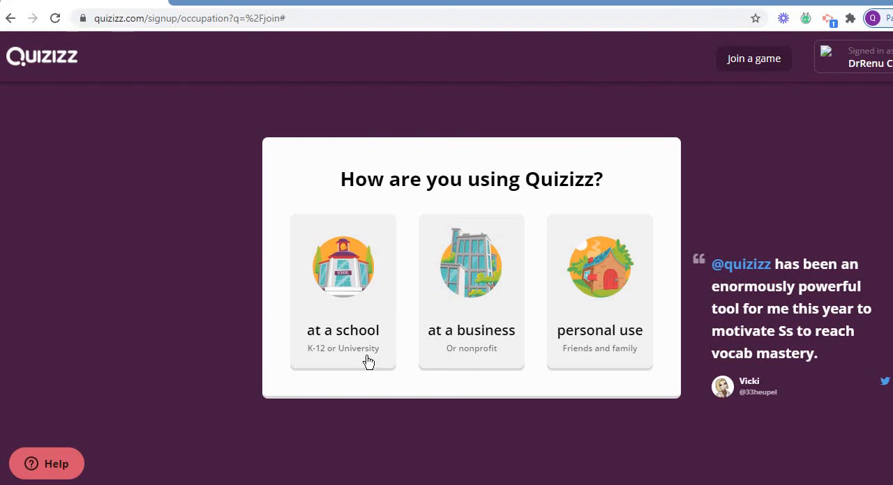
mouse_move(666, 354)
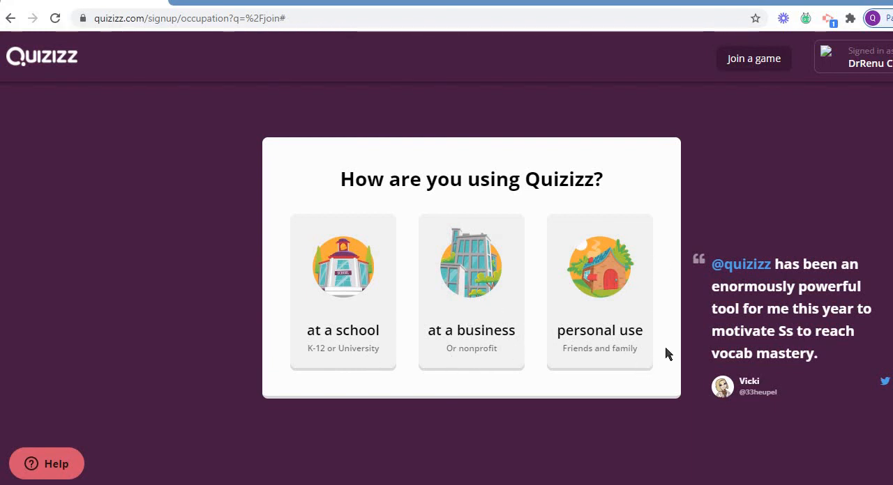
mouse_move(361, 272)
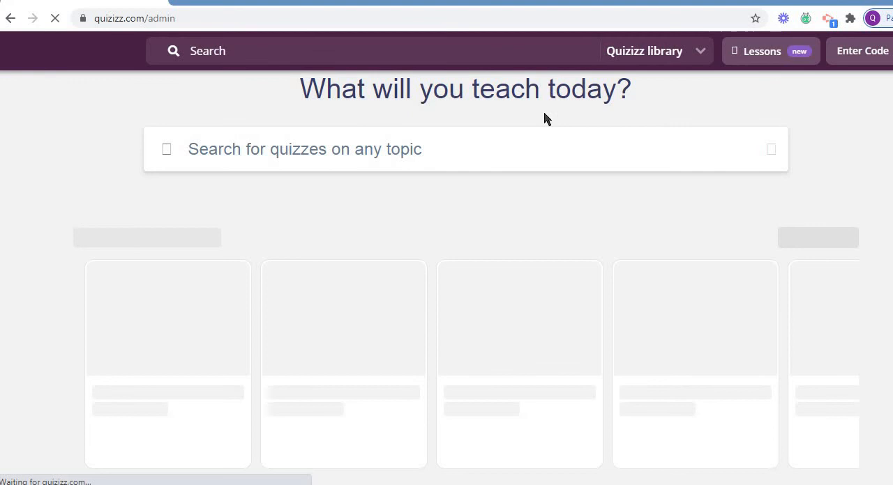
mouse_move(536, 121)
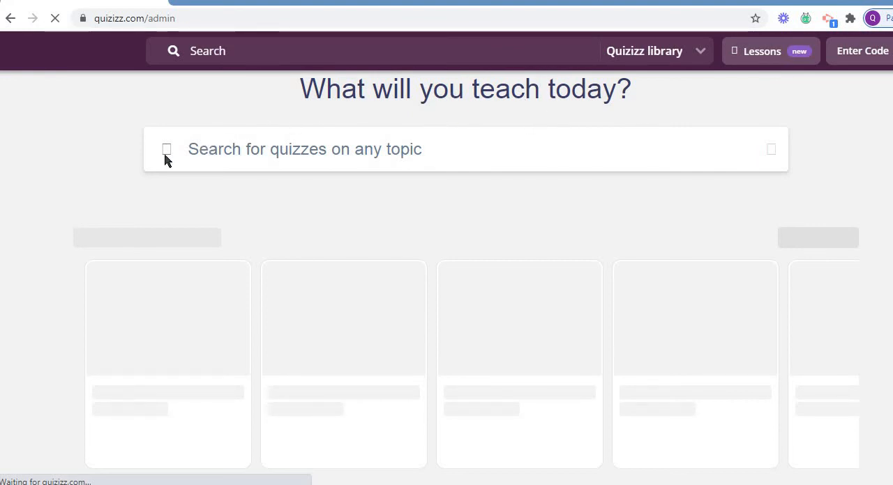
mouse_move(717, 90)
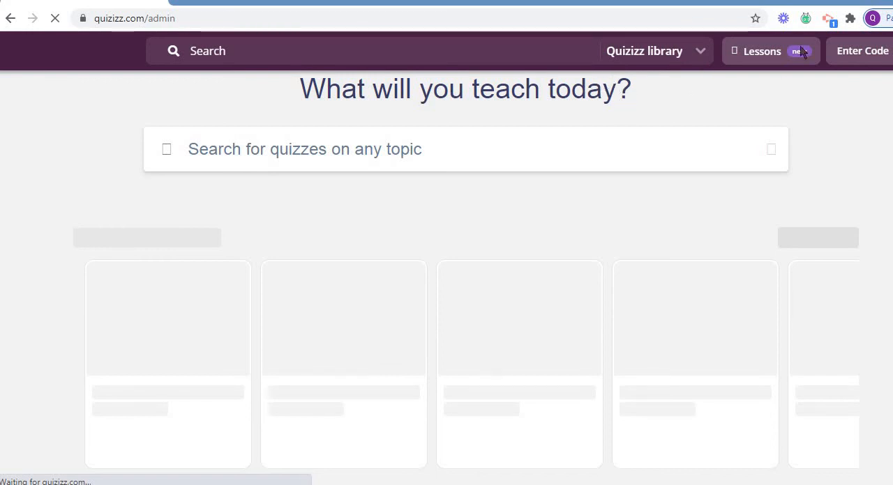
mouse_move(784, 284)
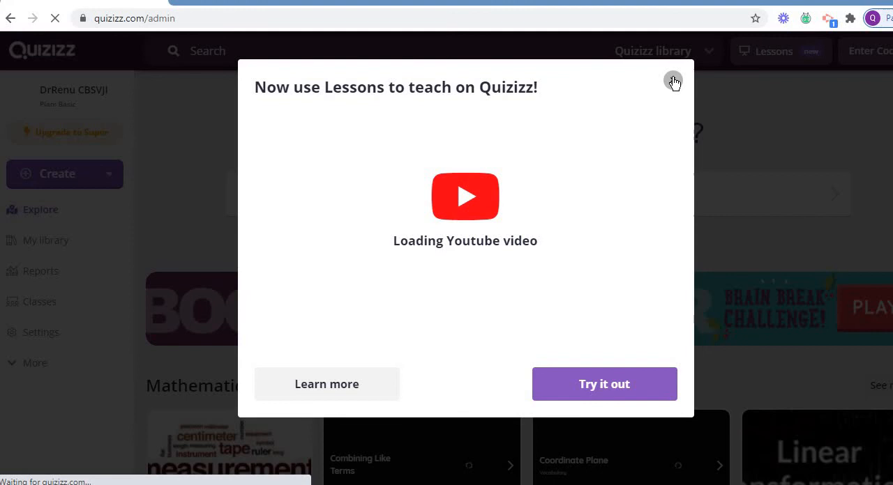
Close the 'Now use Lessons' popup to reveal the Explore home page of quizzes.
click(672, 81)
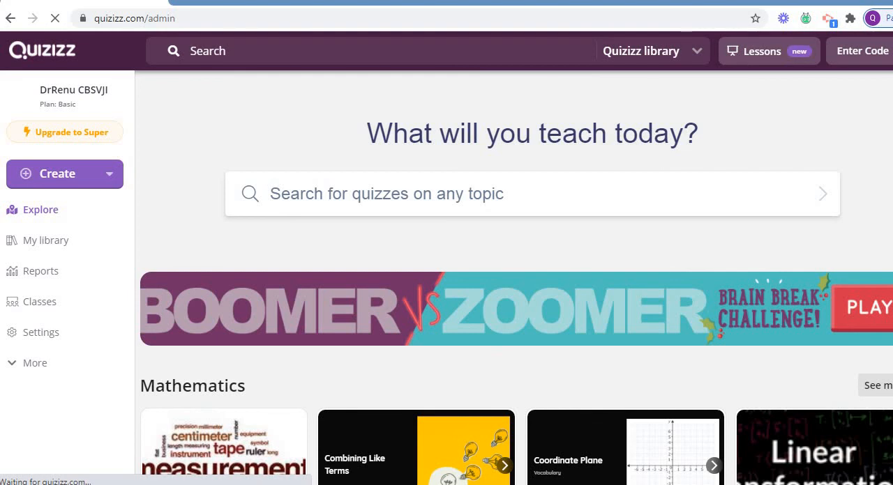
scroll(down, 3)
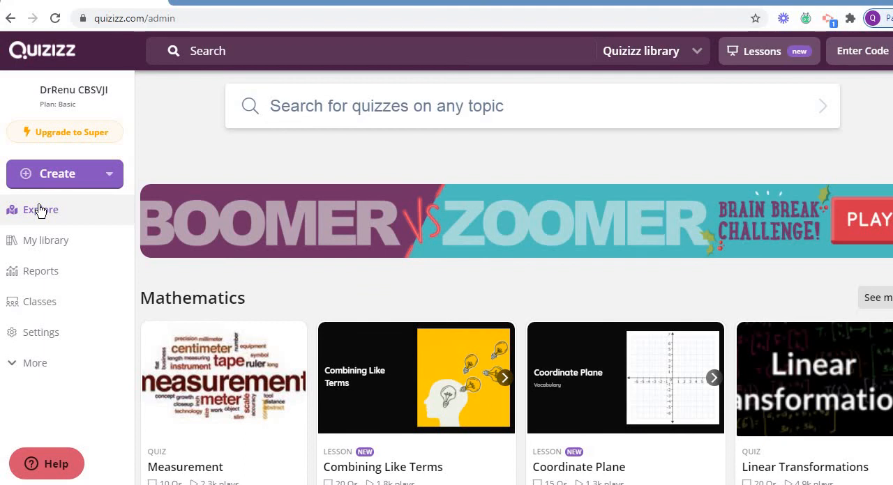
mouse_move(47, 250)
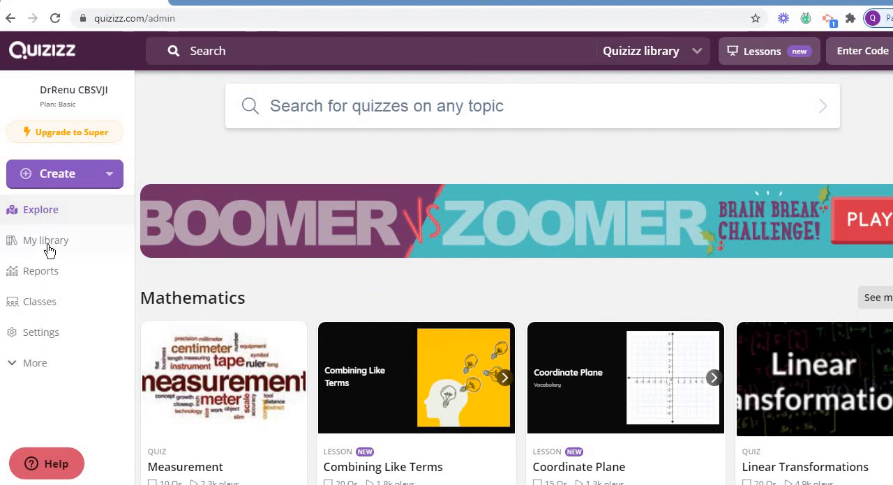
Visit the empty My library page, then the Reports page with no reports yet.
click(46, 240)
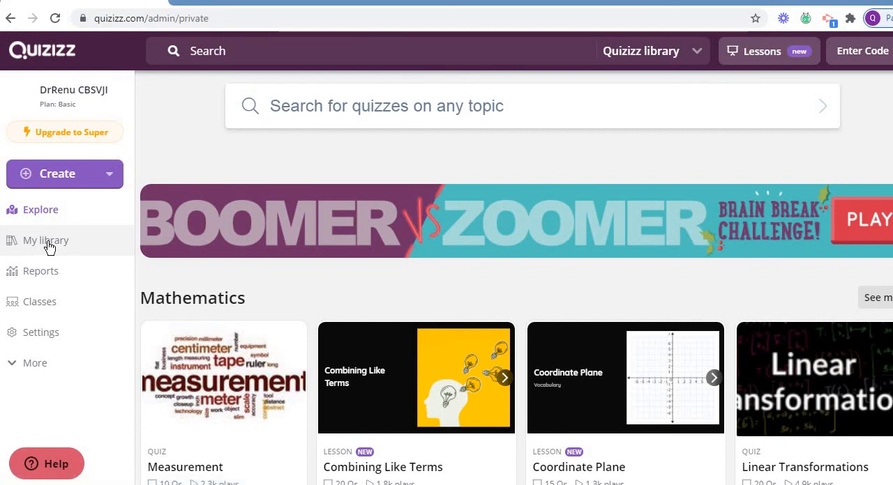
click(47, 240)
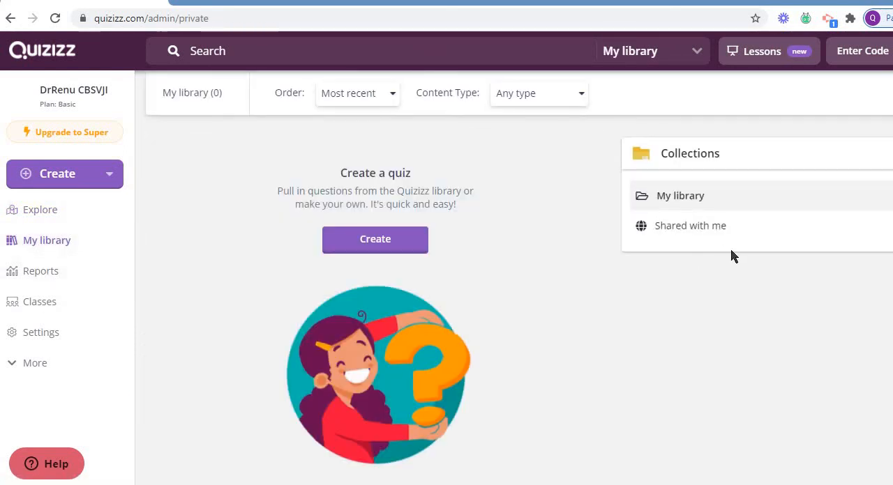
mouse_move(622, 254)
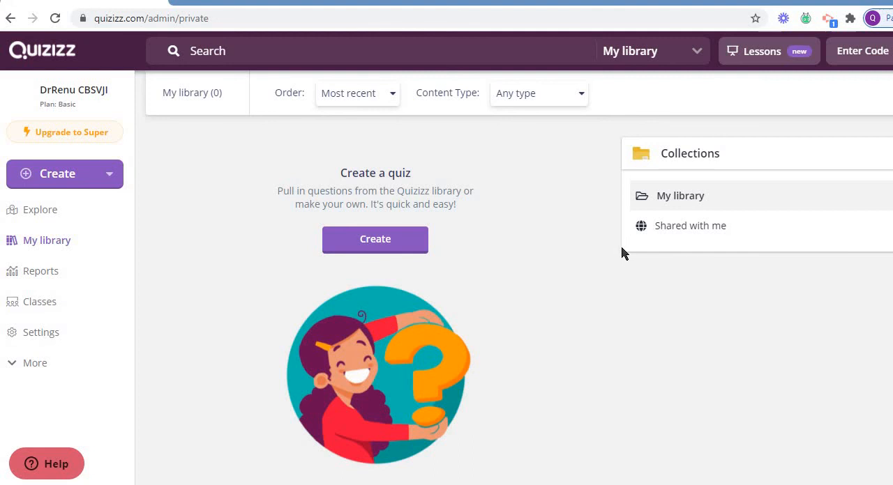
mouse_move(505, 173)
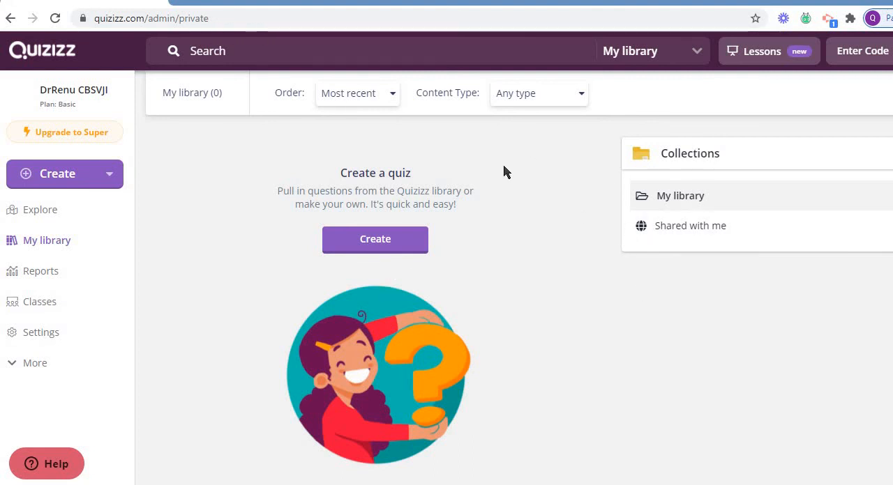
mouse_move(42, 271)
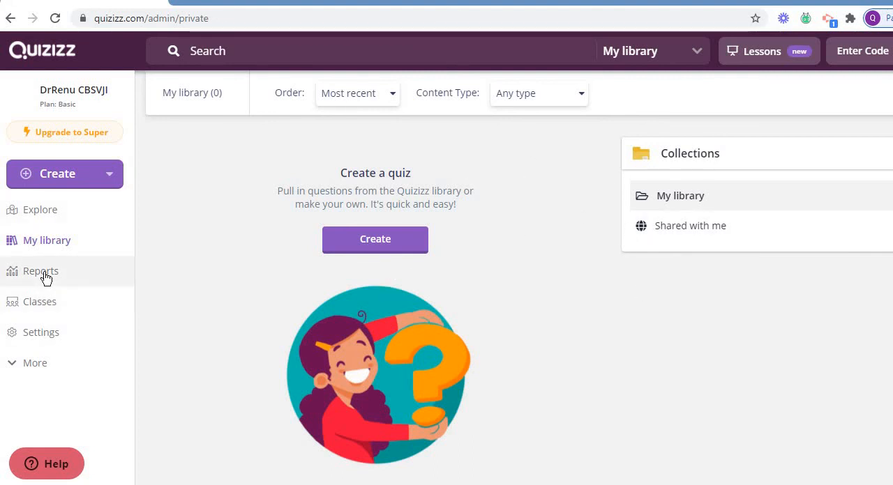
click(41, 270)
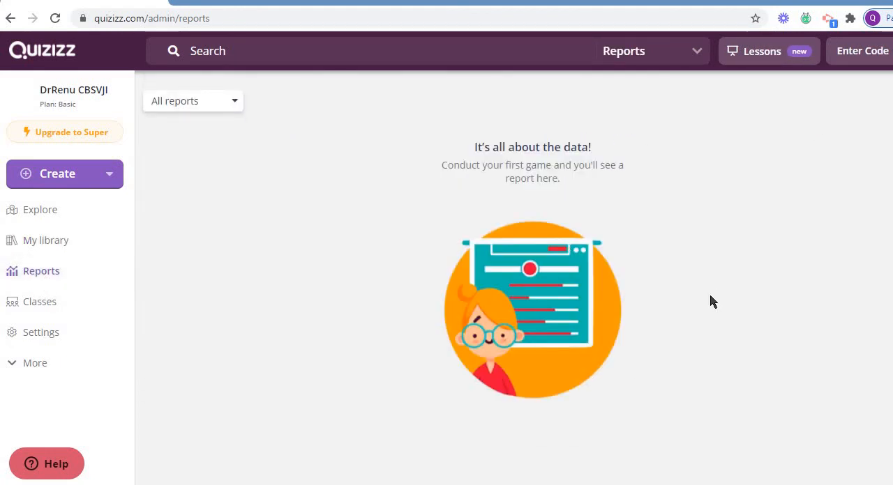
mouse_move(289, 243)
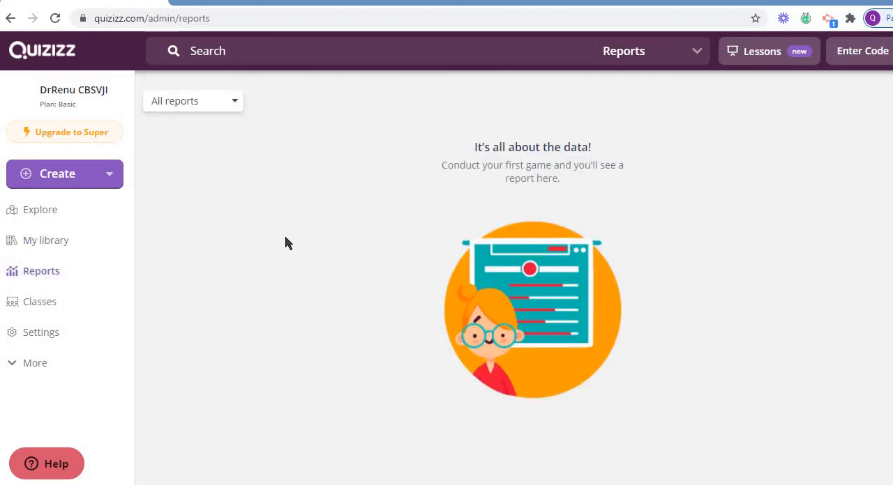
mouse_move(35, 302)
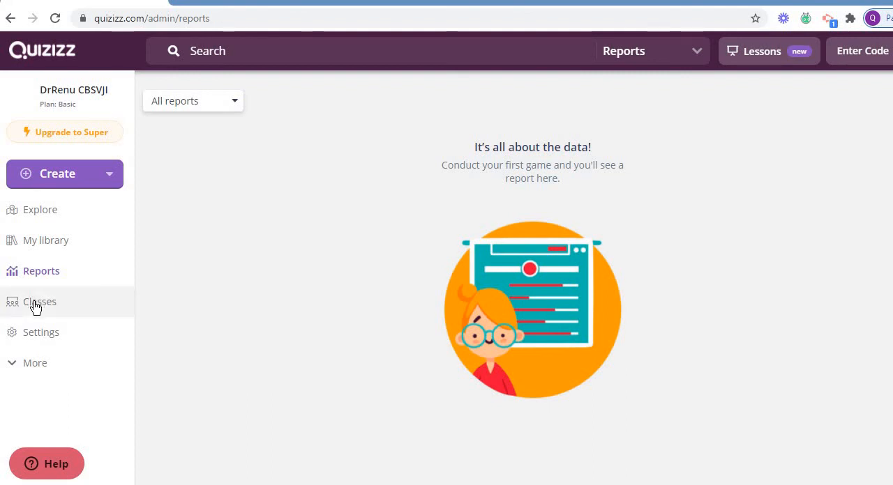
Show the Classes welcome page from the left sidebar.
click(39, 301)
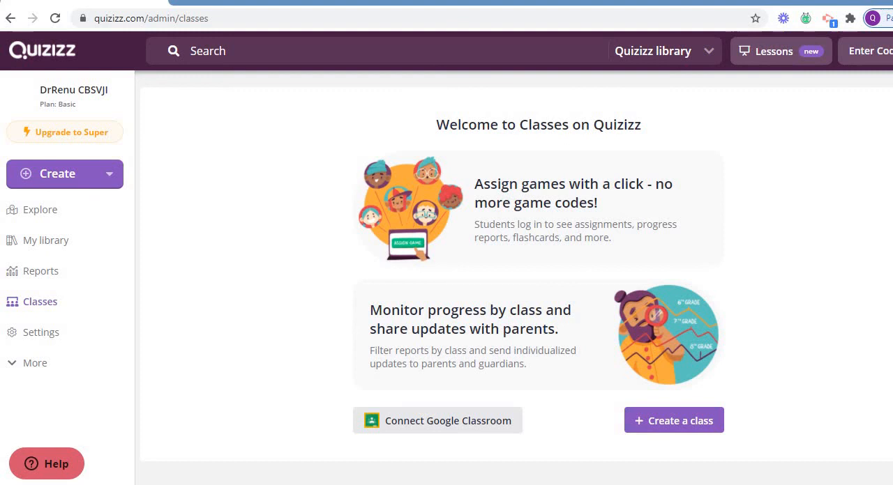
mouse_move(387, 421)
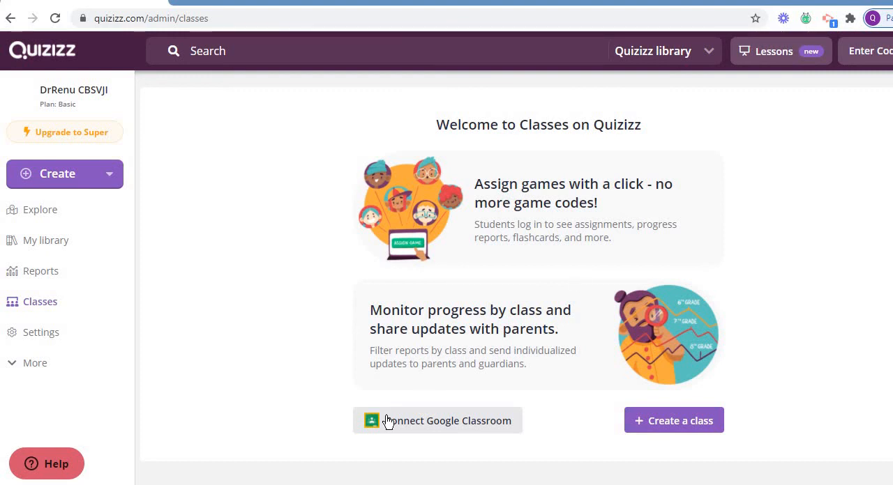
mouse_move(330, 443)
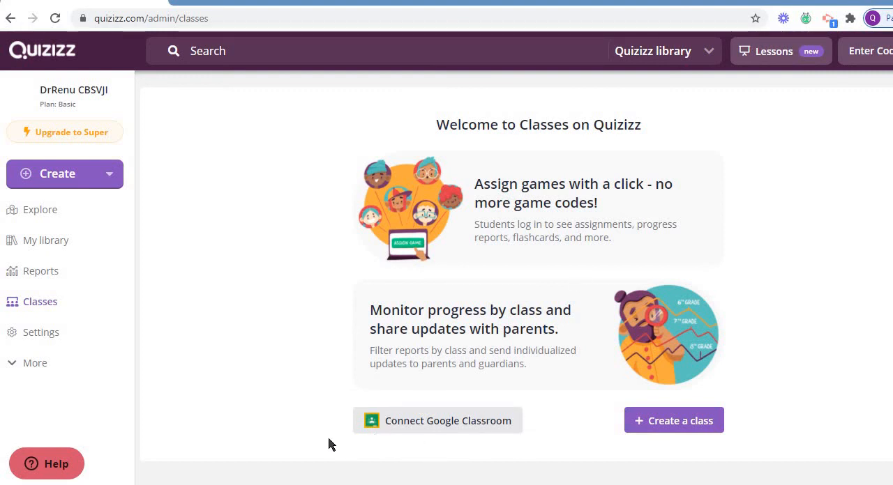
mouse_move(603, 455)
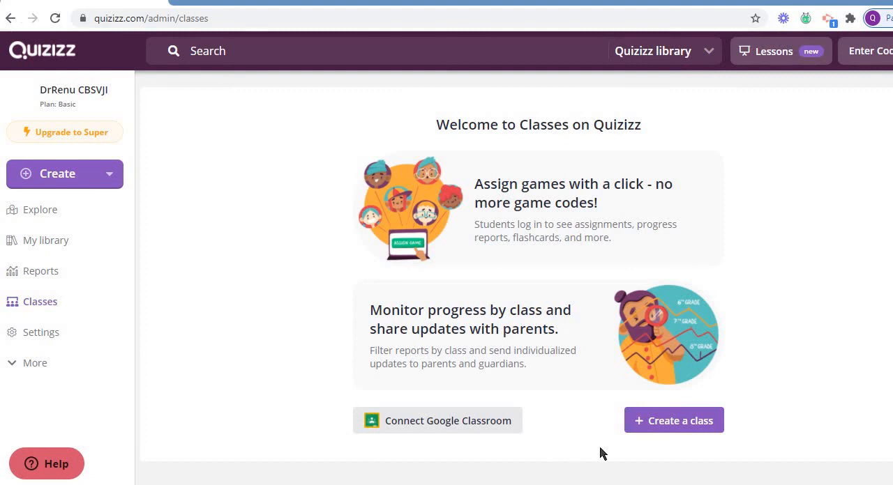
mouse_move(686, 427)
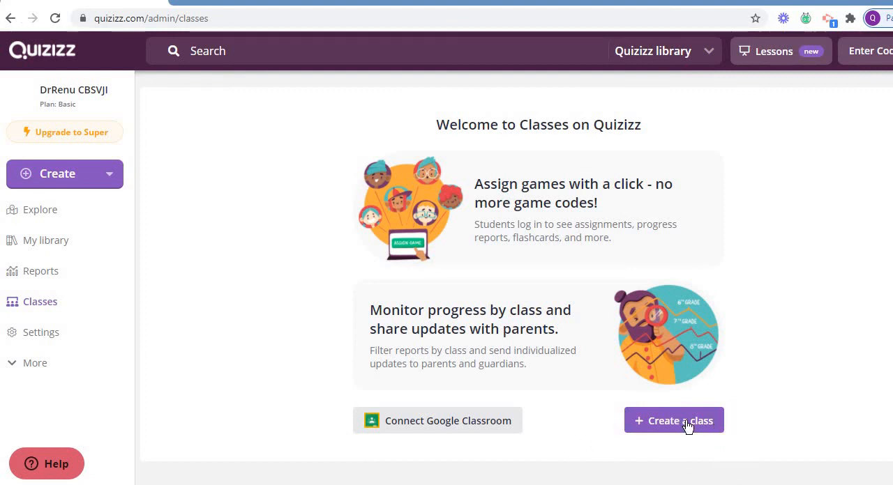
mouse_move(244, 328)
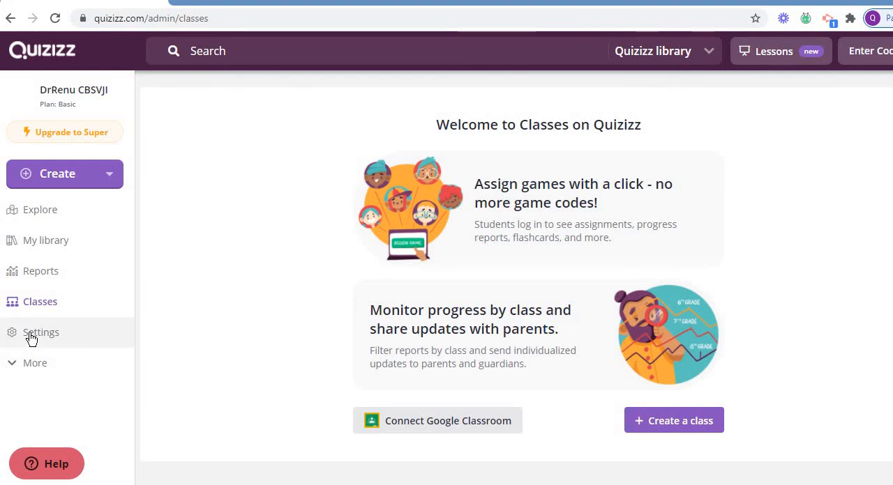
In account Settings, switch the Preferred Language to Polish.
click(42, 332)
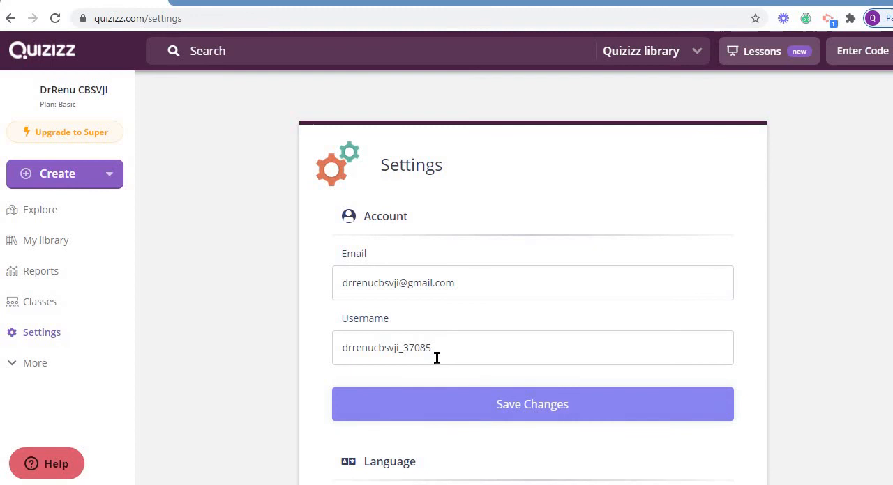
mouse_move(807, 320)
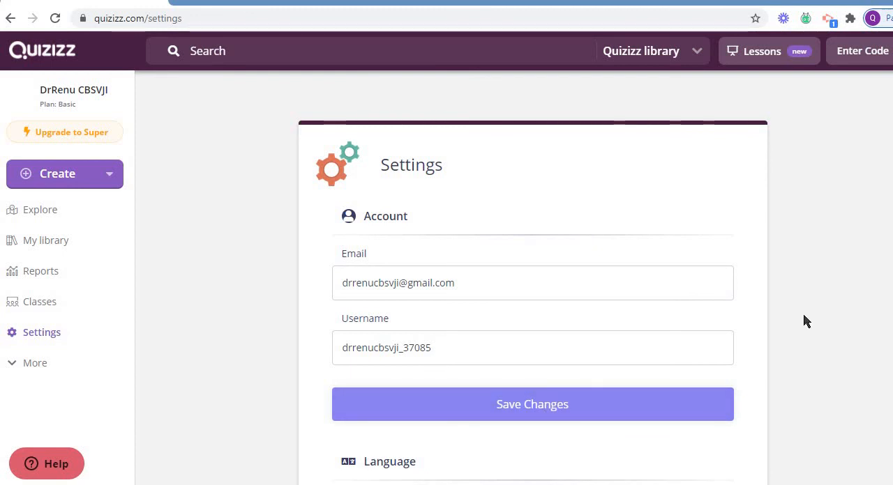
scroll(down, 3)
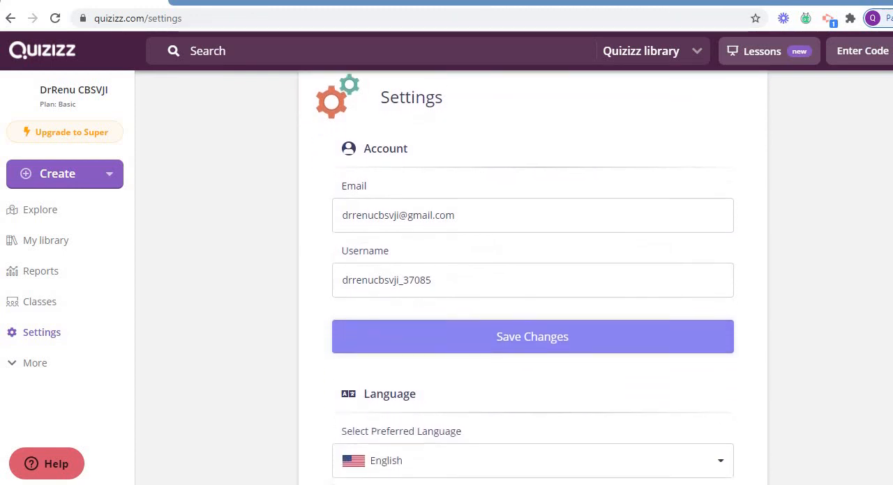
scroll(down, 3)
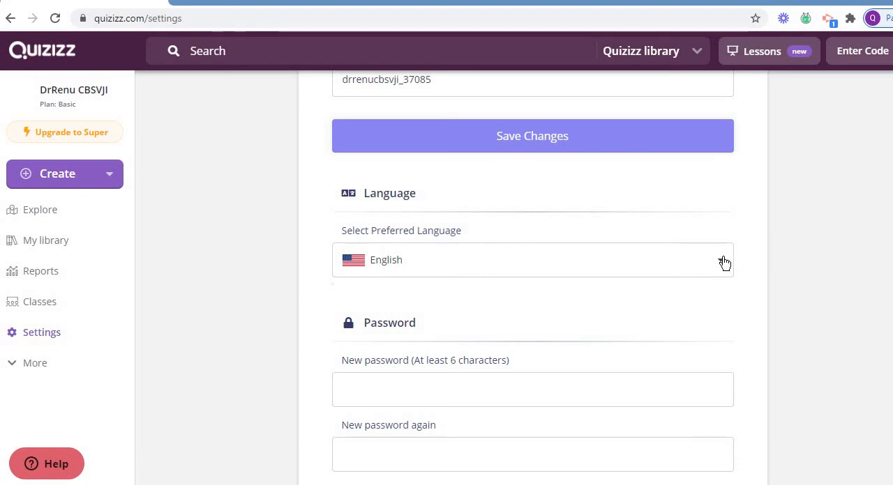
click(532, 259)
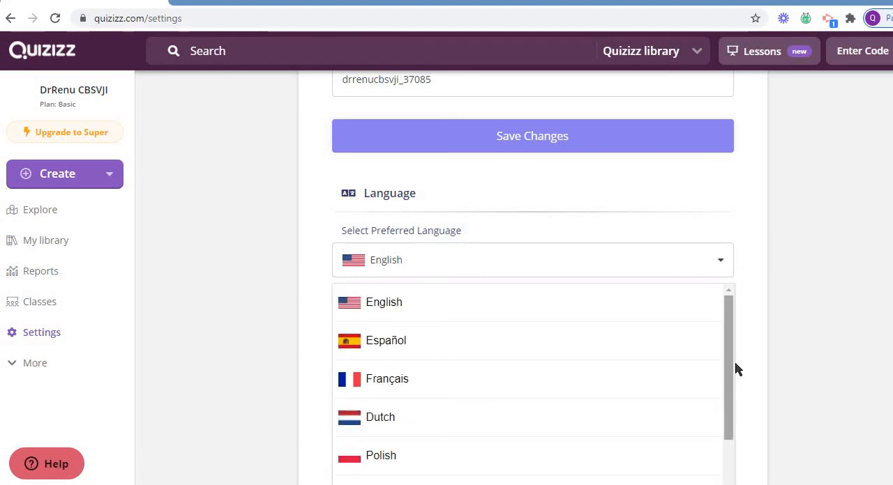
scroll(down, 3)
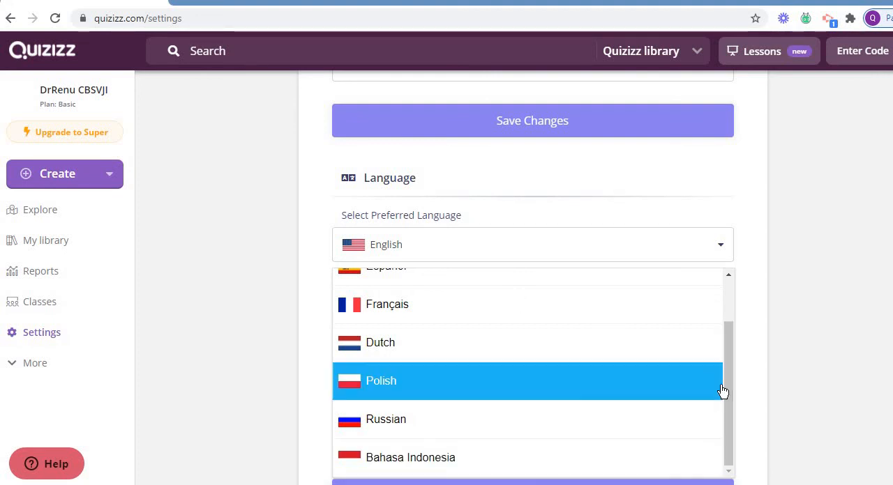
click(381, 380)
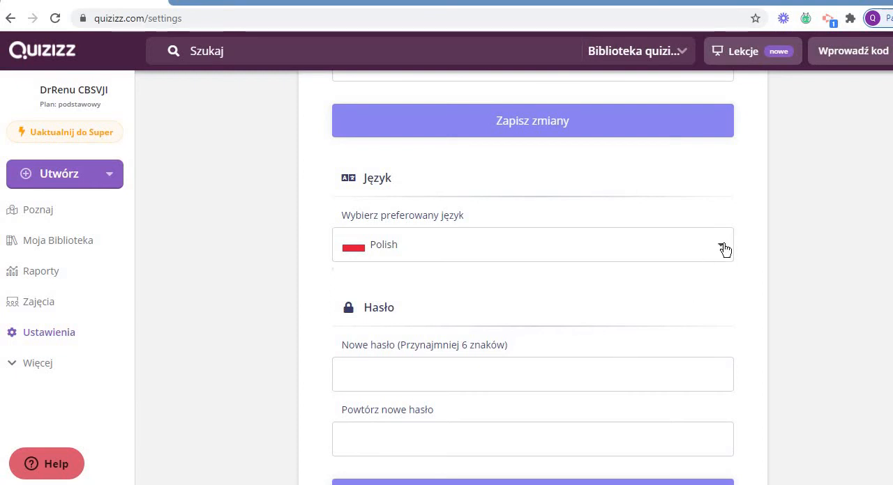
Switch the Preferred Language back to English and view the account-deletion options.
click(722, 246)
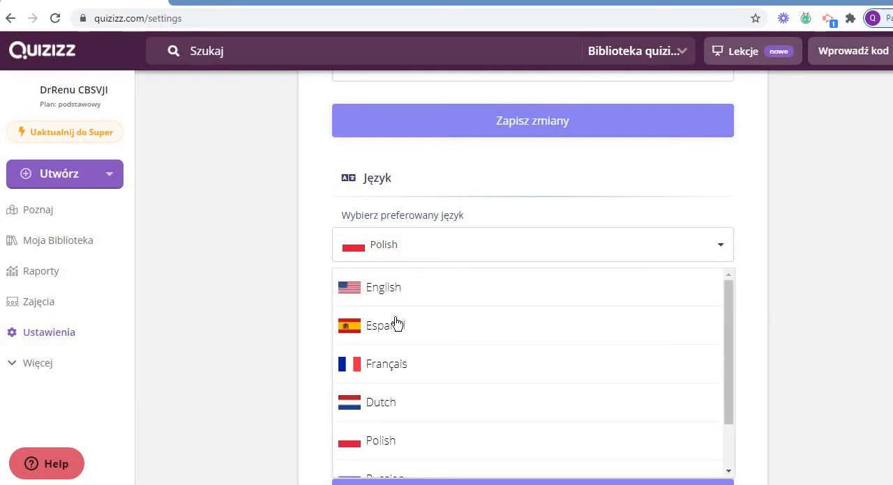
click(383, 287)
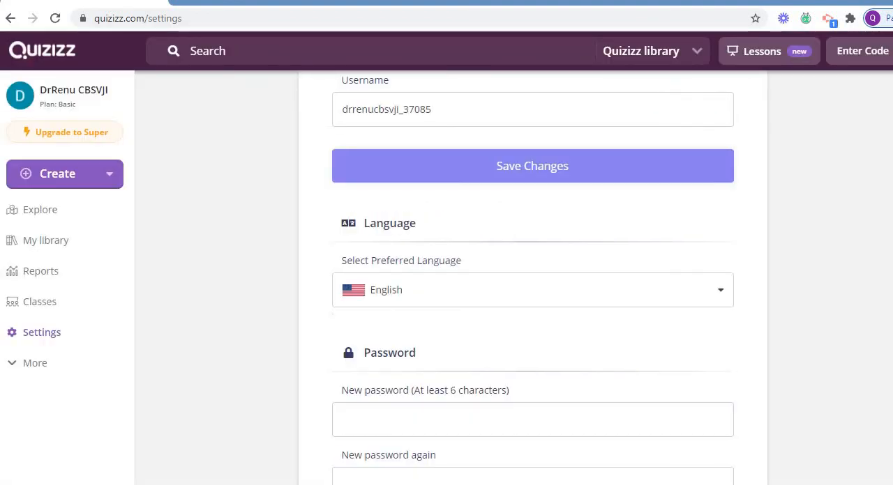
scroll(down, 3)
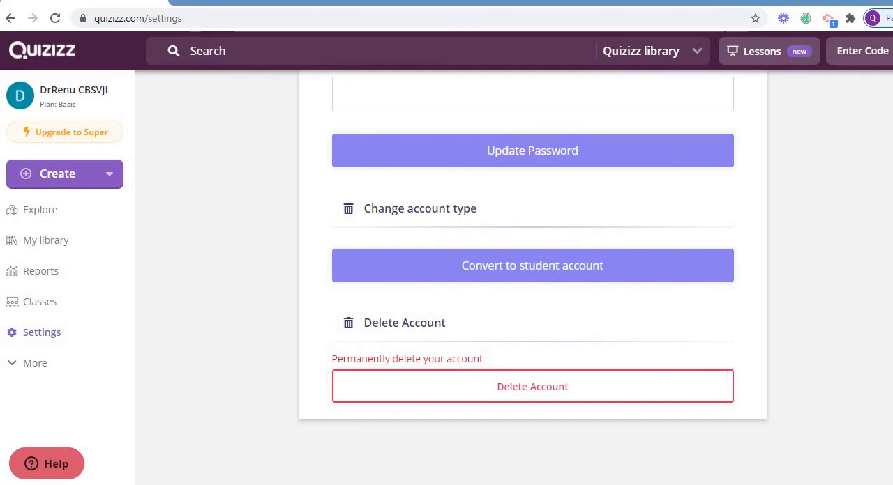
mouse_move(35, 363)
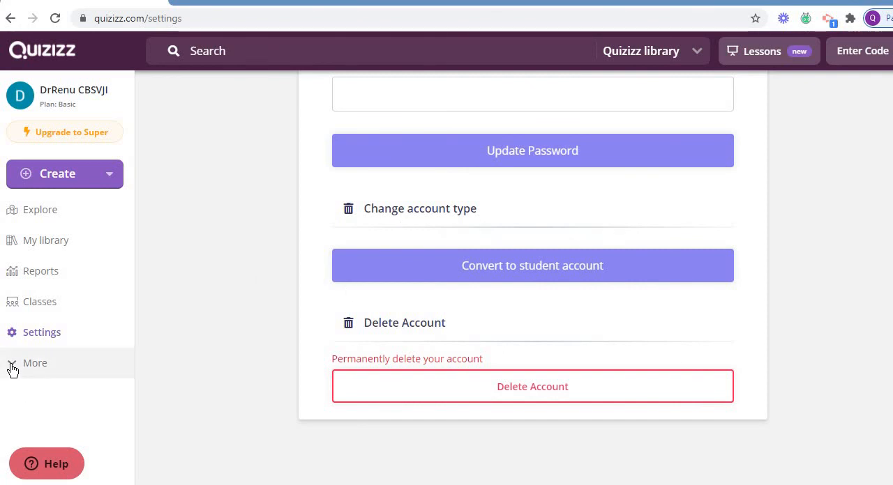
Reach the Memes page and start a new meme set, discarding a first attempt.
click(35, 363)
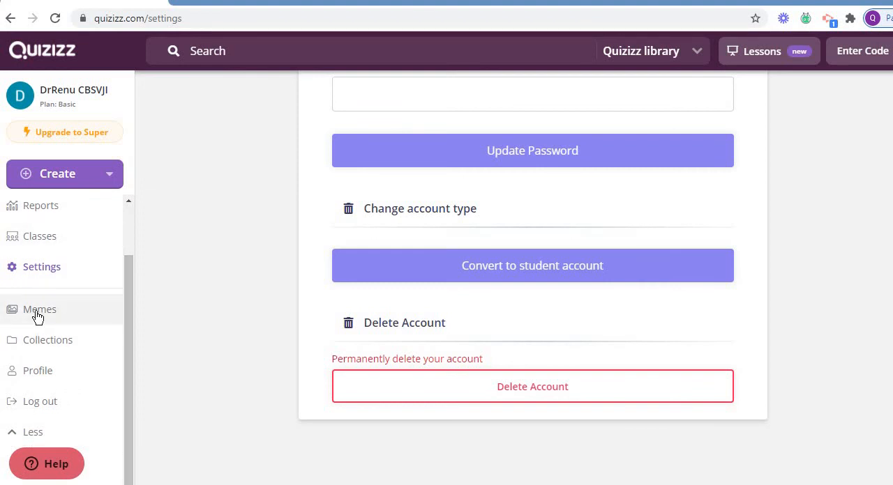
click(39, 310)
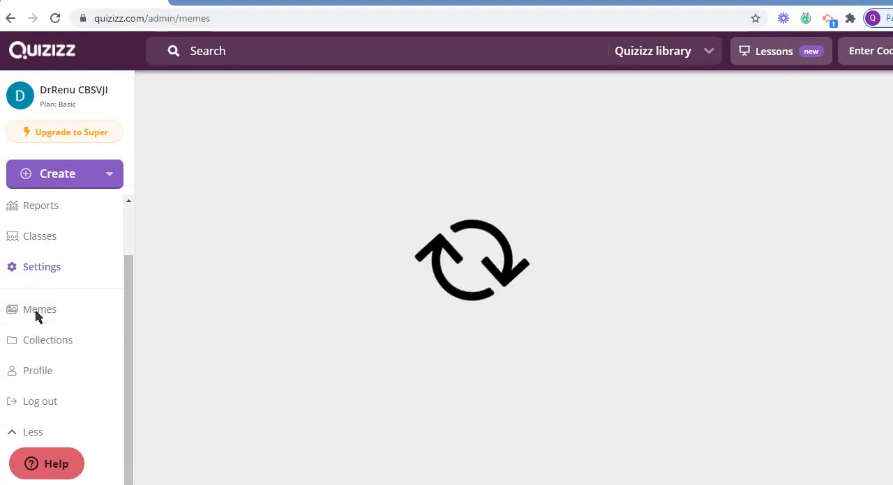
click(39, 309)
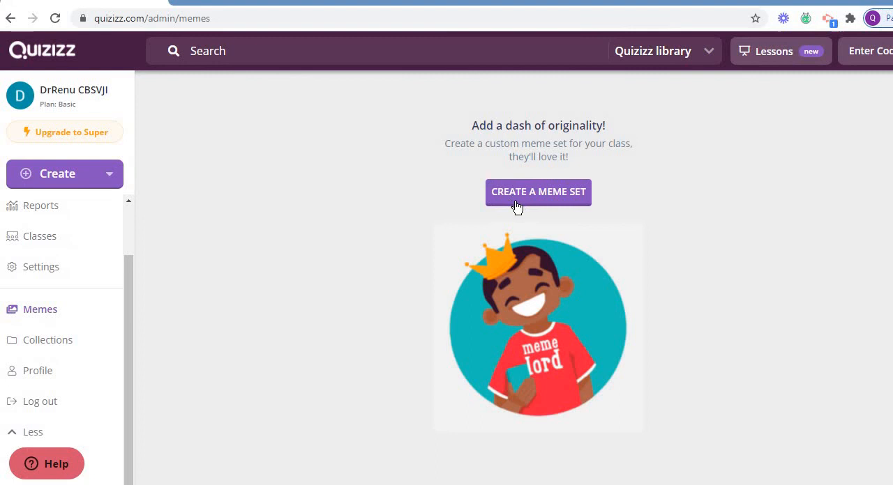
mouse_move(786, 411)
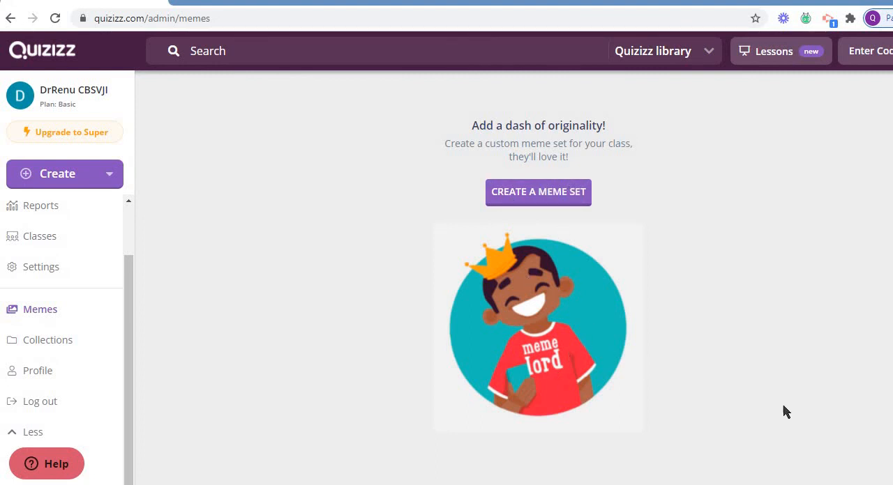
mouse_move(538, 192)
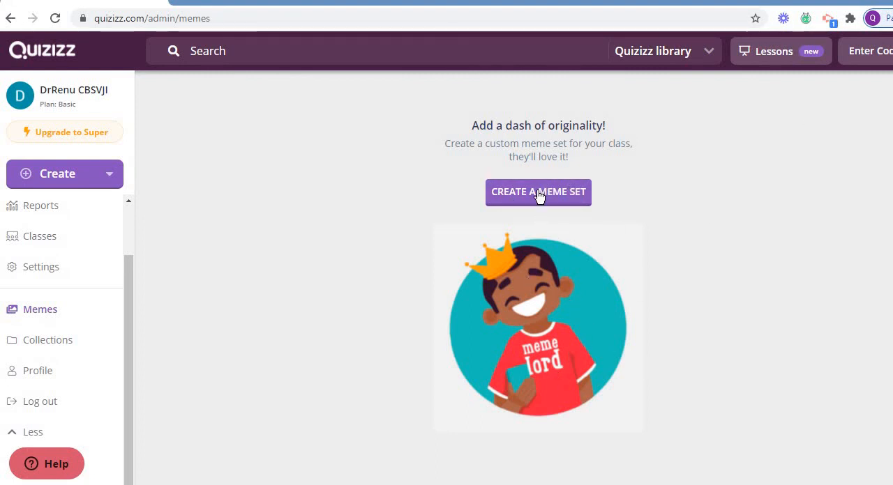
click(538, 193)
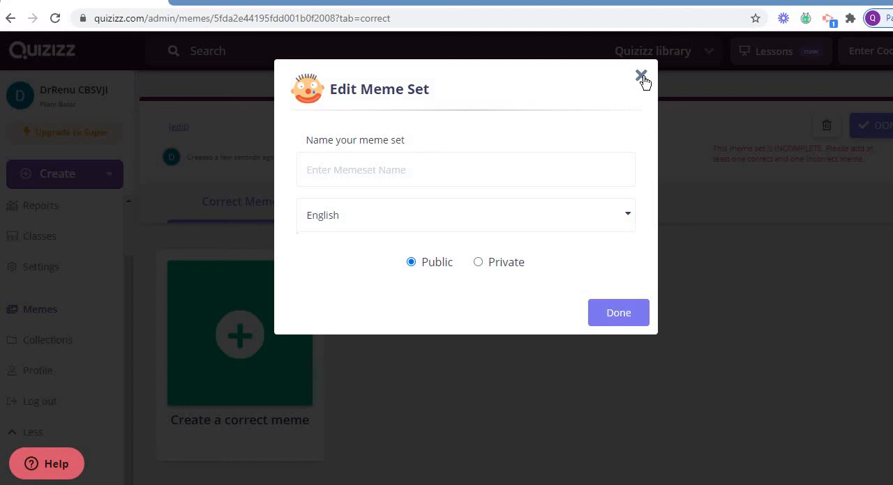
click(641, 75)
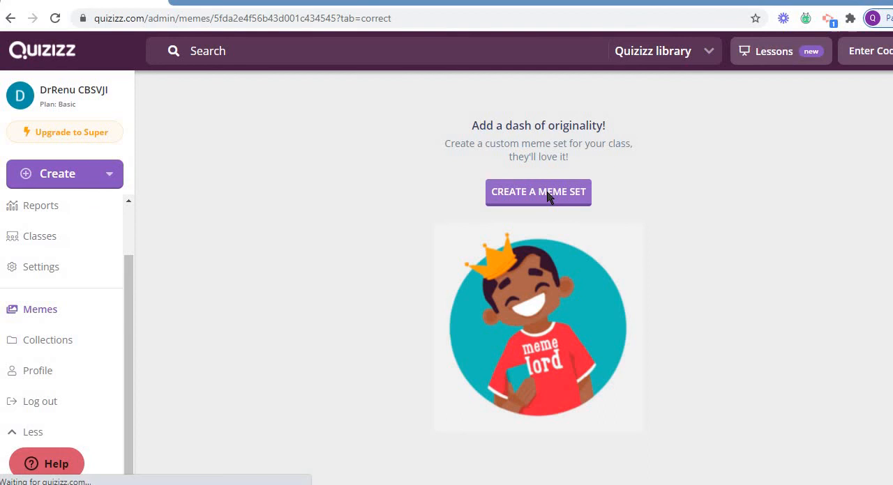
click(539, 193)
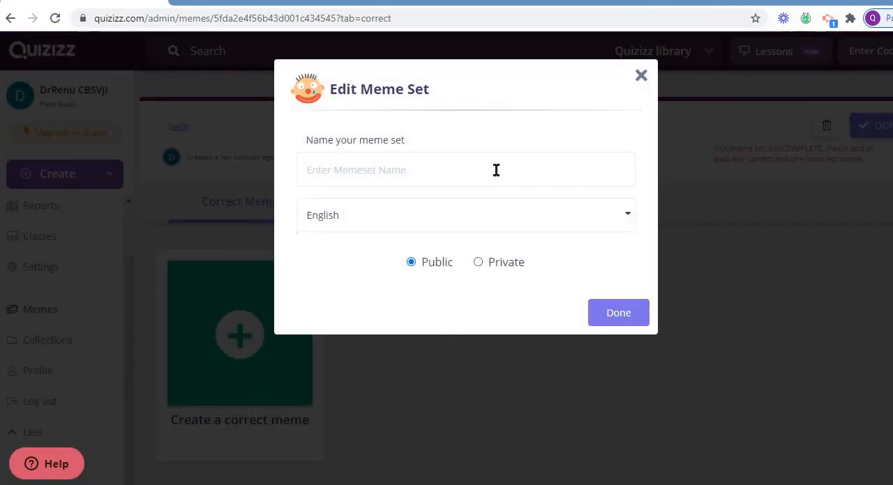
Name the meme set sanskriti, keep English and Public, and confirm with Done.
click(466, 170)
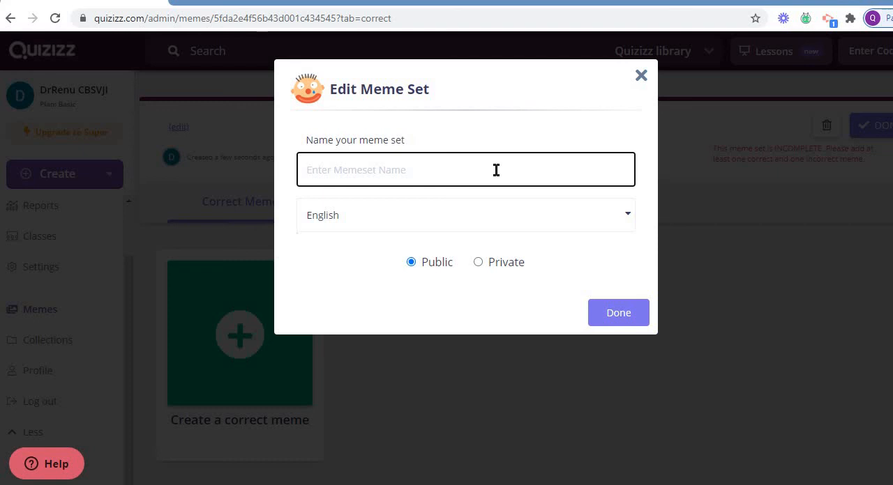
text(sanskriti)
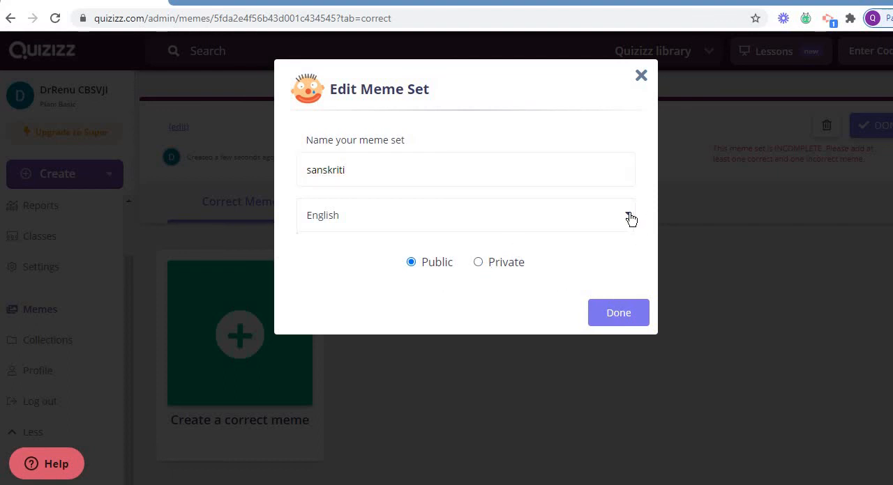
click(466, 215)
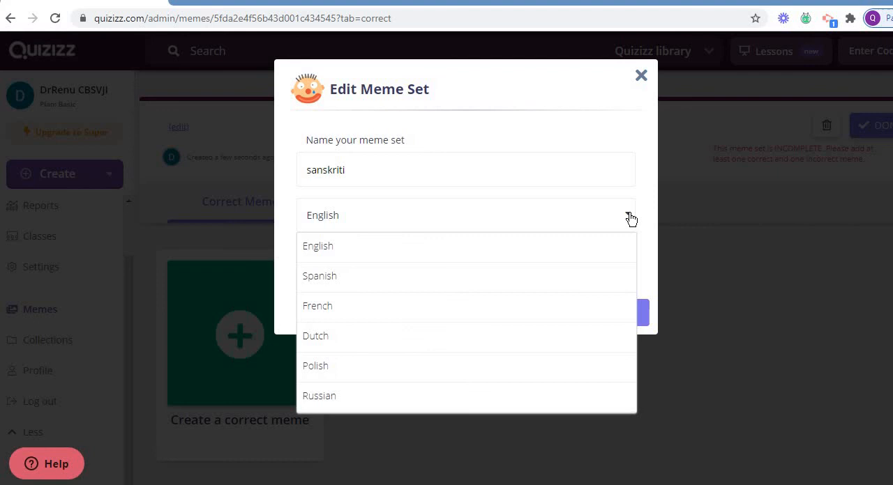
click(318, 246)
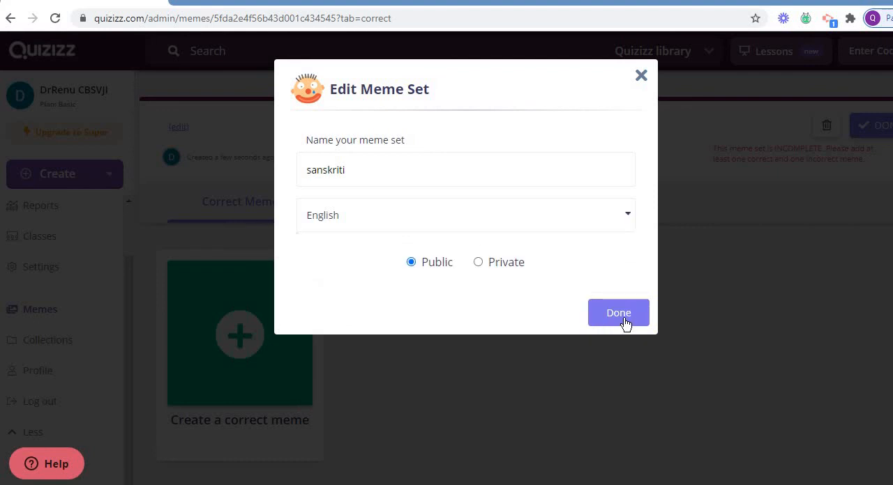
click(618, 313)
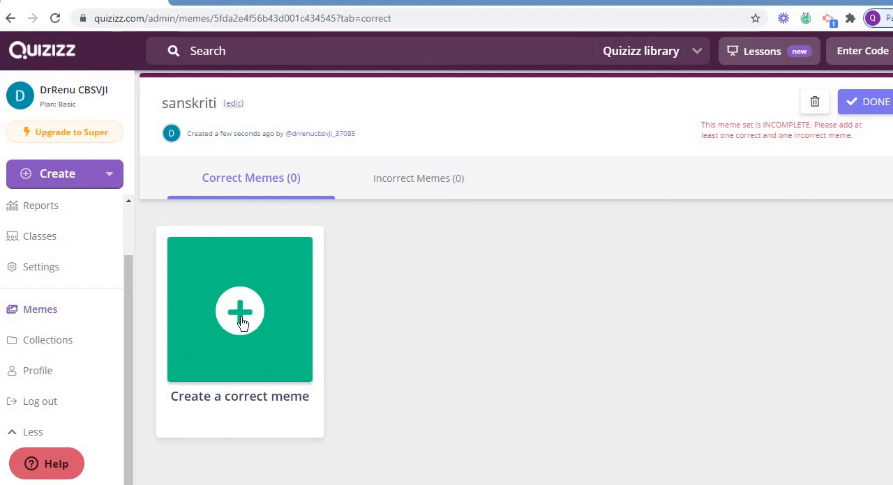
mouse_move(73, 438)
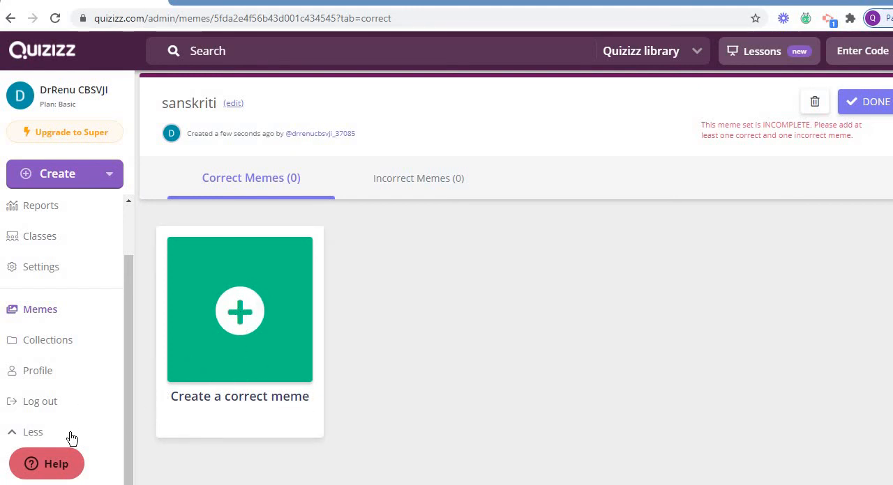
mouse_move(44, 346)
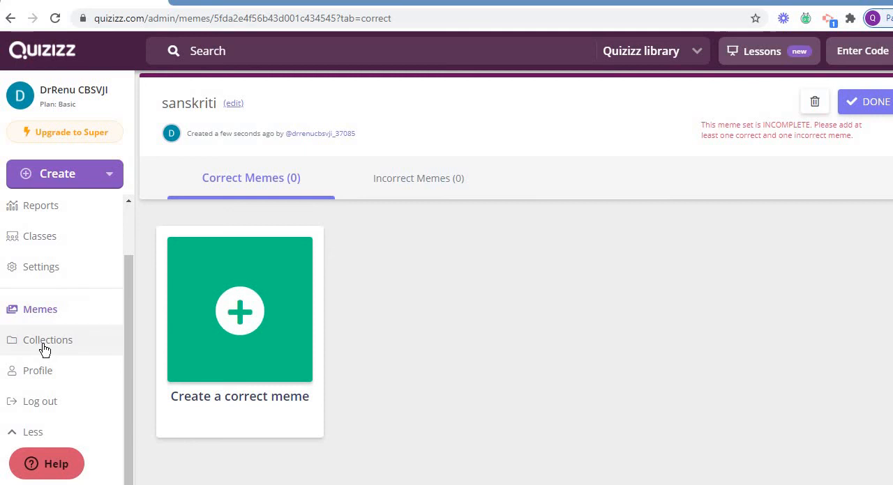
Show the Collections page for saving and organizing quizzes.
click(48, 340)
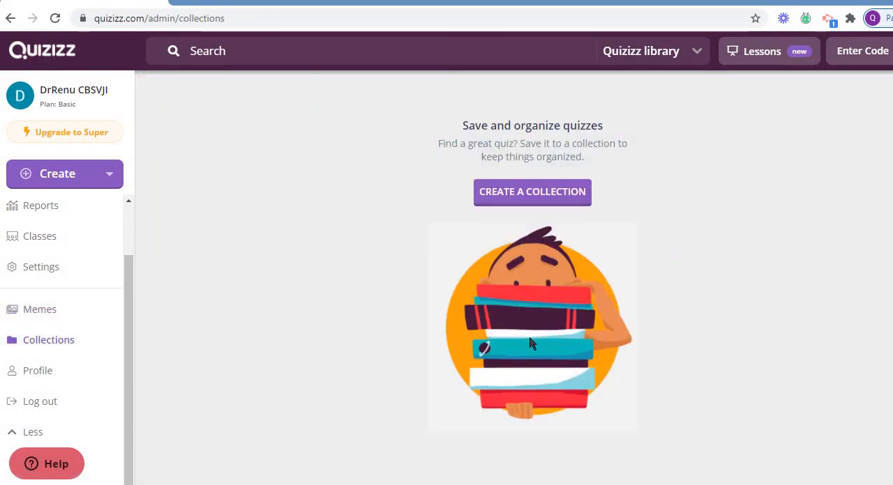
mouse_move(806, 316)
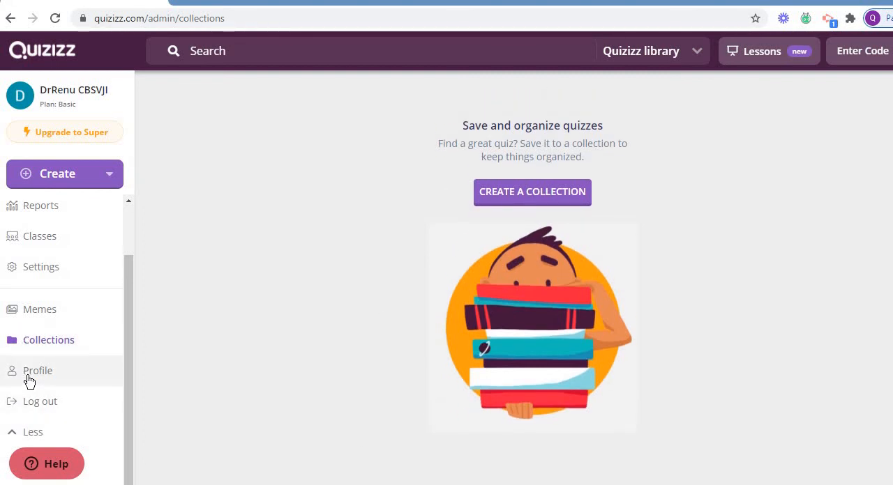
Show the teacher's own profile page with Quizzes, Collections and Meme sets tabs.
click(37, 371)
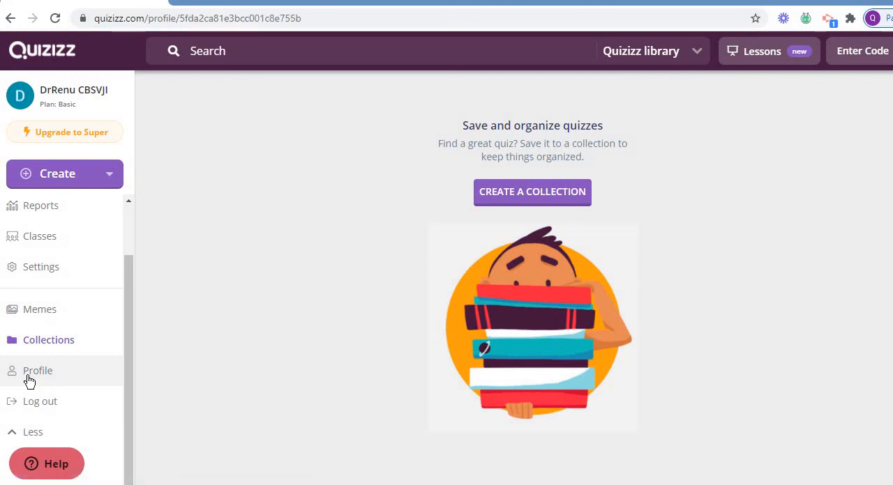
click(38, 371)
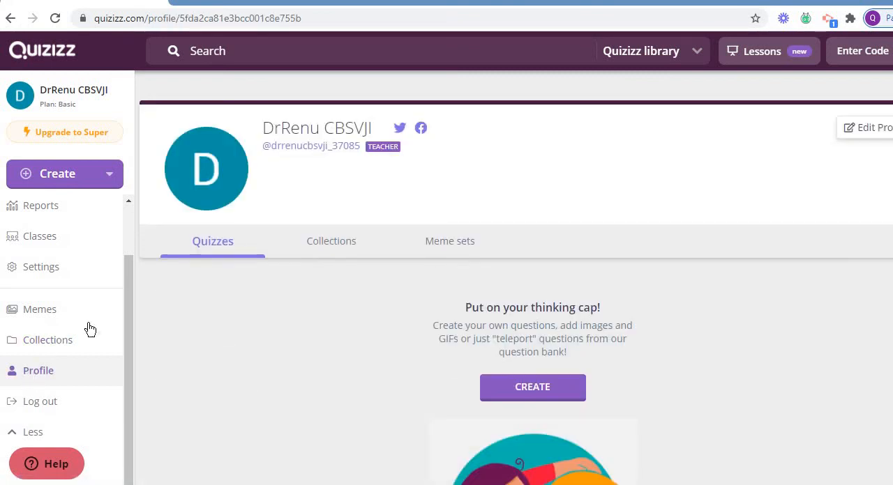
mouse_move(102, 264)
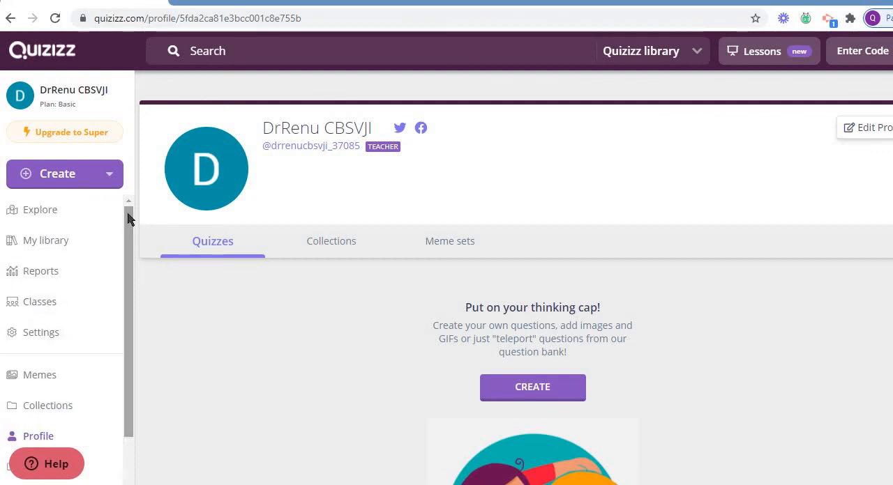
mouse_move(231, 103)
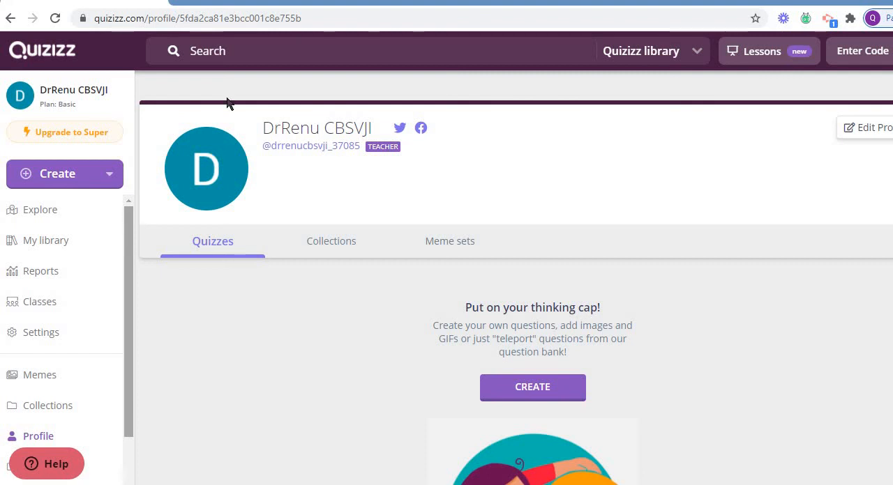
mouse_move(689, 58)
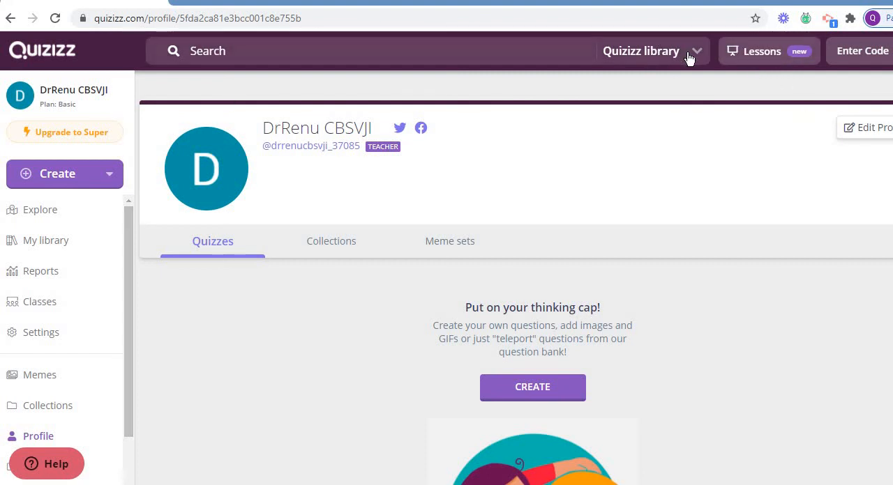
Scope the search to My library, then to Reports instead of the Quizizz library.
click(641, 50)
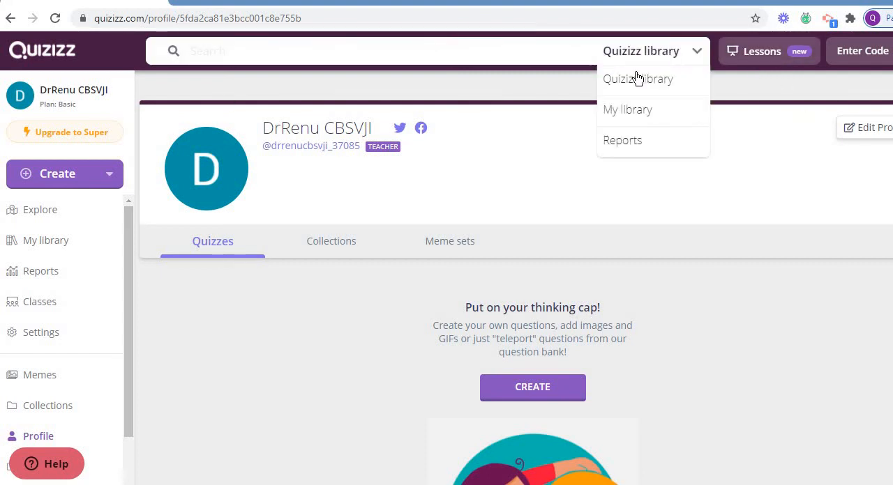
mouse_move(642, 82)
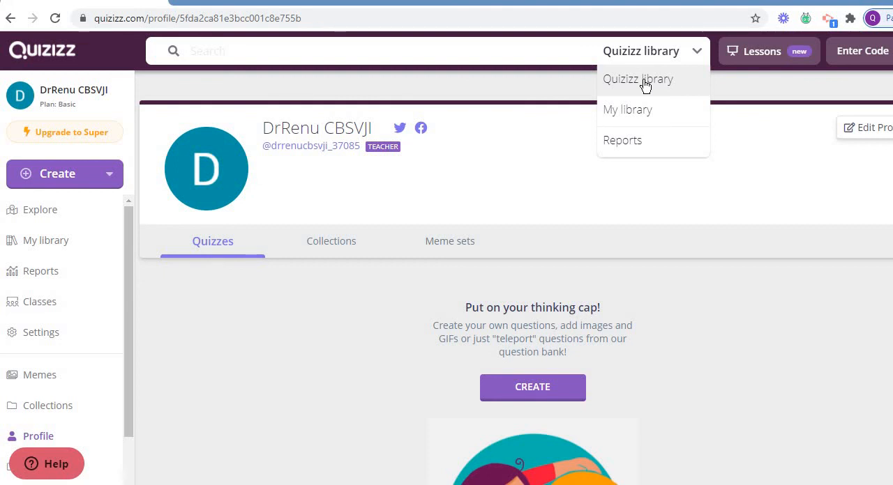
mouse_move(627, 141)
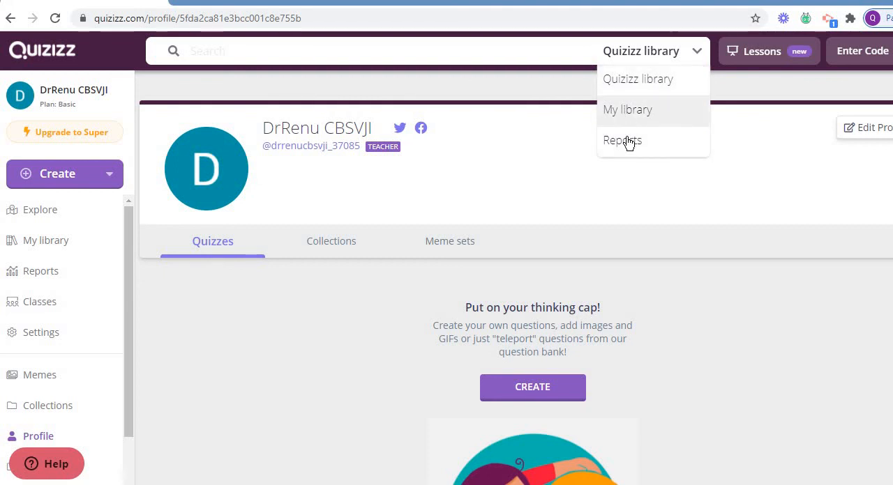
click(642, 86)
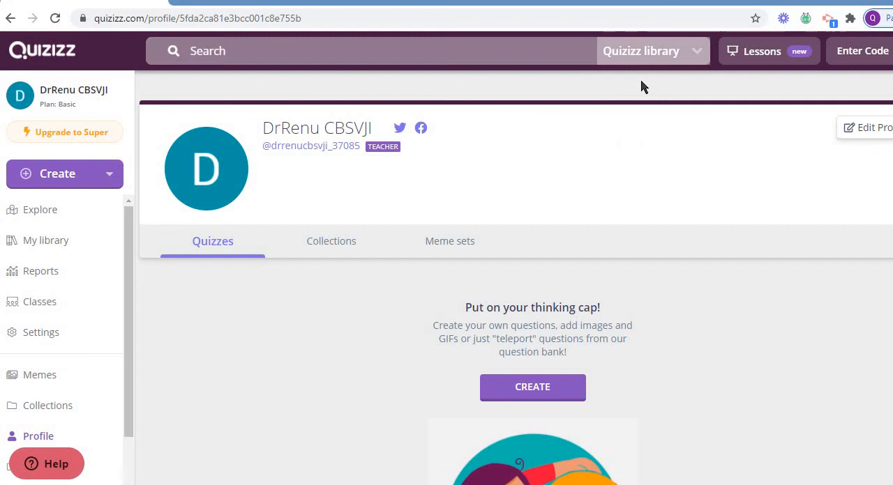
mouse_move(706, 298)
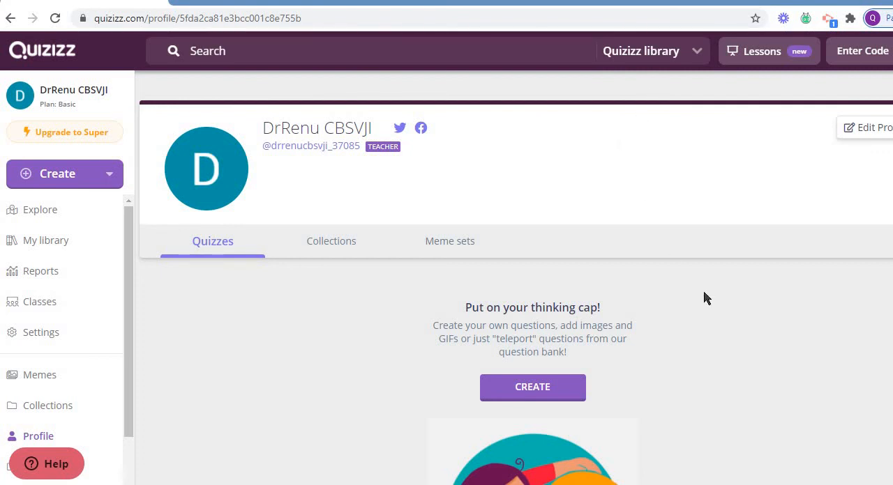
mouse_move(648, 57)
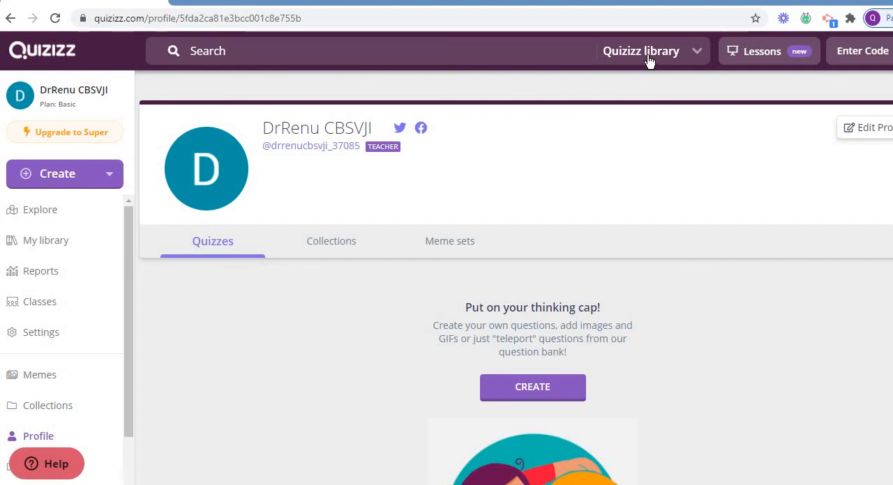
mouse_move(641, 87)
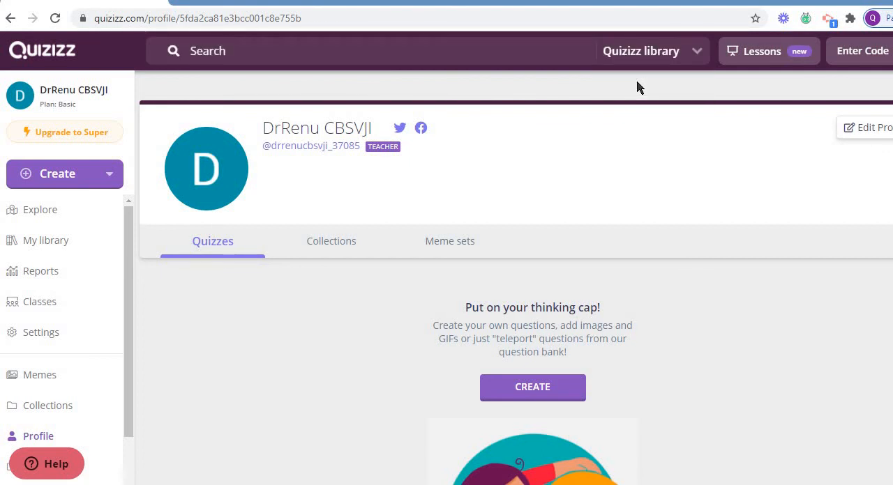
mouse_move(725, 55)
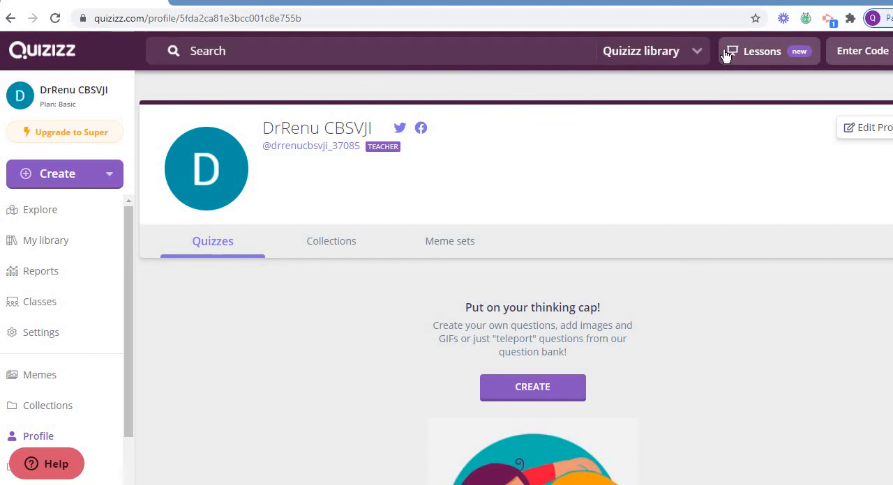
click(650, 50)
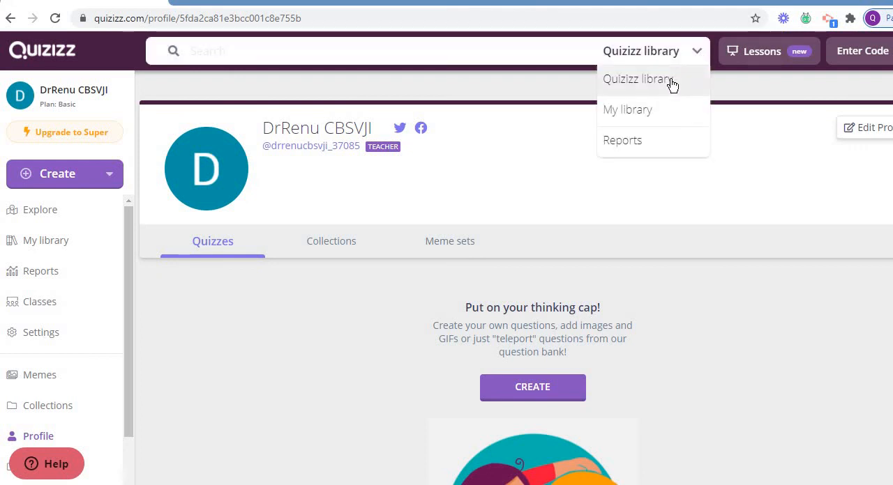
click(628, 108)
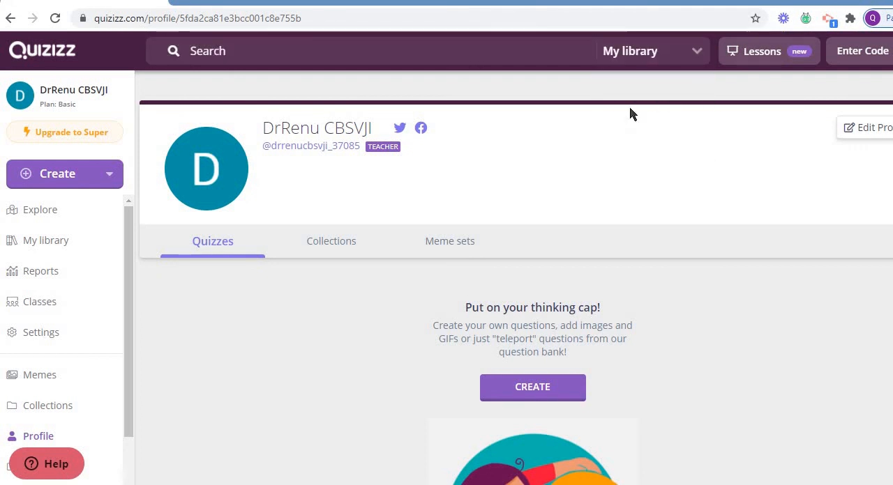
click(639, 50)
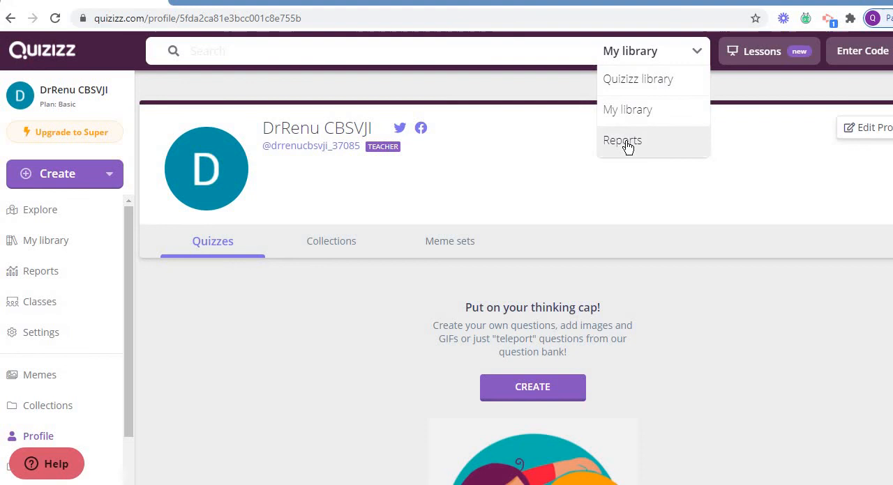
click(622, 140)
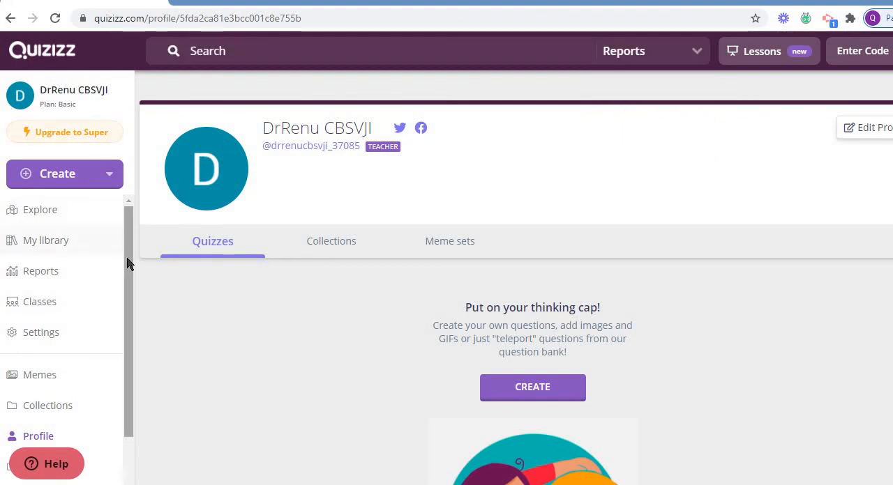
mouse_move(39, 209)
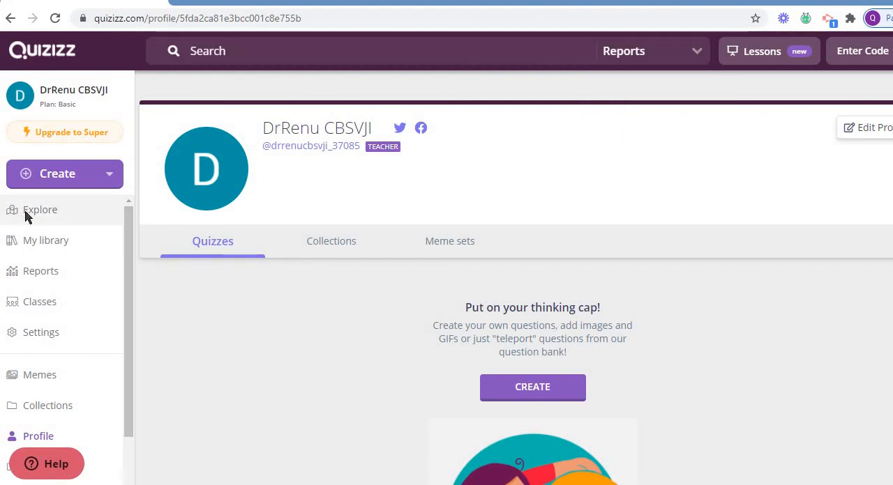
From Explore, run a library search for 'Recruitment & Selection'.
click(39, 209)
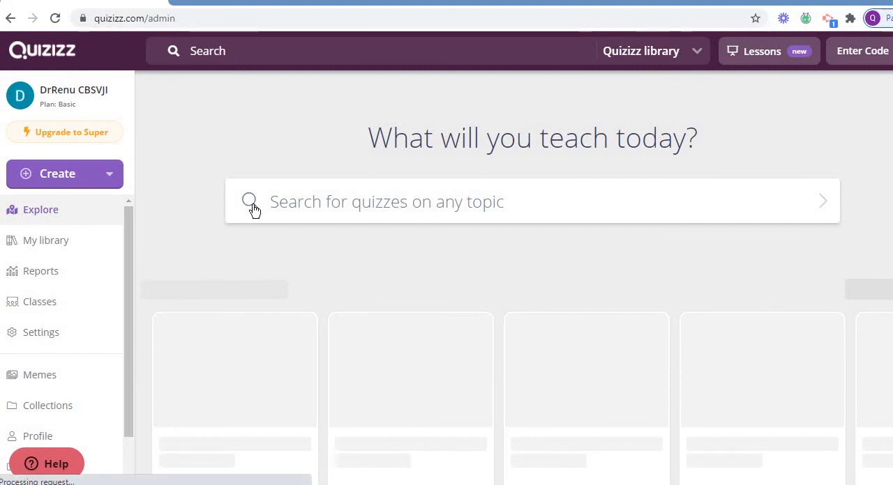
mouse_move(774, 167)
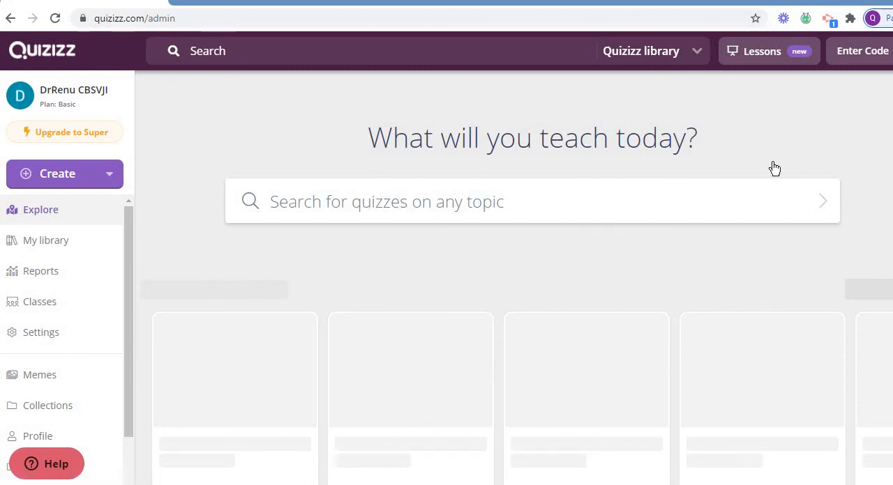
mouse_move(816, 173)
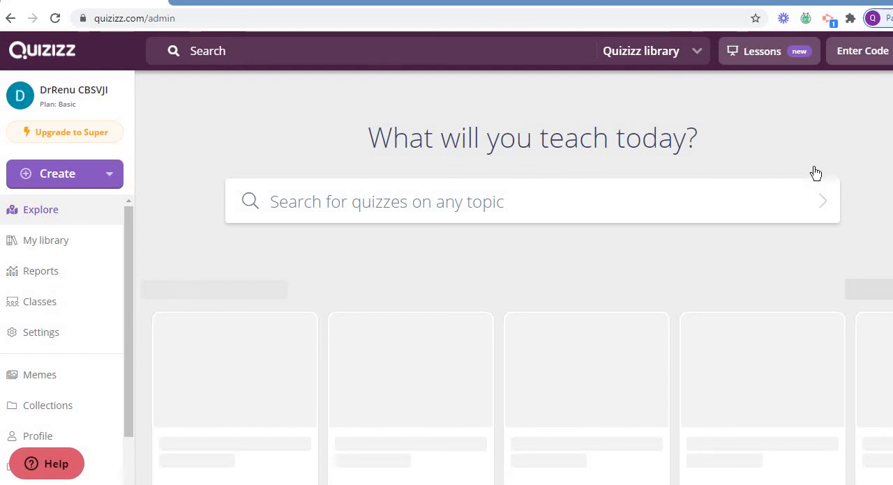
mouse_move(779, 210)
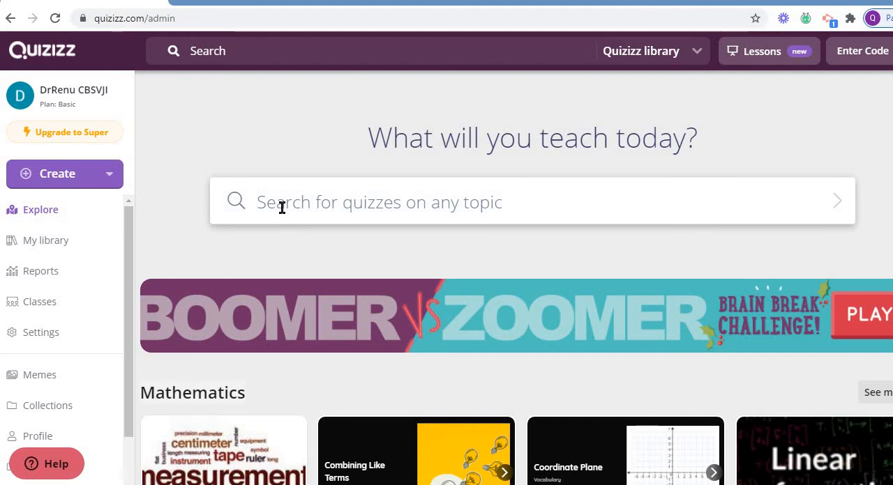
text(R)
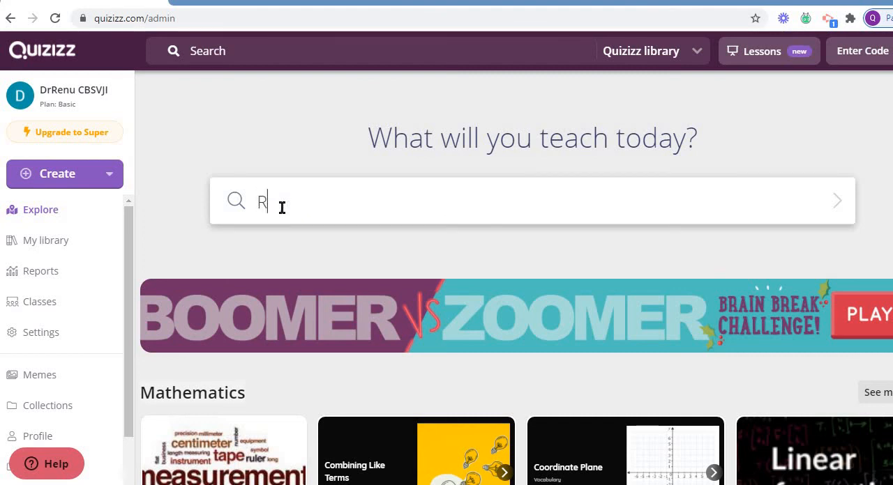
text(ecruitment &)
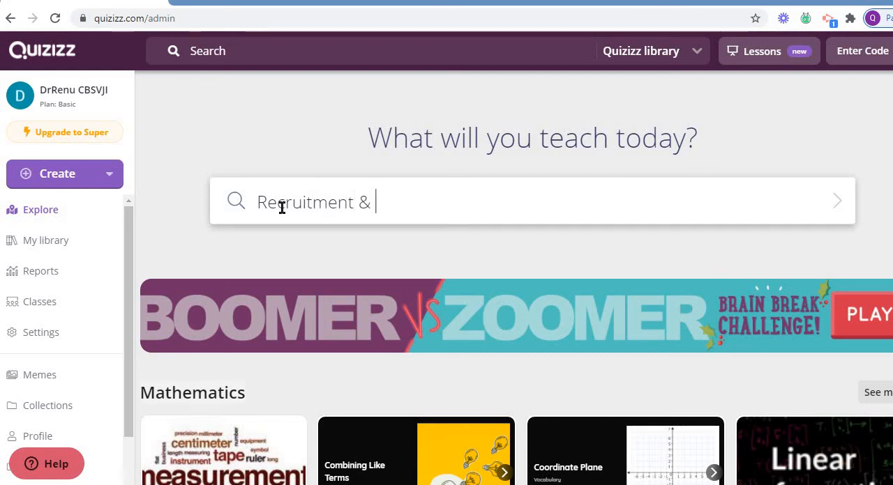
text(Selection)
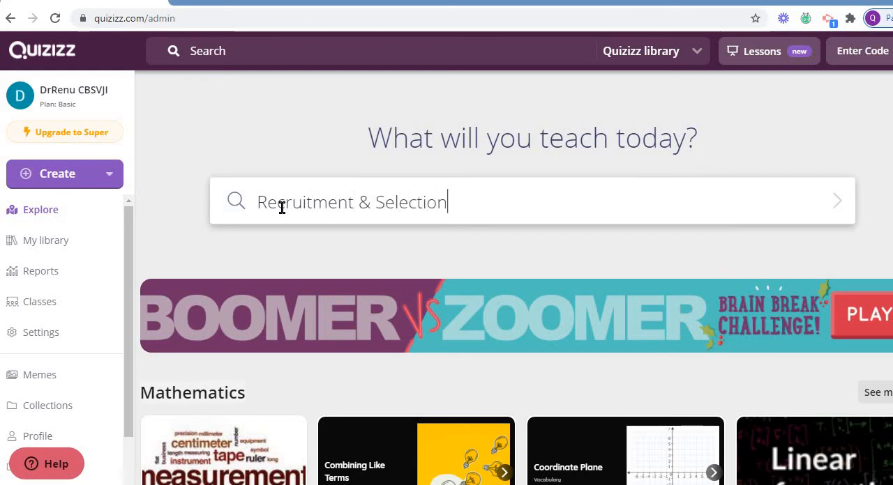
key(Enter)
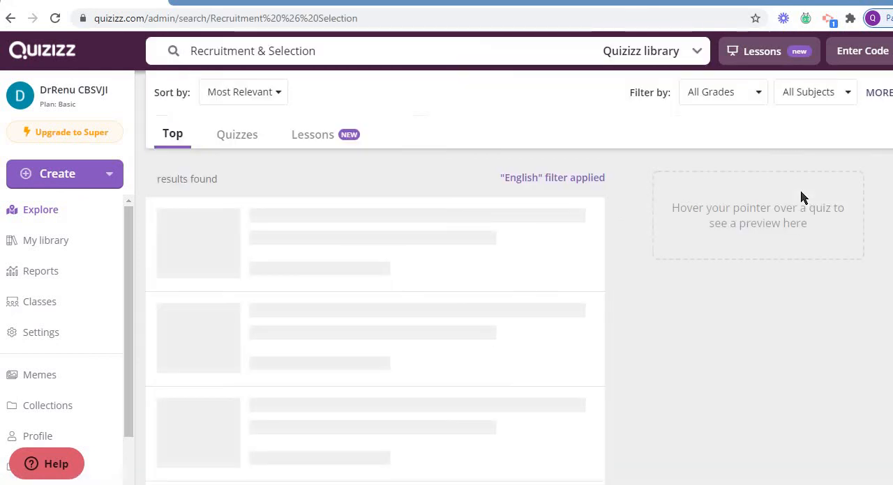
mouse_move(663, 301)
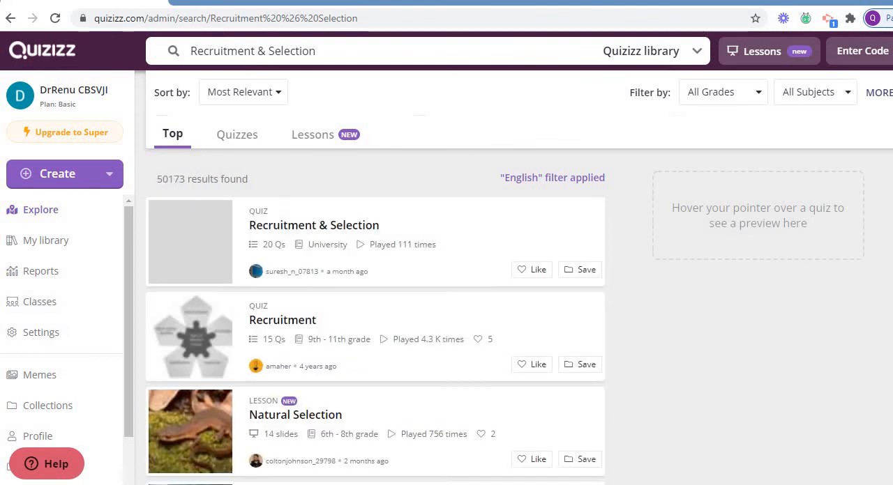
Browse result previews and preview the 20-question Recruitment & Selection quiz.
scroll(down, 3)
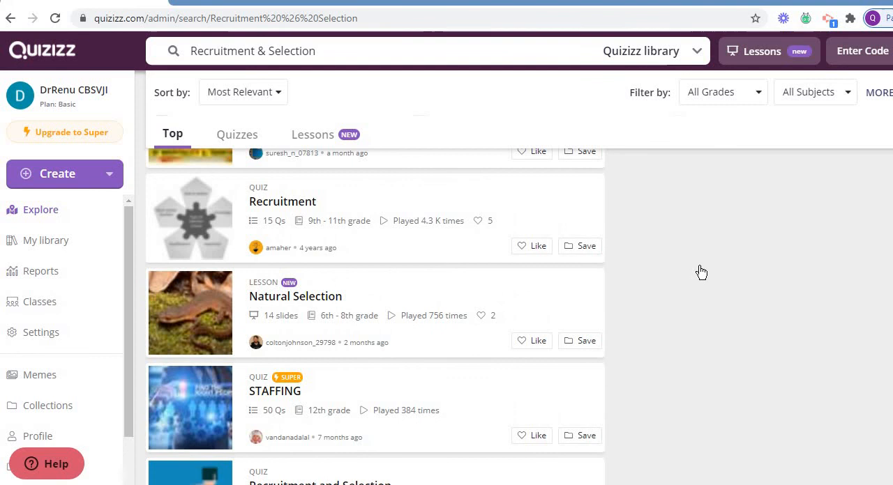
click(295, 296)
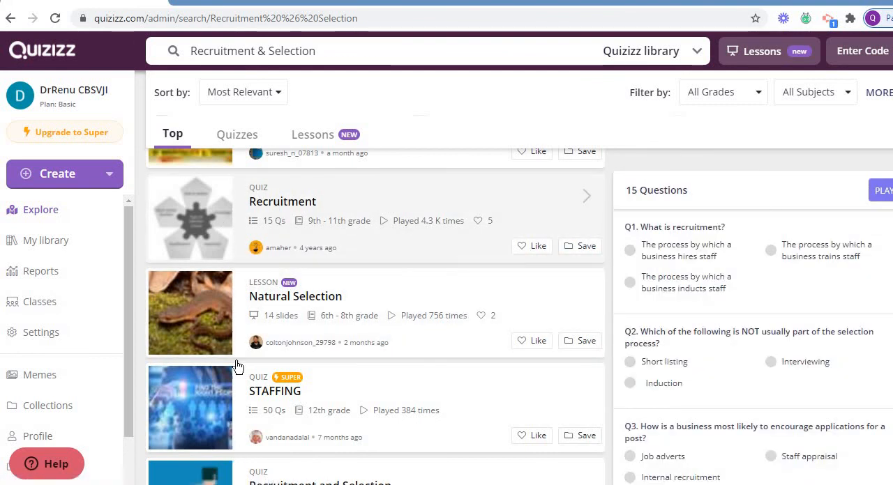
click(296, 296)
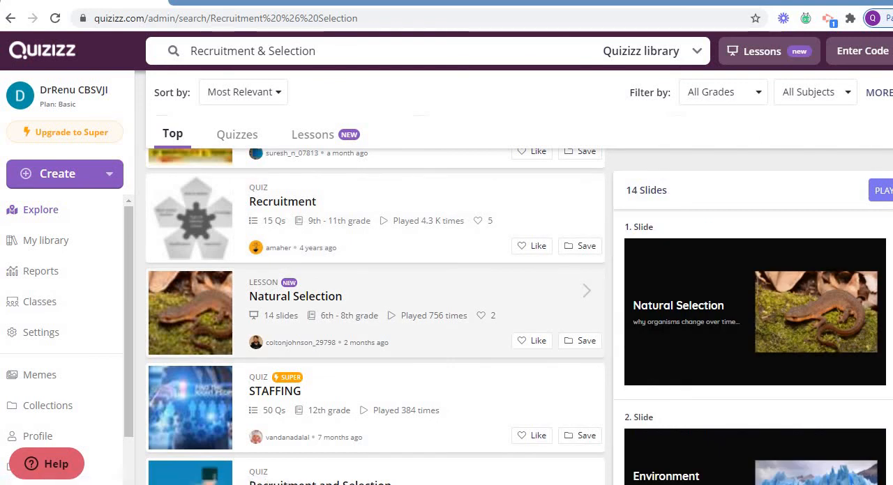
scroll(up, 3)
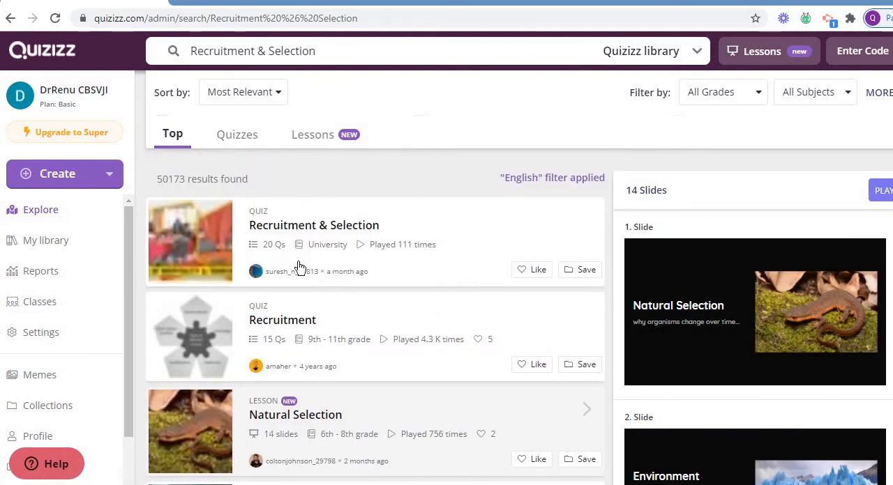
click(312, 224)
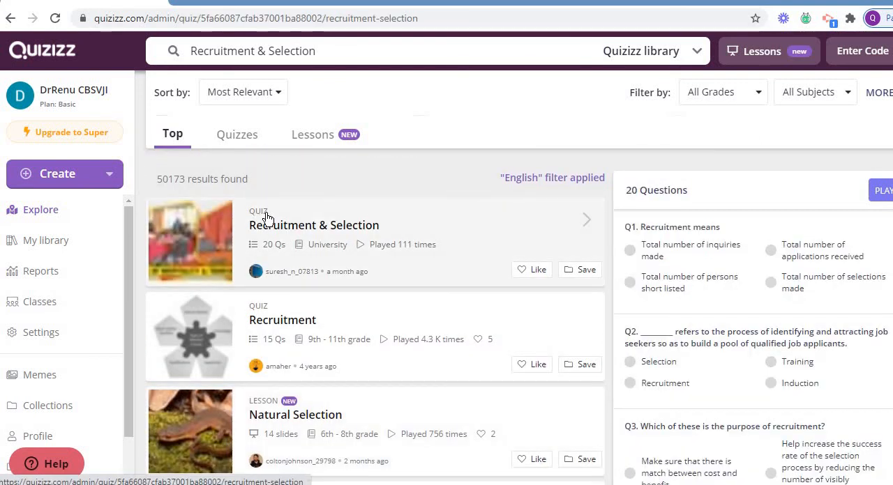
View the Recruitment & Selection quiz page and scroll through its 20 questions.
click(314, 225)
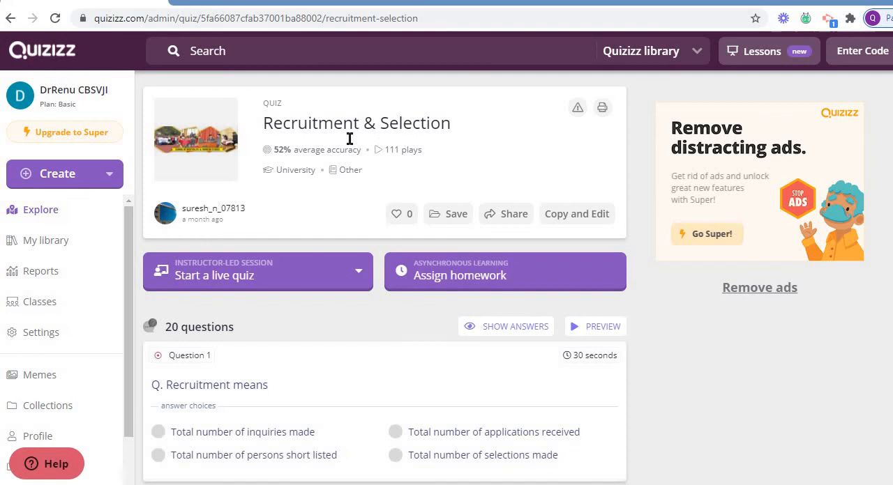
mouse_move(329, 116)
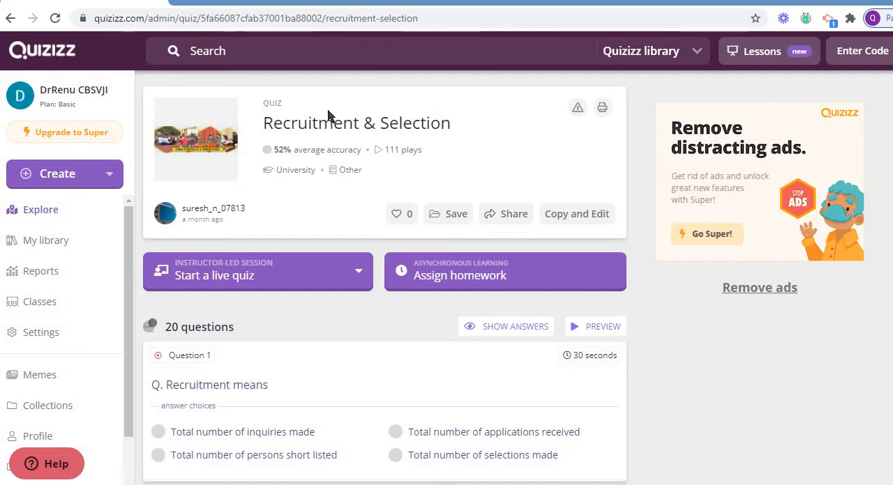
mouse_move(331, 116)
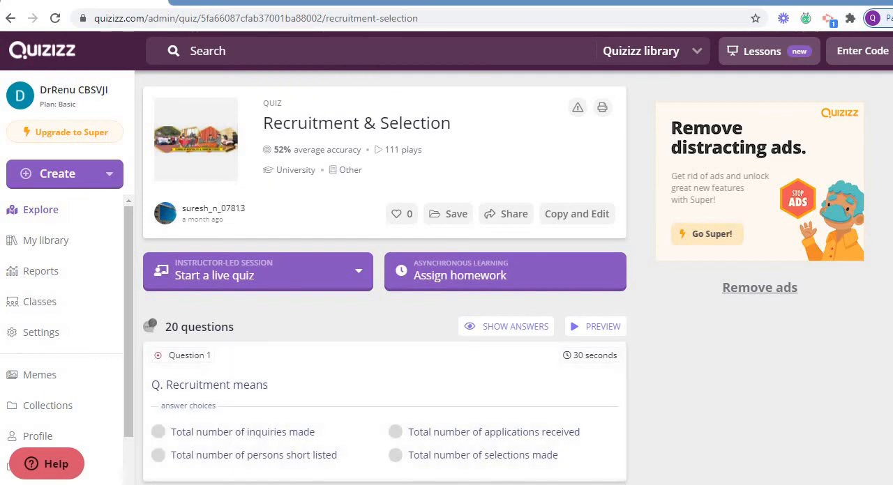
scroll(down, 3)
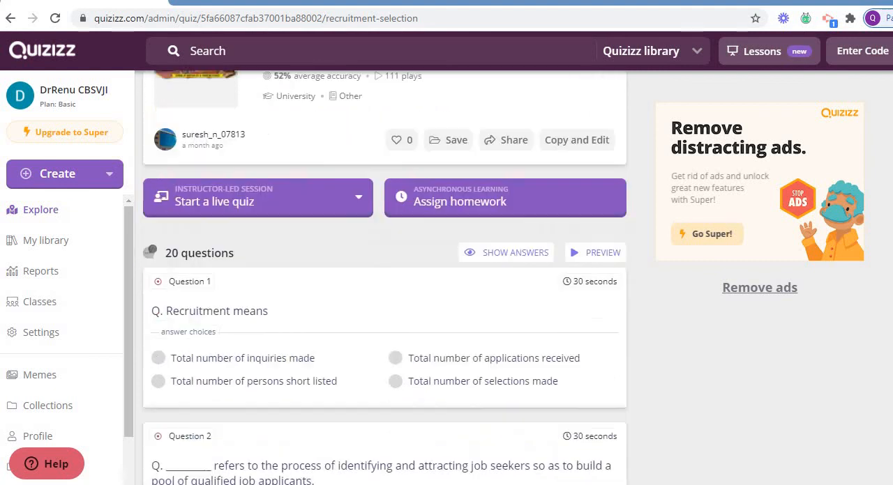
scroll(down, 3)
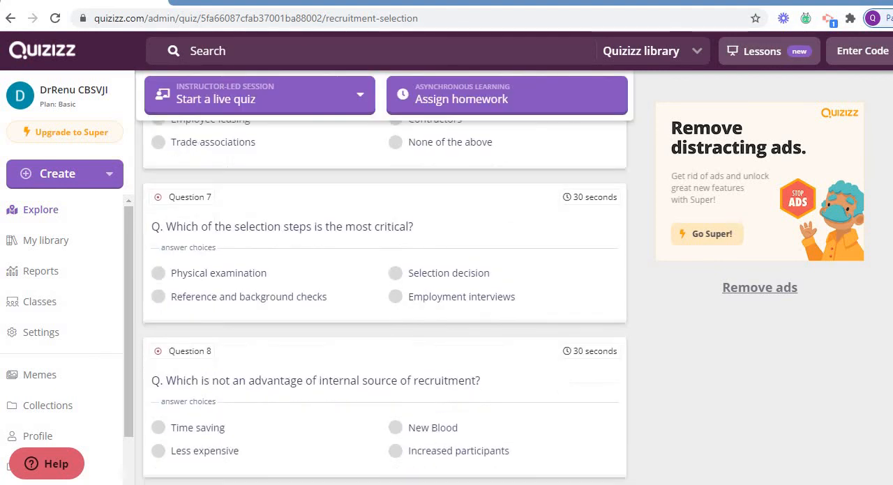
scroll(down, 3)
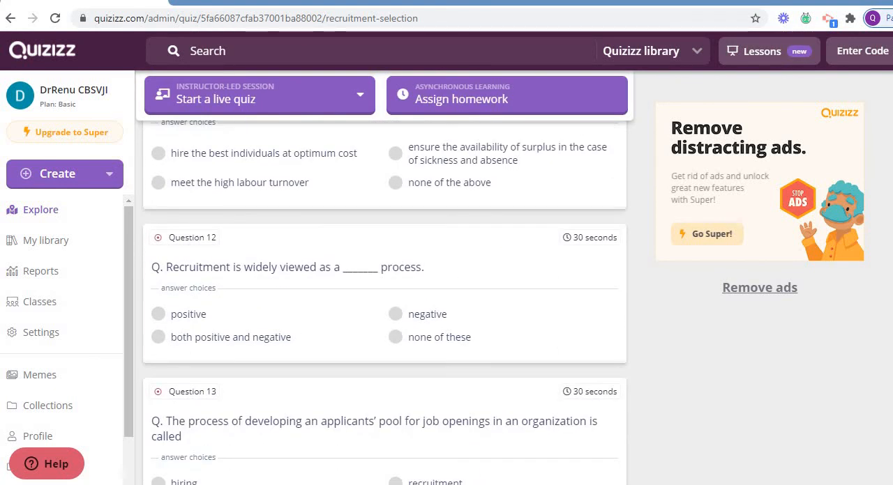
scroll(down, 3)
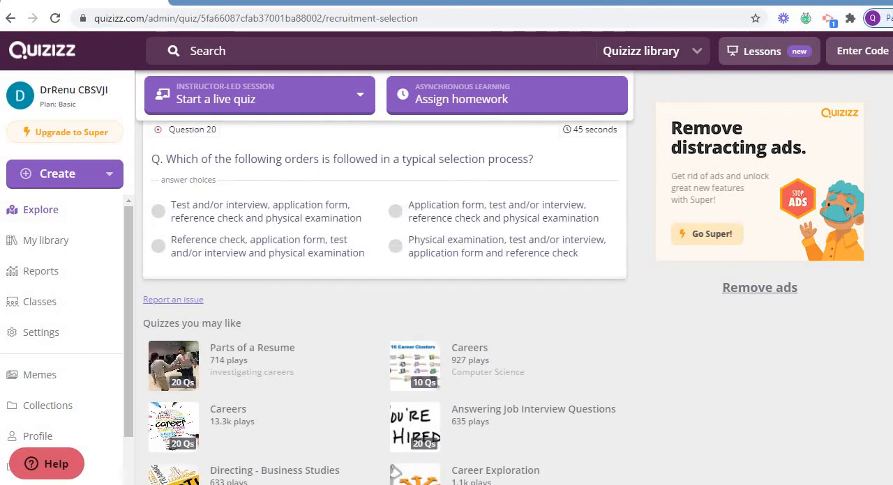
scroll(up, 3)
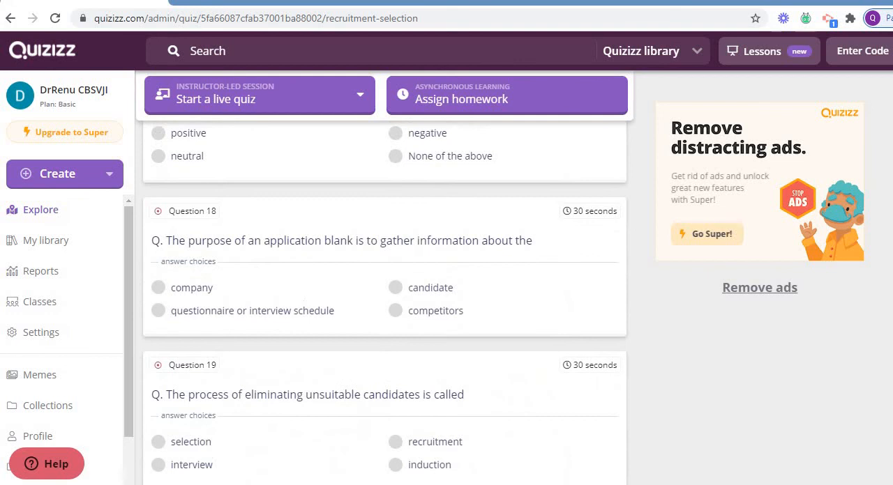
scroll(up, 3)
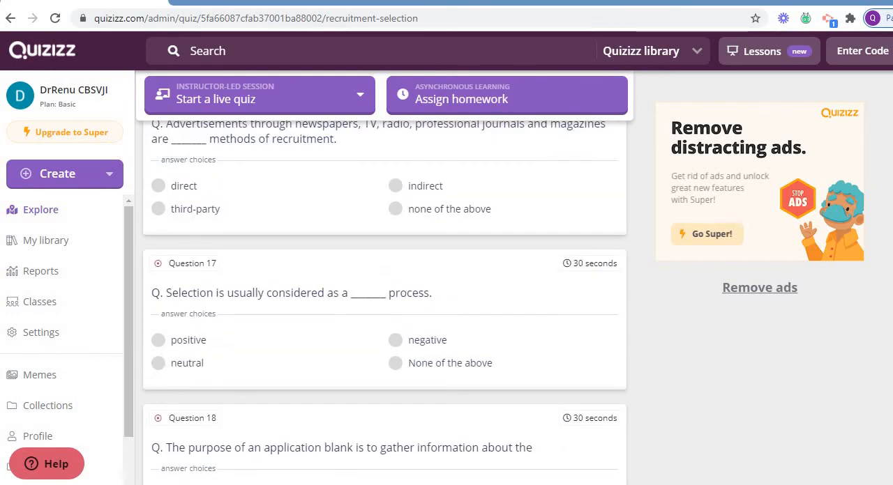
scroll(up, 3)
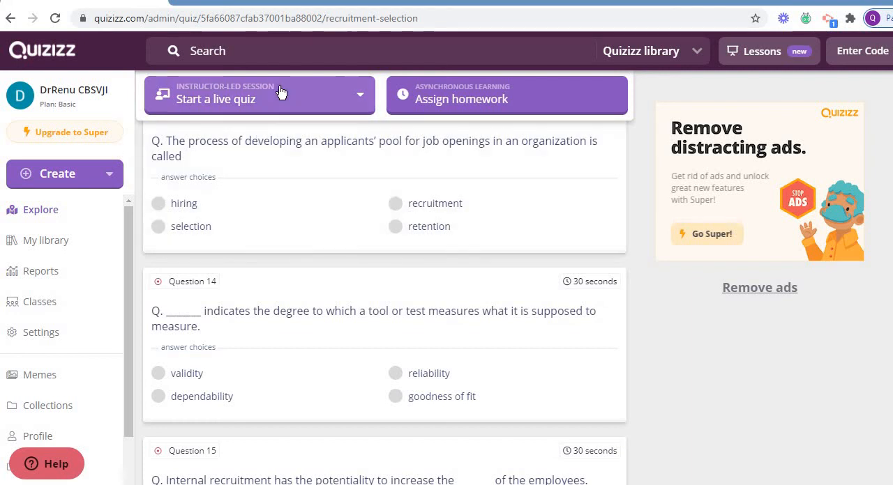
mouse_move(480, 95)
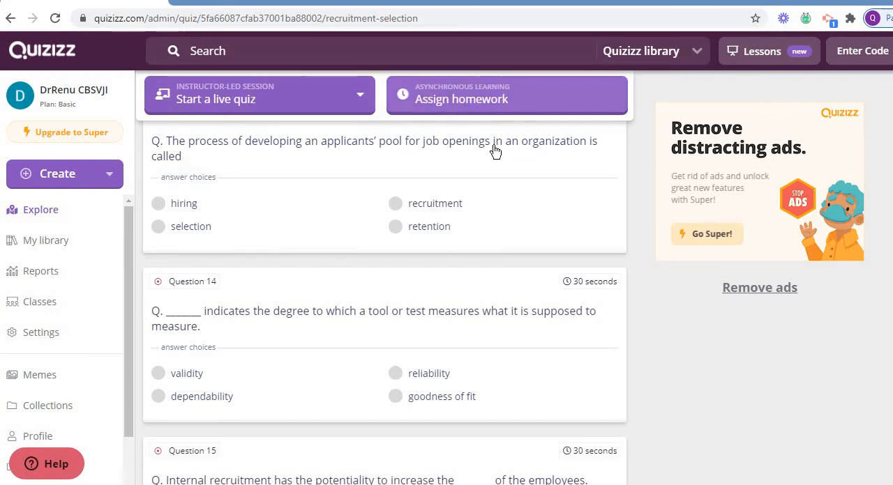
mouse_move(469, 135)
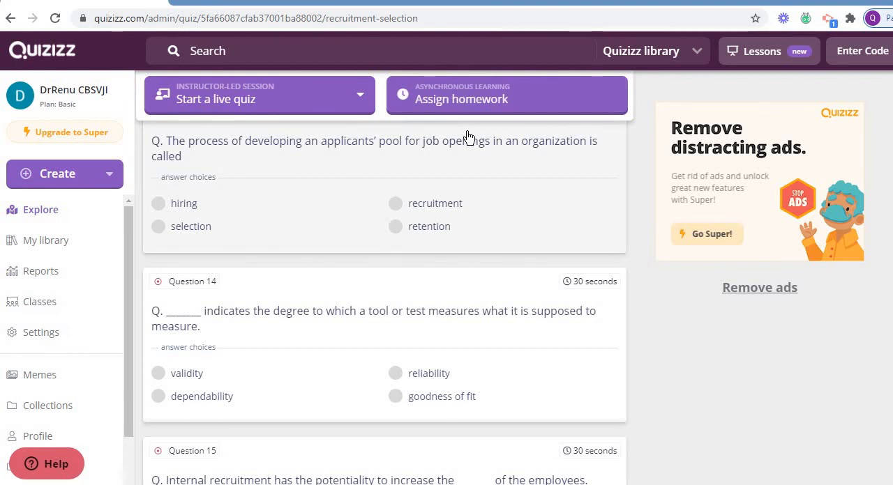
mouse_move(403, 77)
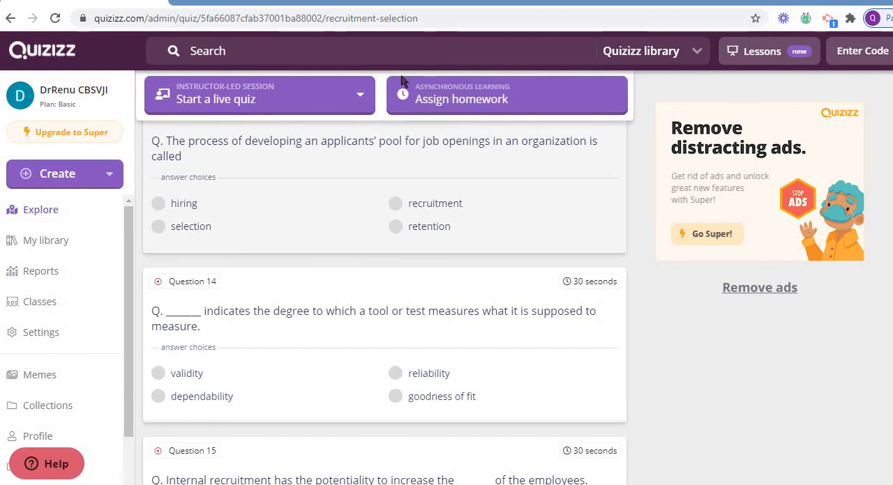
mouse_move(496, 112)
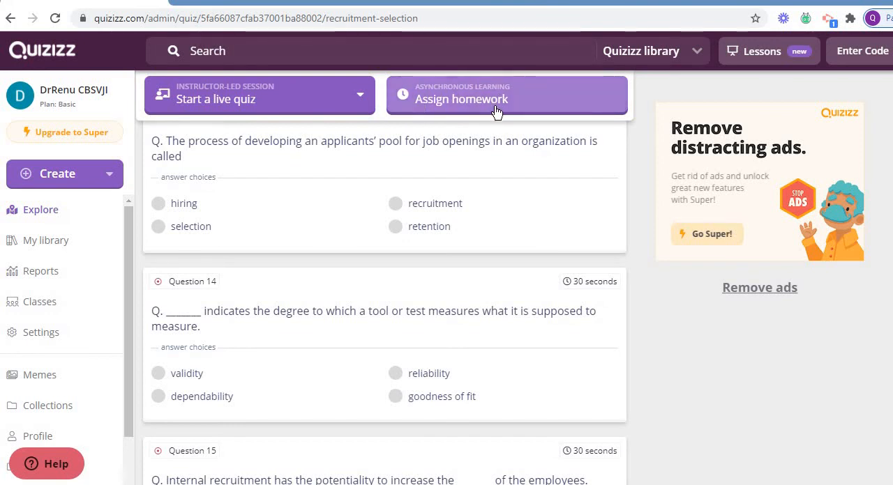
mouse_move(497, 86)
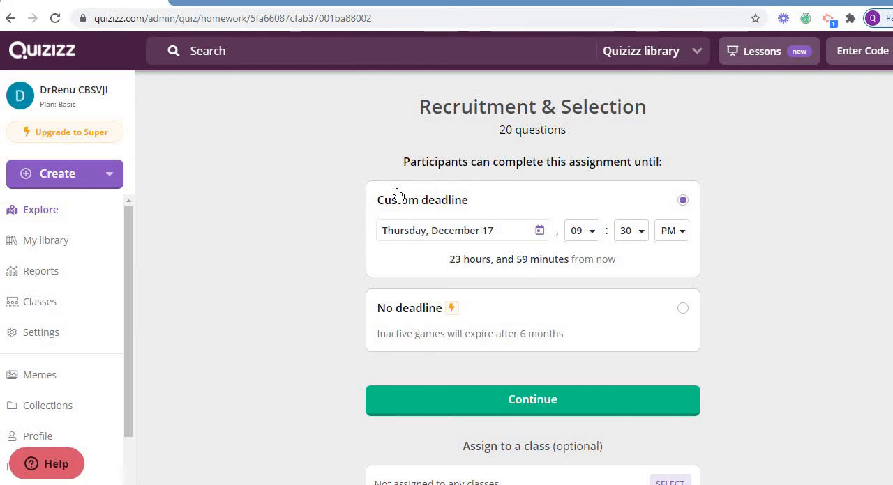
mouse_move(431, 251)
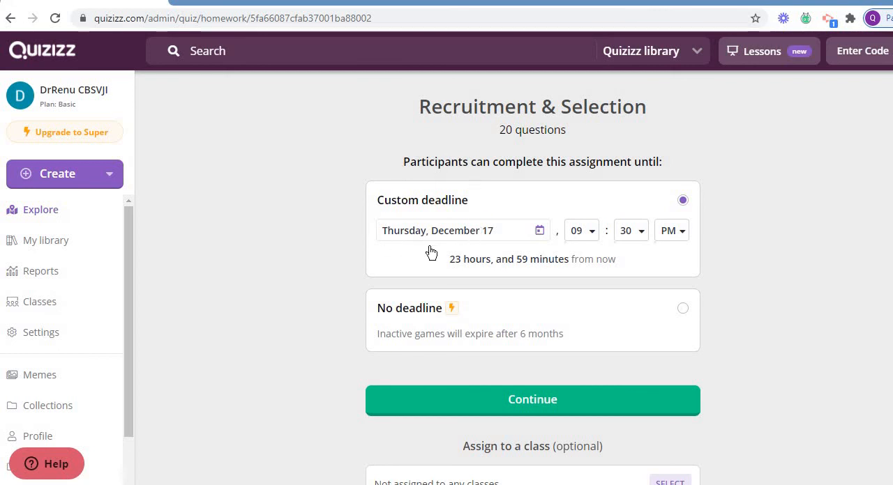
mouse_move(510, 250)
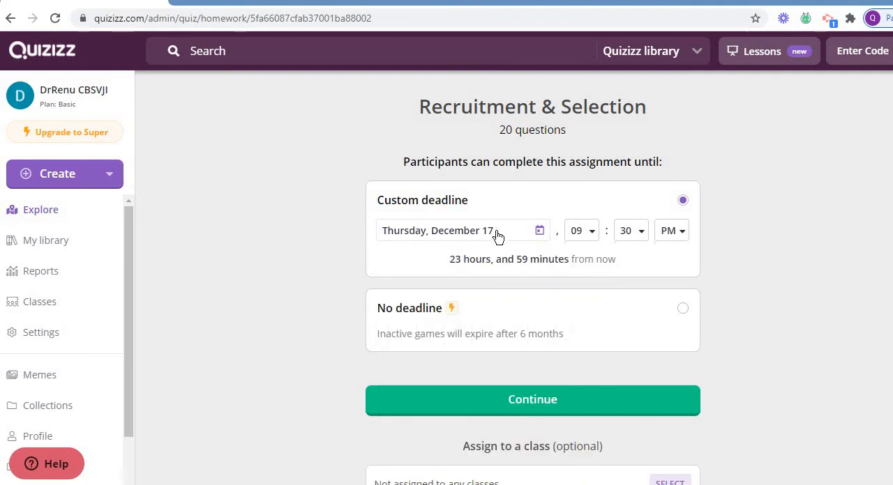
Pick December 18 as the deadline date and keep the 9:30 time in PM.
click(463, 230)
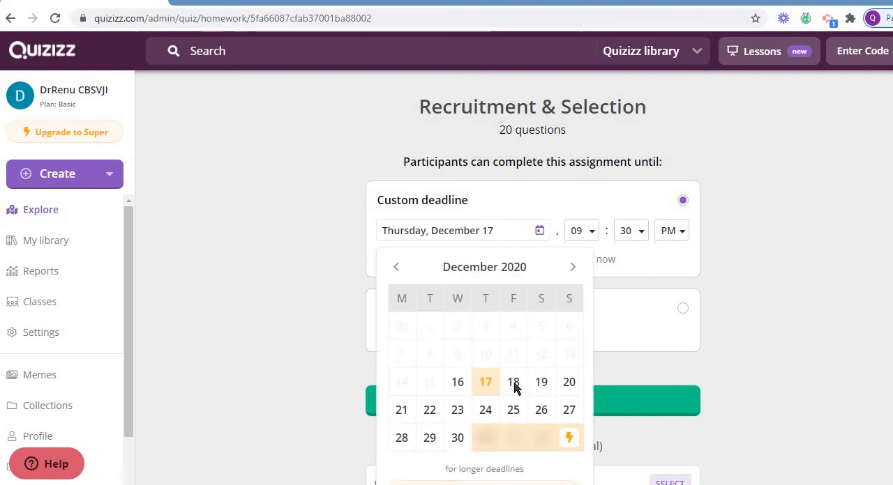
click(513, 382)
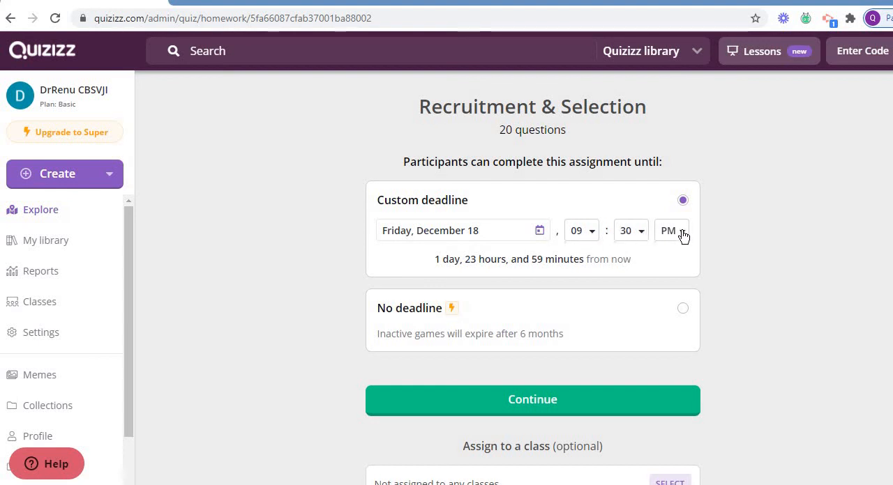
click(669, 230)
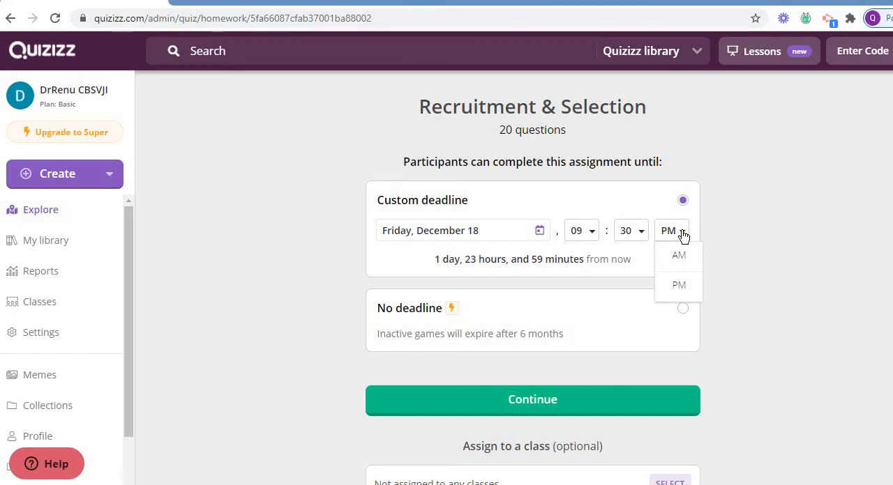
click(678, 284)
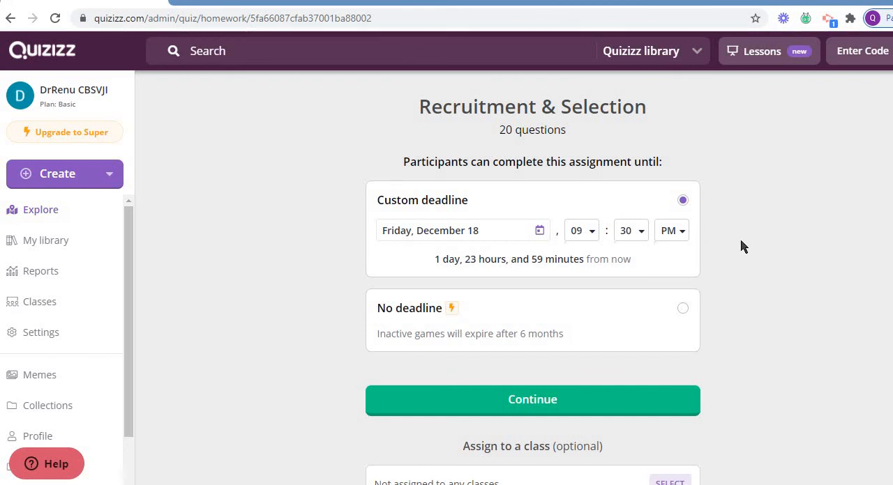
mouse_move(417, 322)
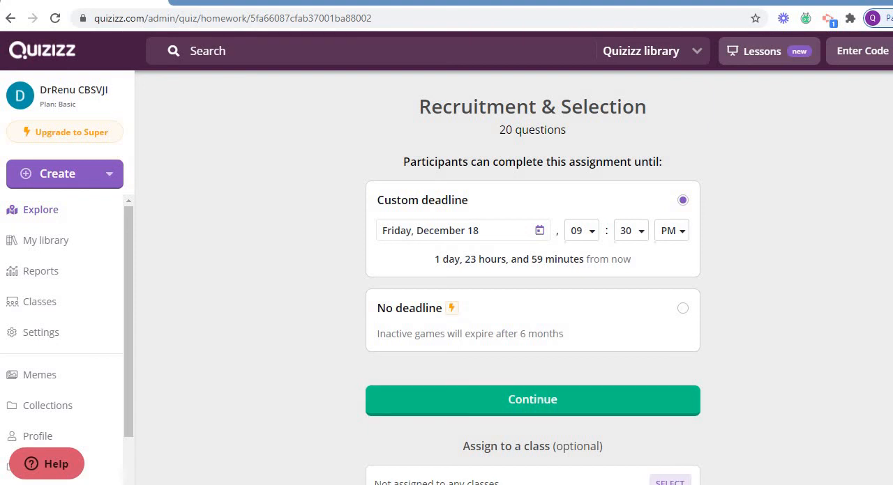
mouse_move(455, 137)
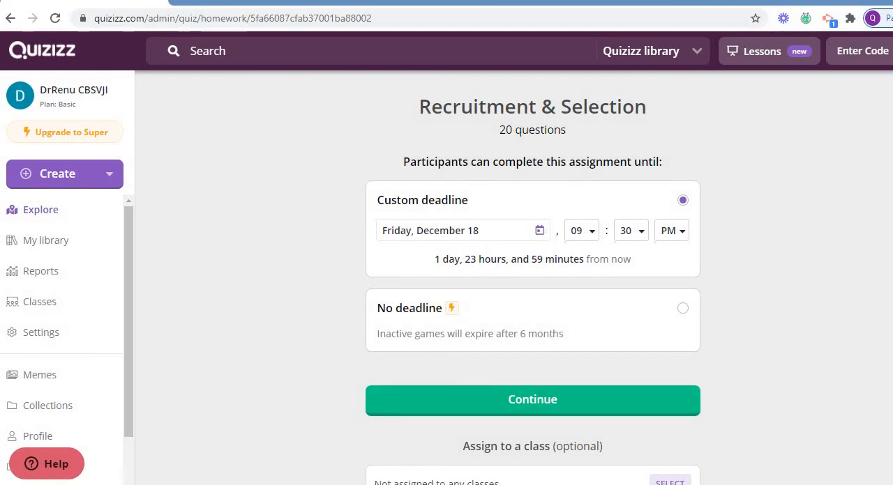
In advanced settings, try 1 and 2 attempts, then leave attempts at Unlimited.
scroll(down, 3)
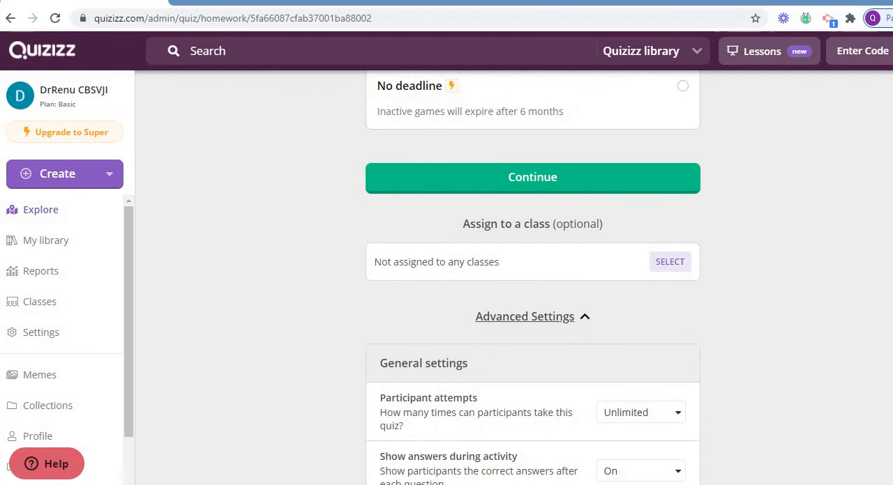
scroll(down, 3)
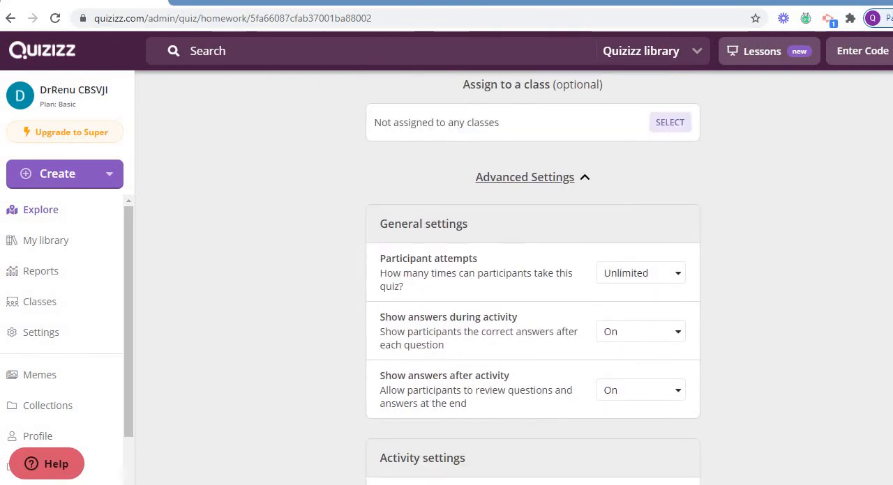
mouse_move(507, 206)
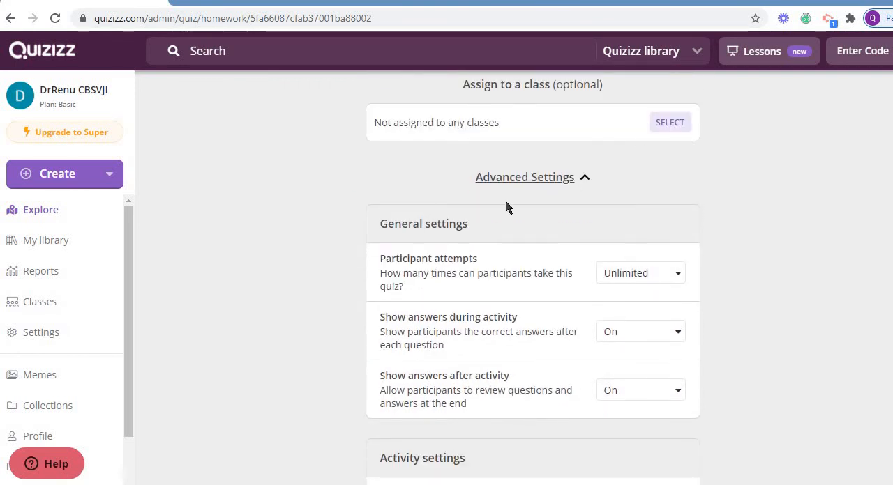
mouse_move(561, 294)
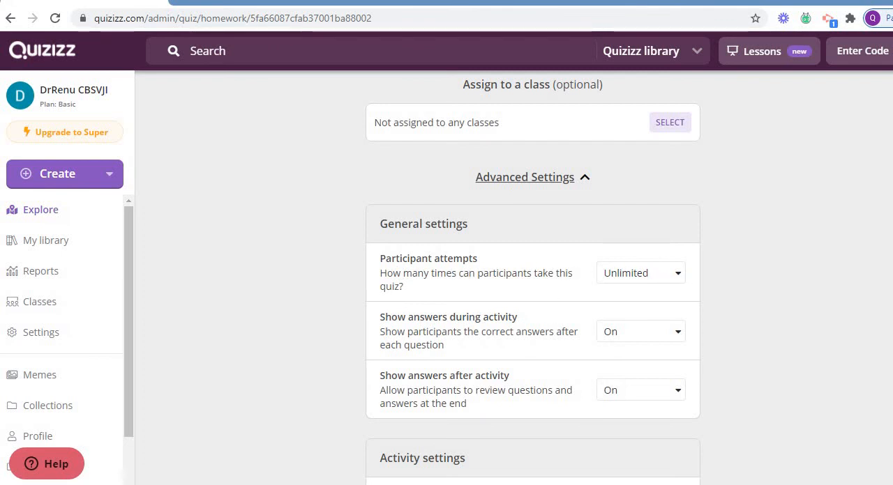
scroll(down, 3)
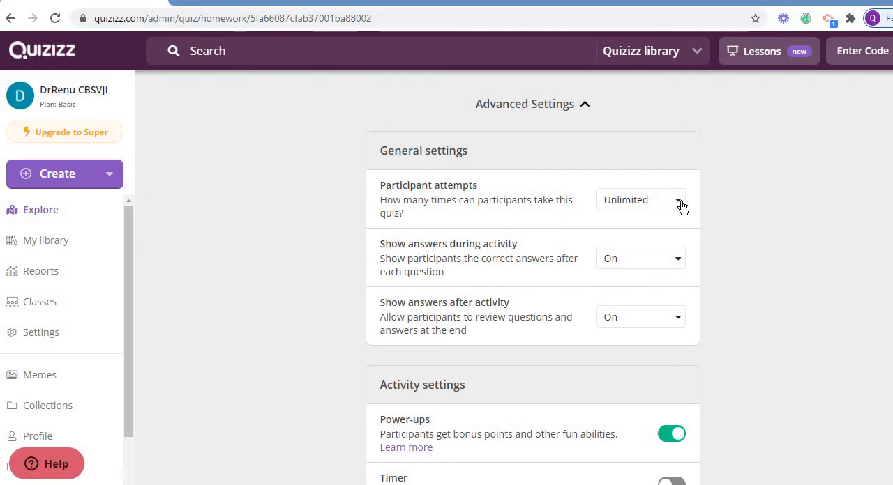
mouse_move(680, 206)
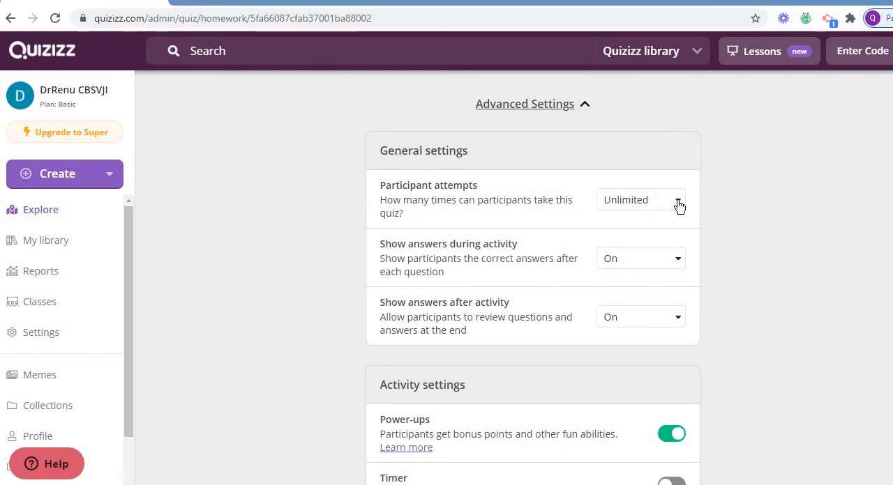
click(639, 201)
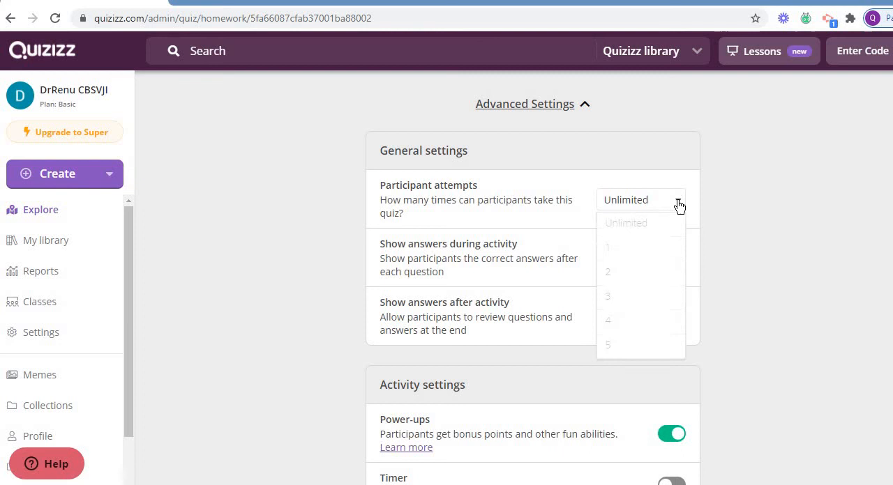
mouse_move(608, 249)
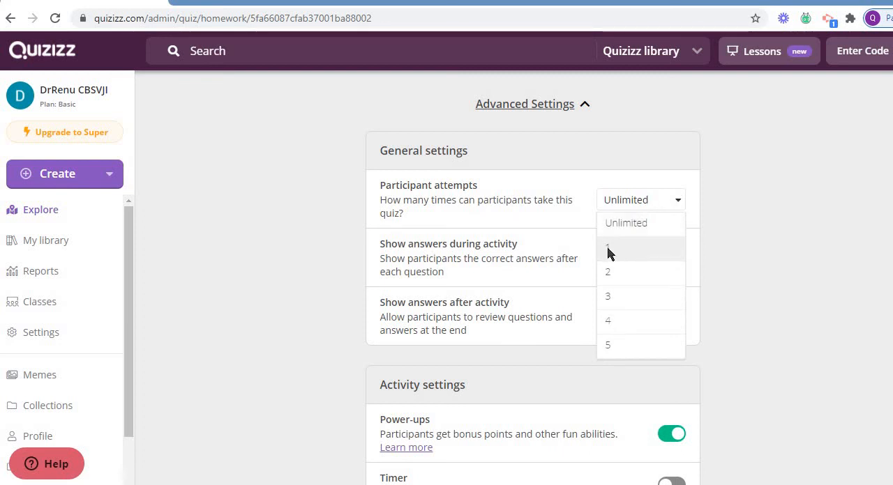
click(608, 247)
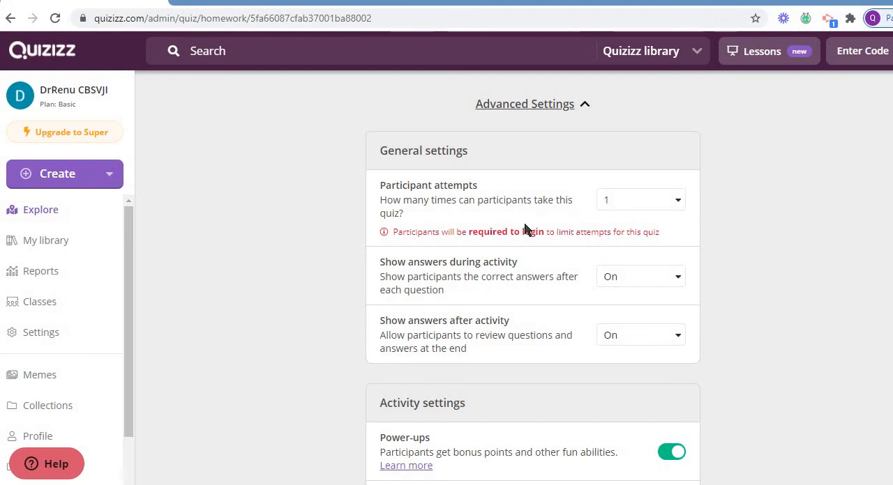
mouse_move(435, 229)
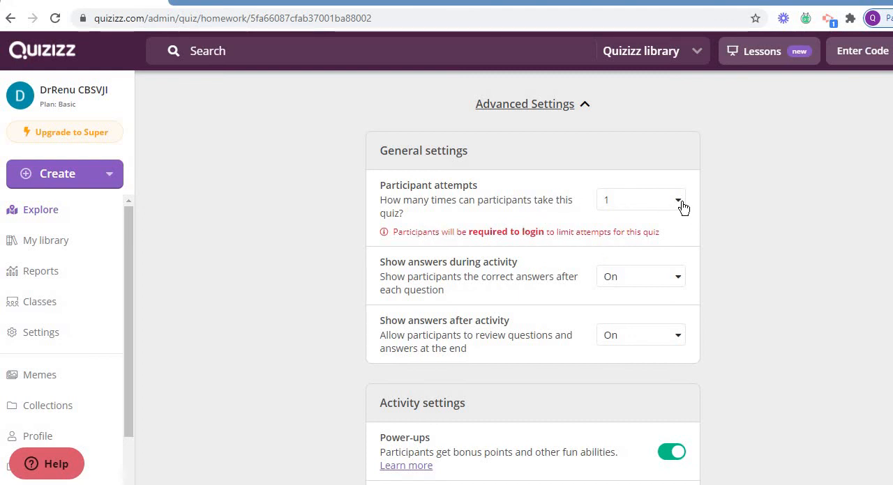
click(638, 200)
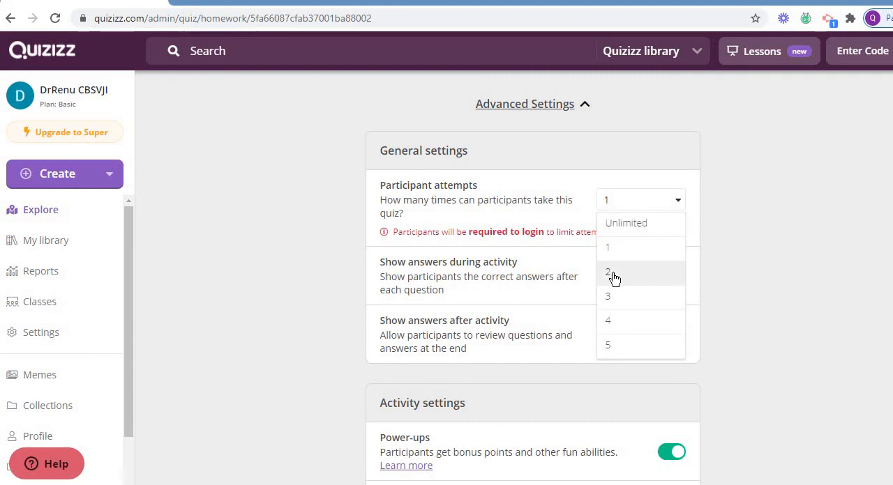
click(608, 272)
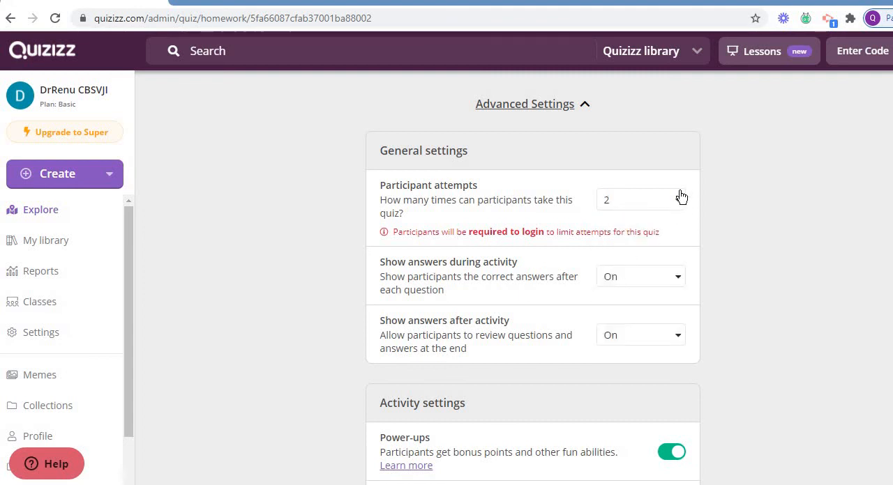
click(639, 199)
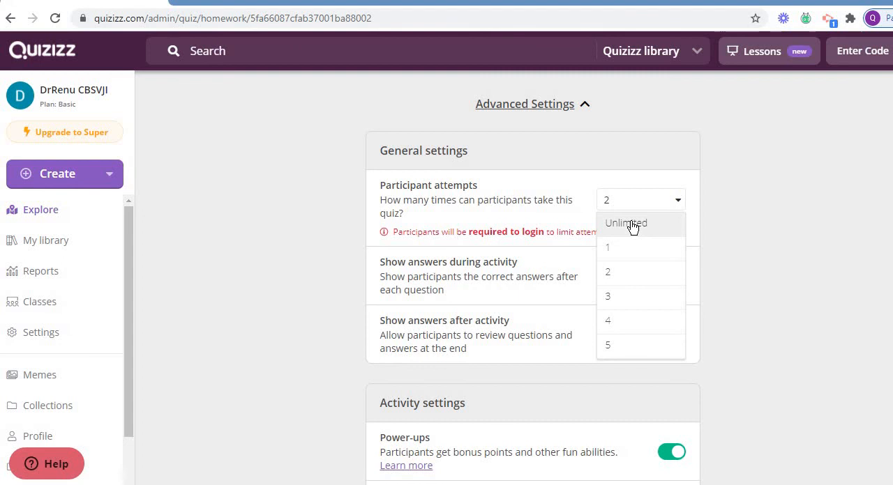
click(624, 223)
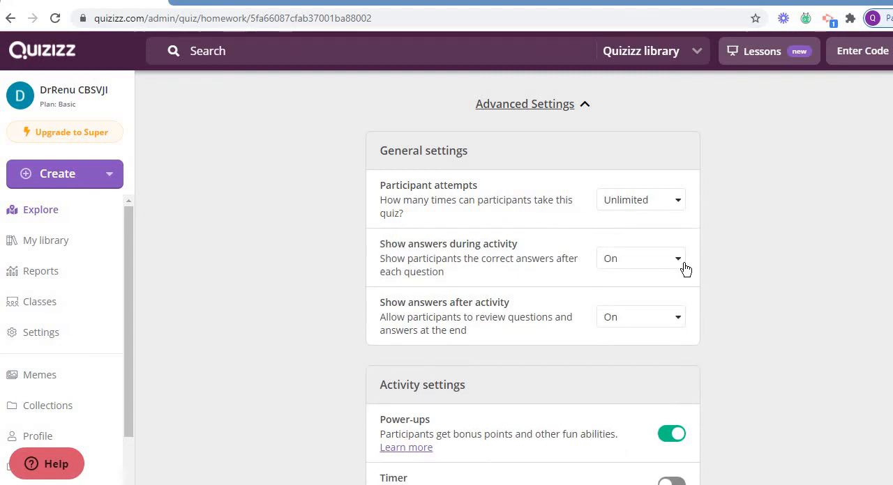
mouse_move(784, 287)
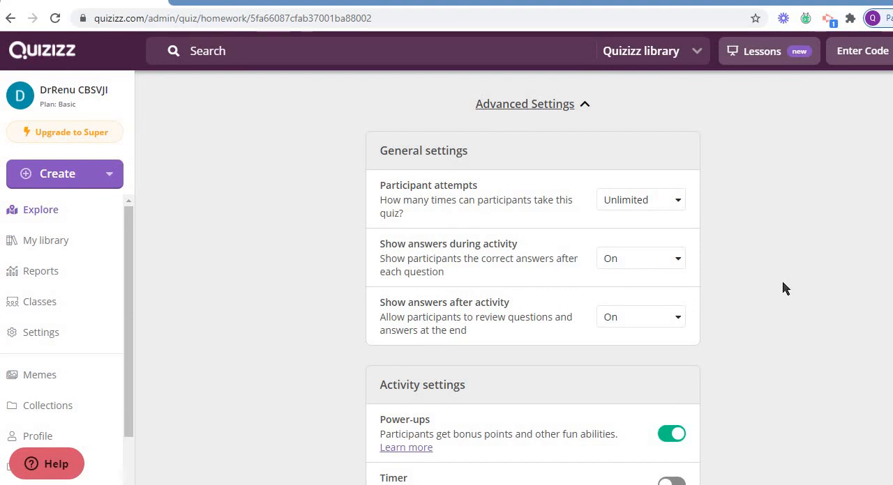
mouse_move(474, 250)
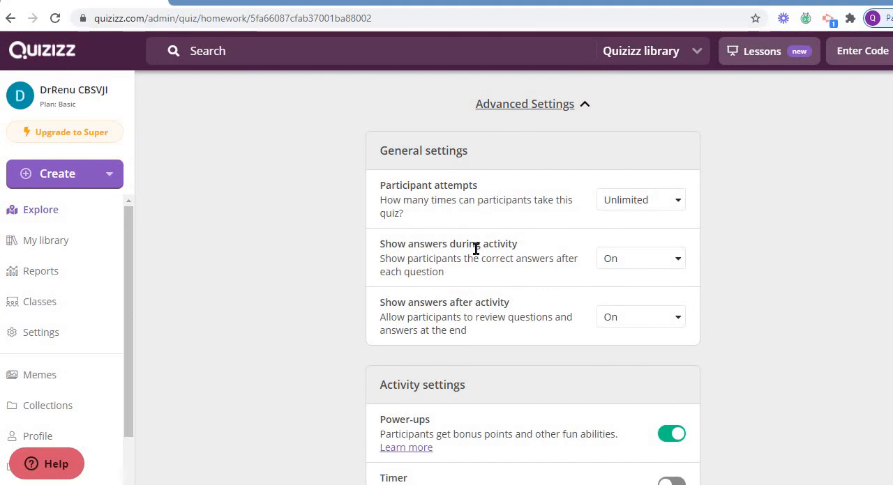
mouse_move(460, 272)
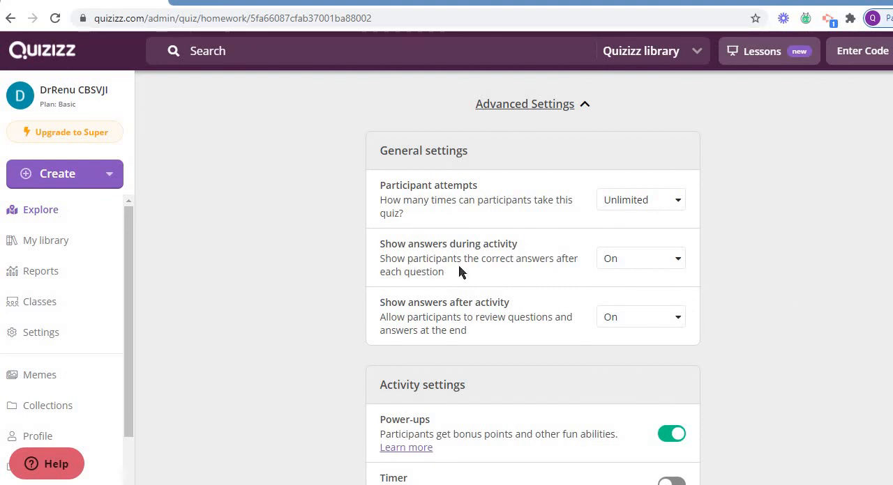
mouse_move(413, 288)
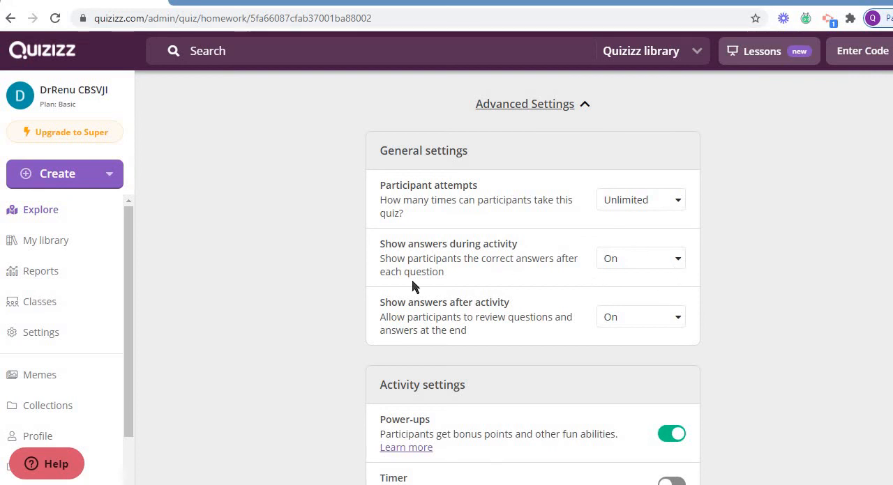
mouse_move(678, 265)
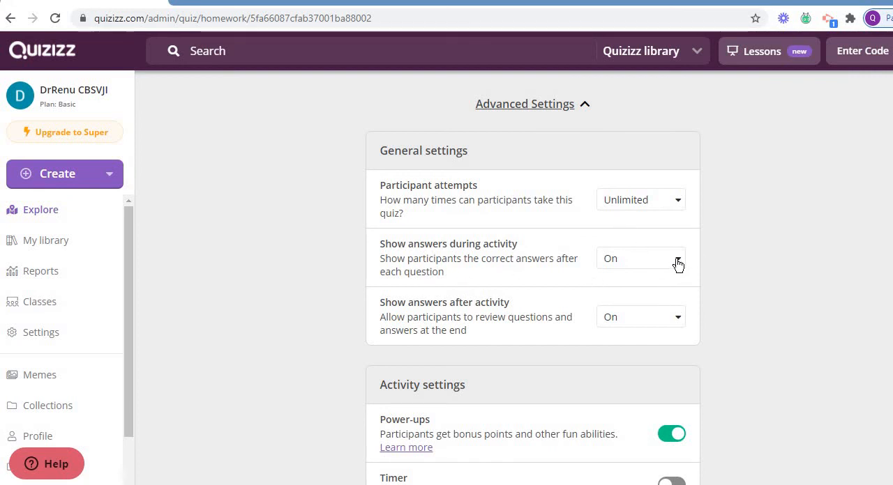
Keep correct answers shown after each question during the activity.
click(639, 258)
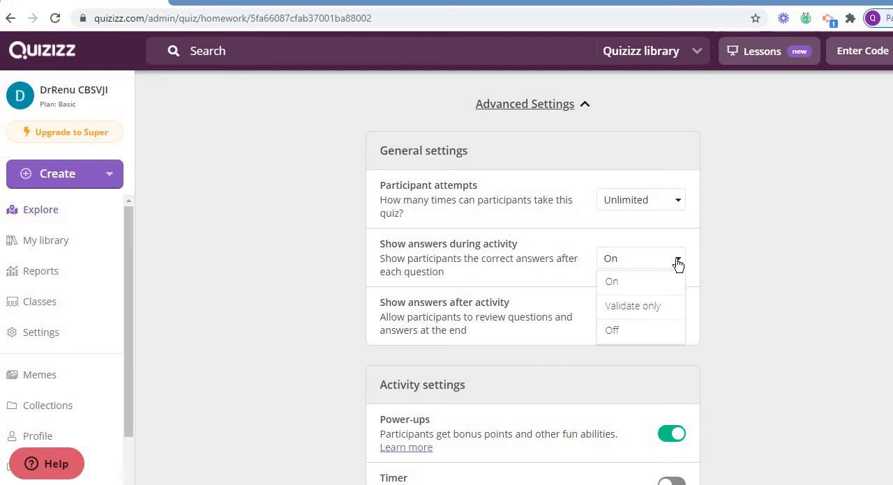
click(611, 280)
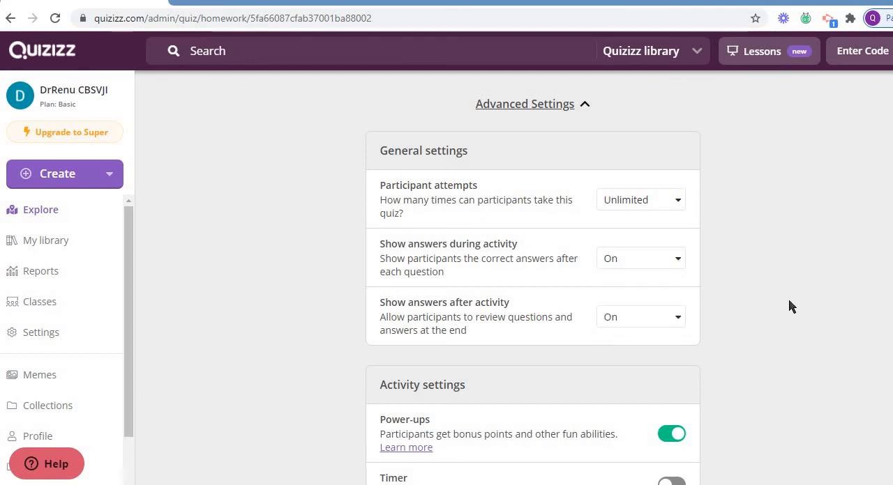
mouse_move(682, 253)
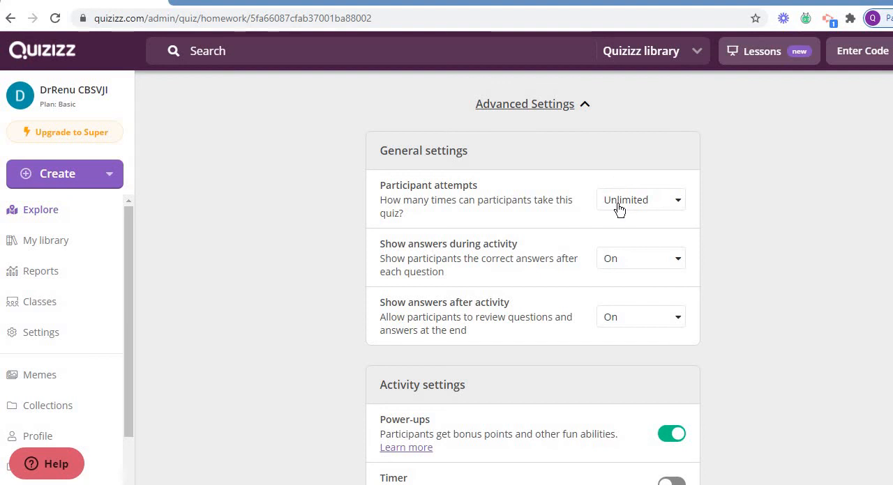
mouse_move(648, 257)
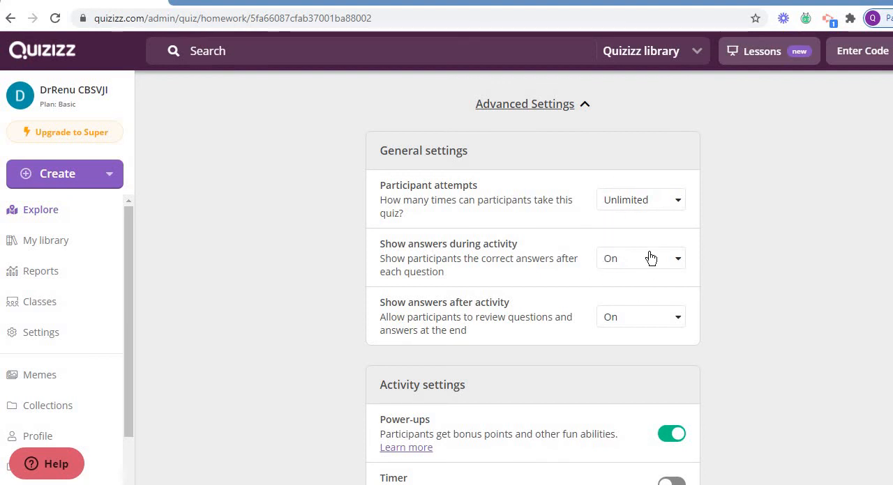
mouse_move(680, 269)
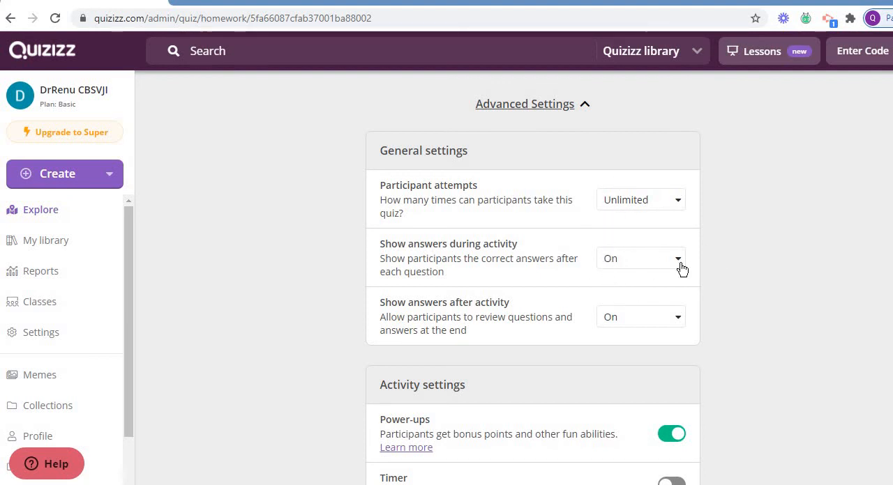
click(639, 258)
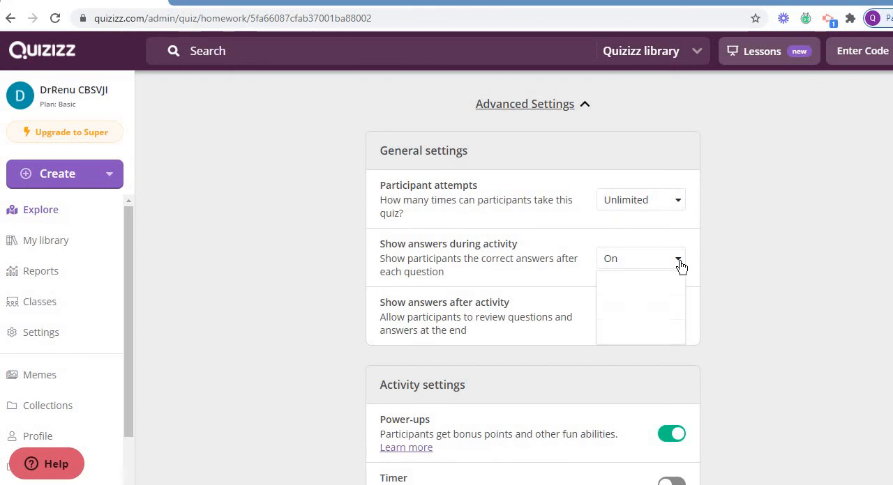
click(638, 258)
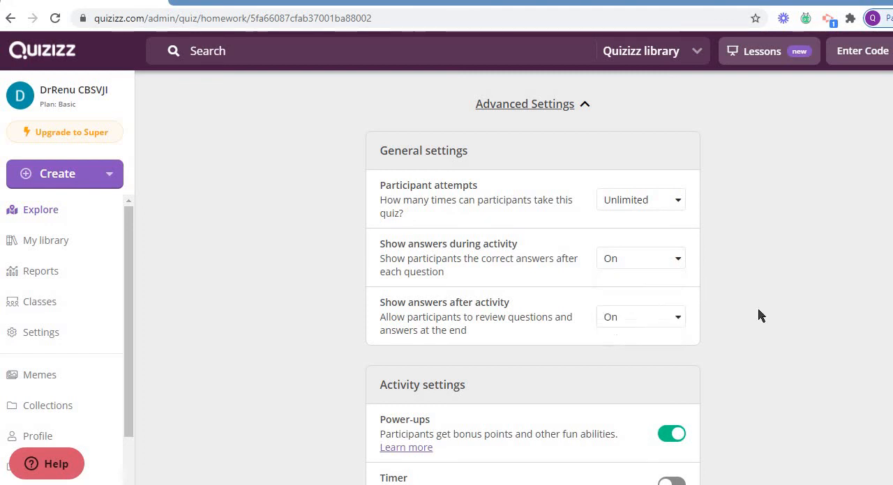
mouse_move(544, 340)
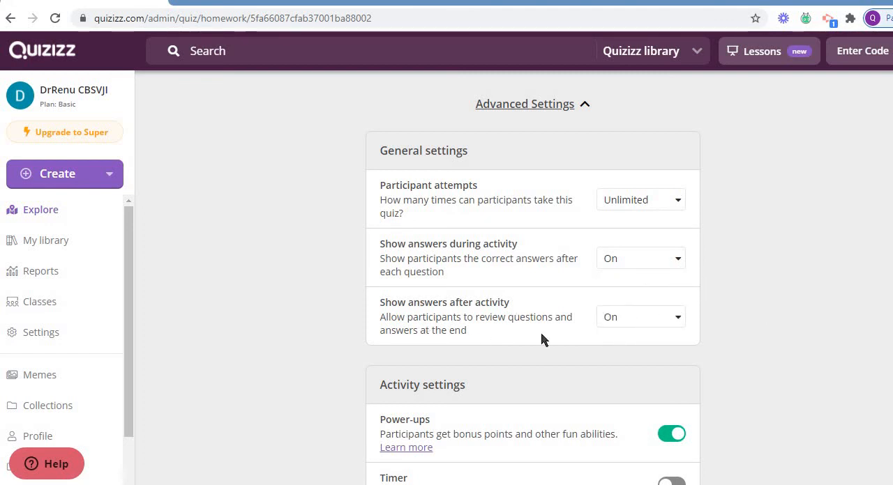
mouse_move(457, 184)
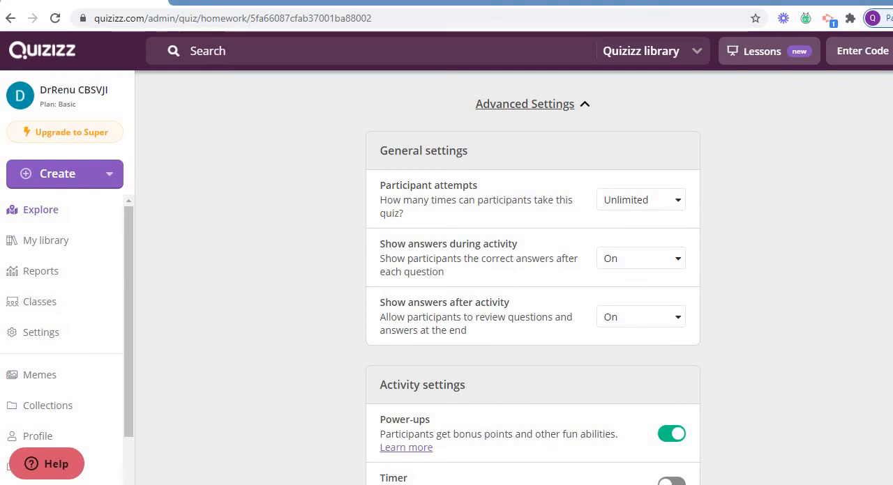
scroll(down, 3)
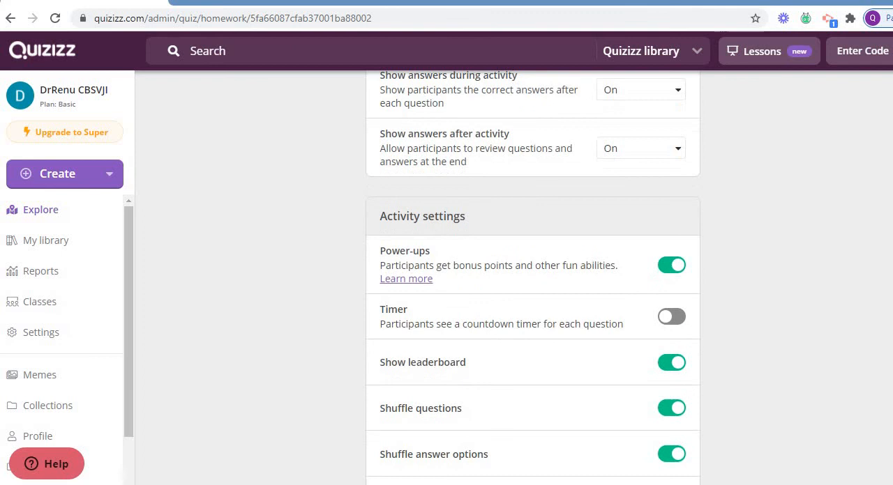
scroll(down, 3)
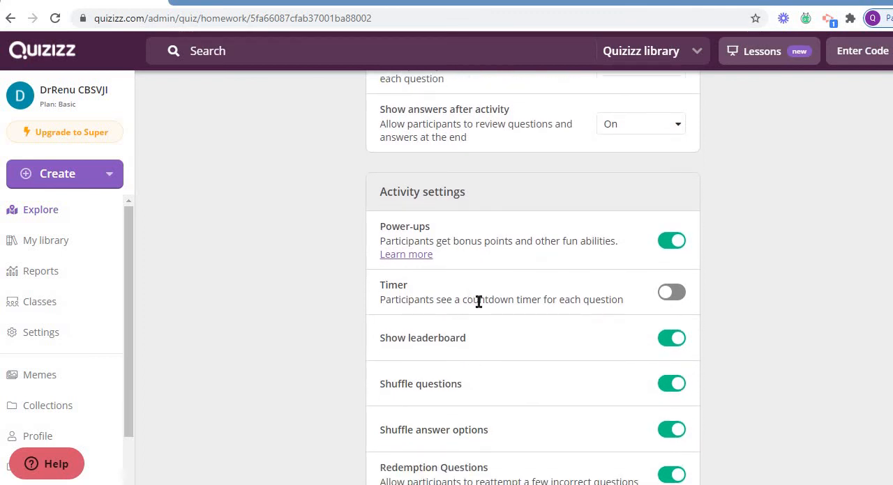
mouse_move(661, 411)
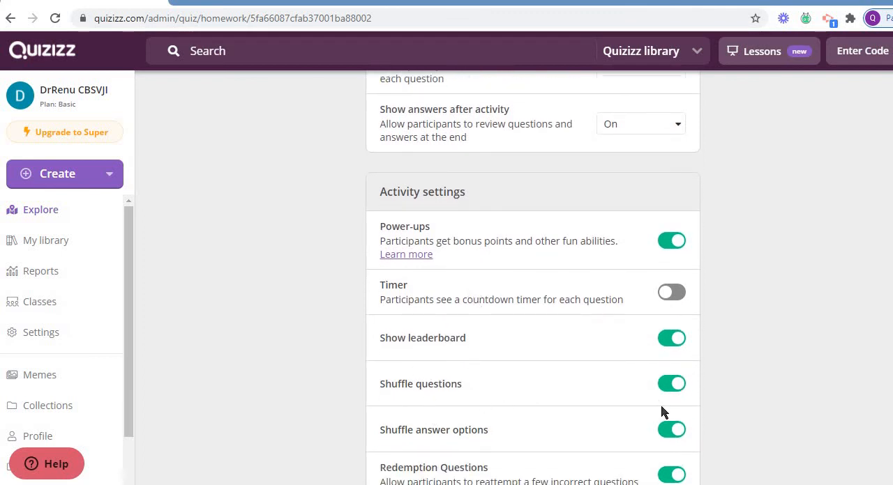
mouse_move(854, 474)
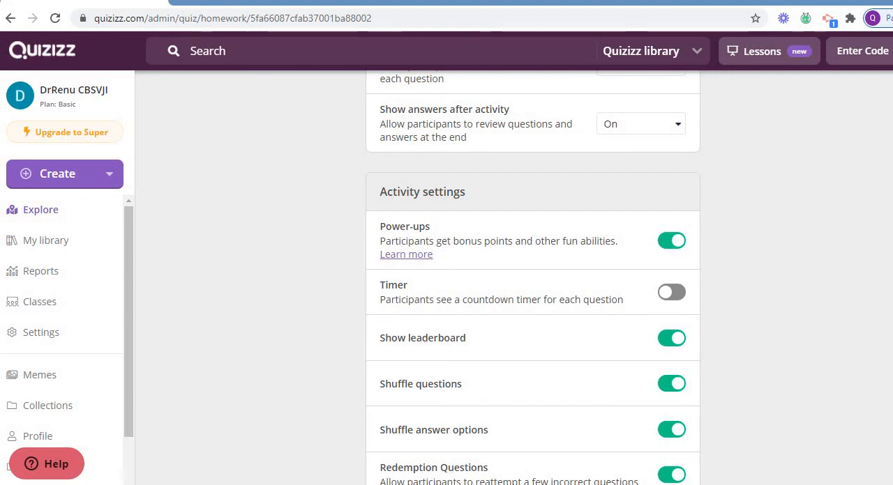
scroll(down, 3)
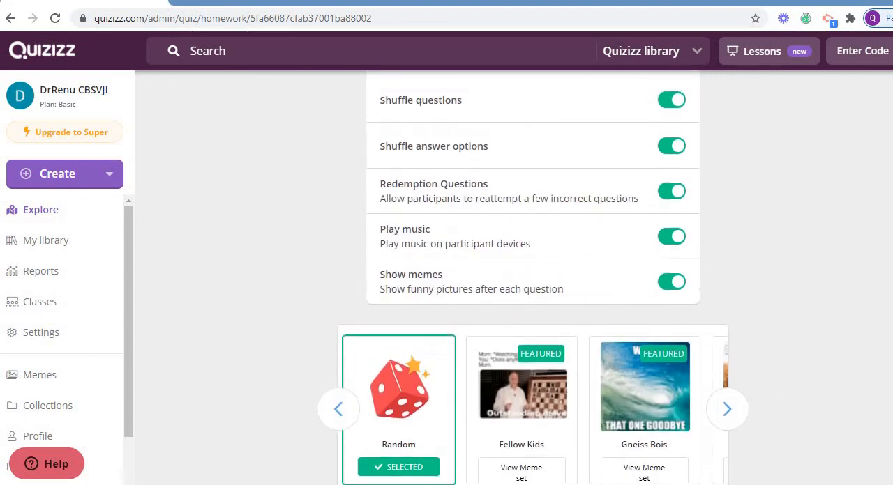
scroll(down, 3)
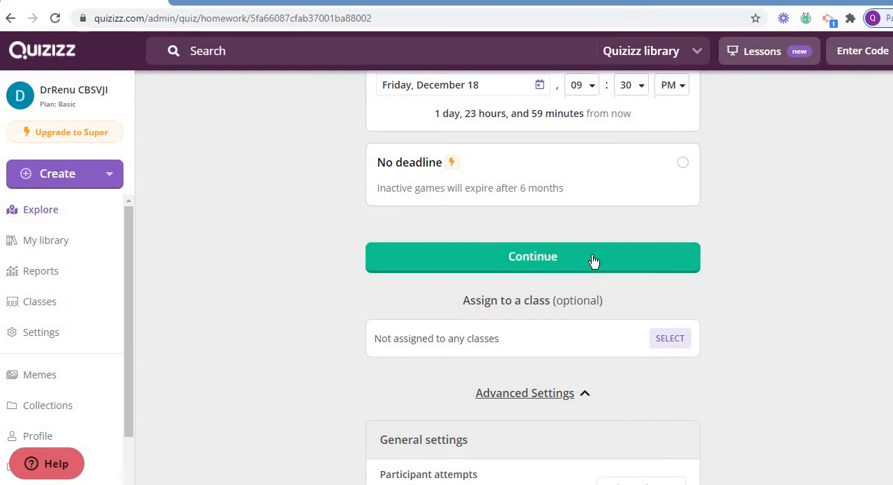
Create the homework assignment, reaching the invite page with join code 20124564.
click(533, 257)
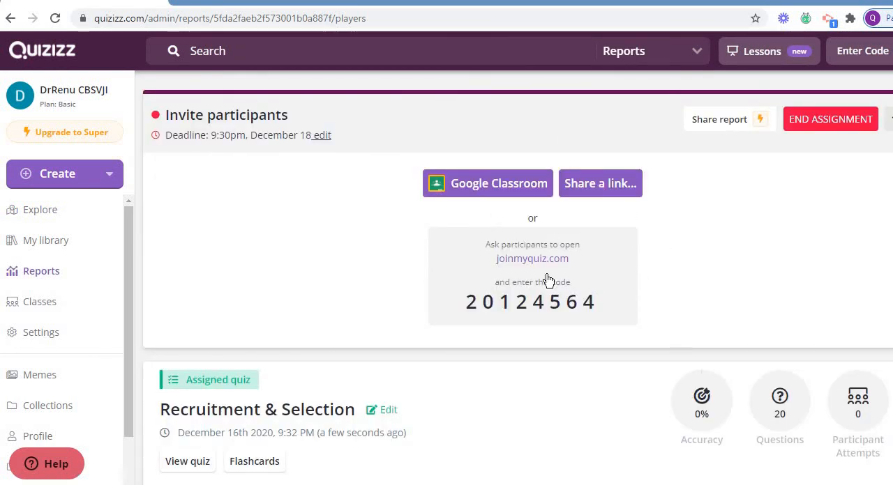
mouse_move(360, 193)
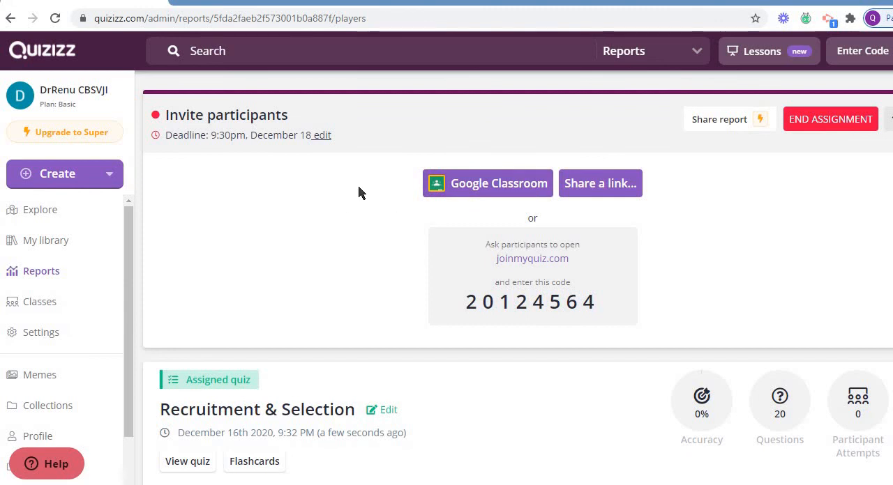
mouse_move(499, 205)
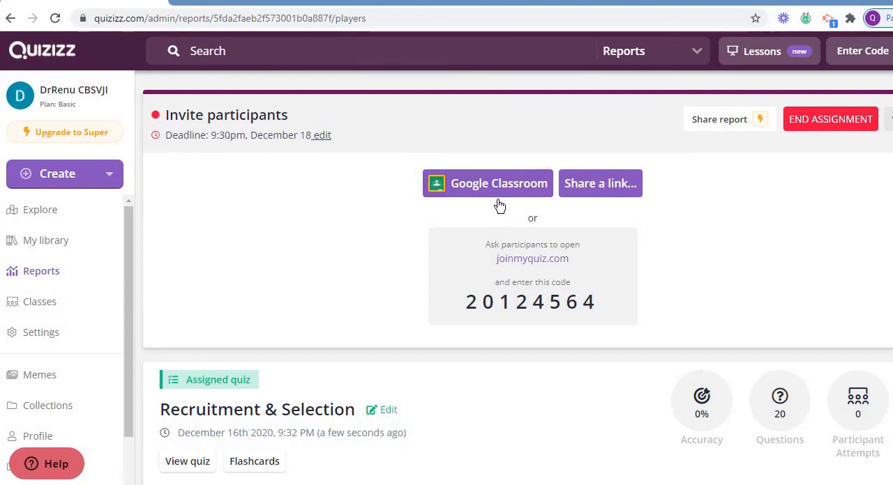
mouse_move(498, 194)
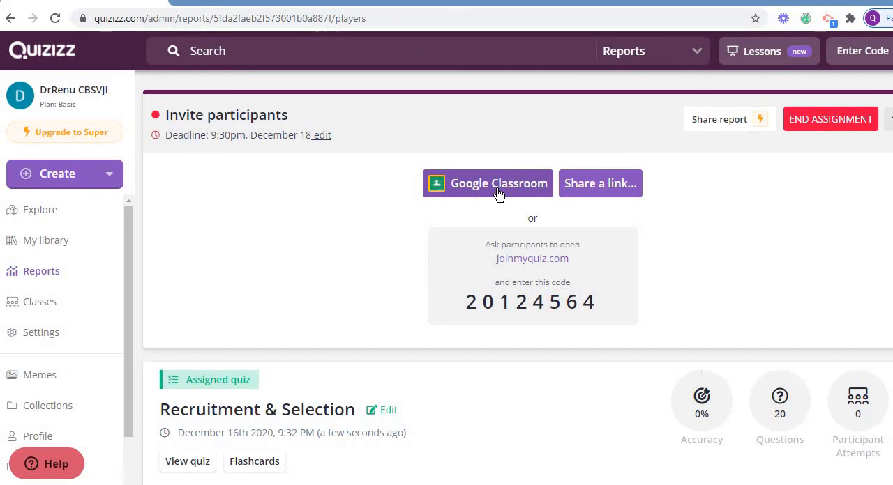
mouse_move(600, 185)
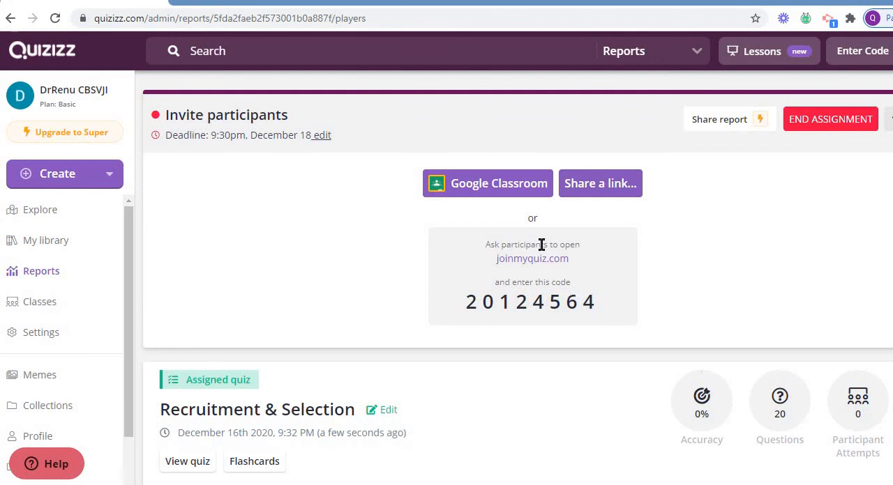
mouse_move(552, 268)
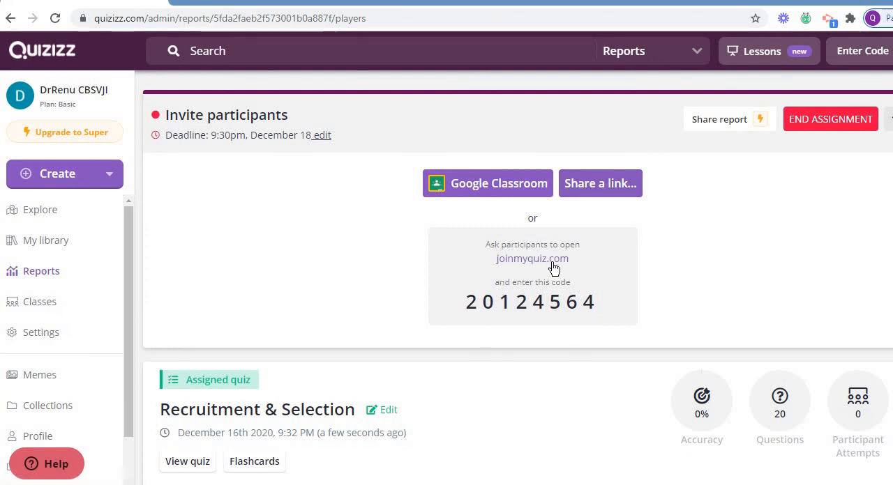
mouse_move(616, 298)
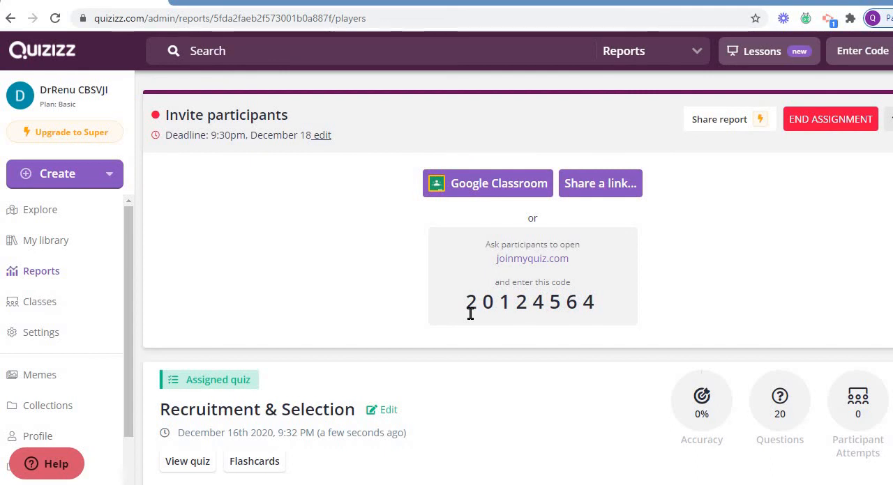
mouse_move(600, 184)
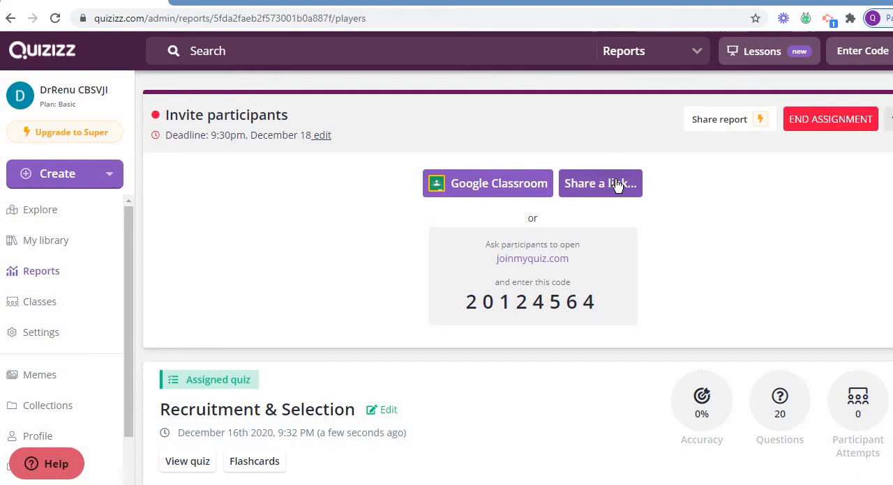
click(600, 182)
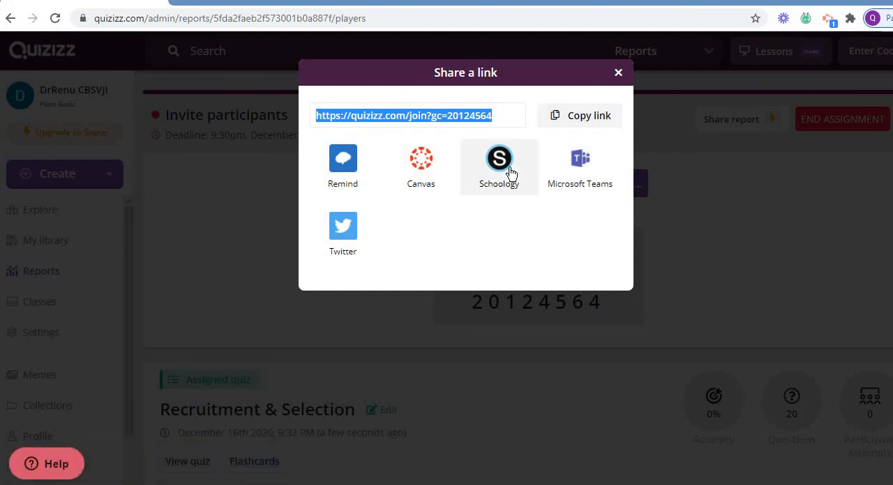
mouse_move(421, 166)
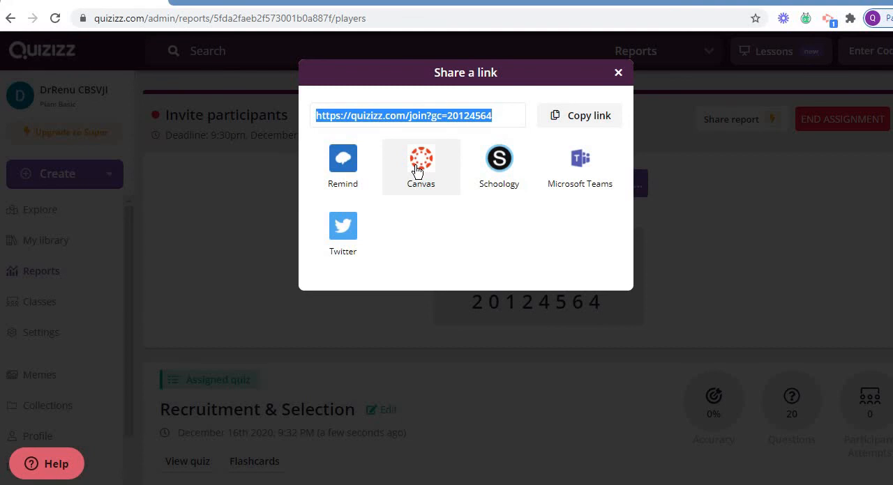
mouse_move(343, 235)
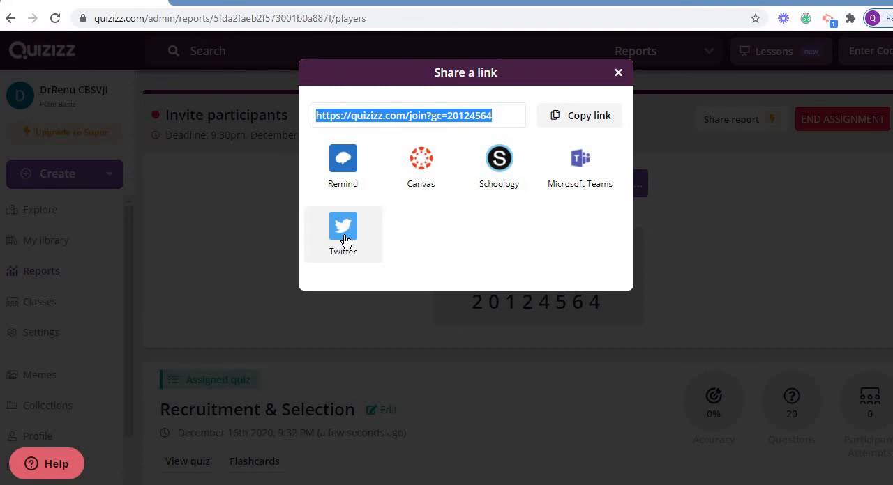
mouse_move(581, 166)
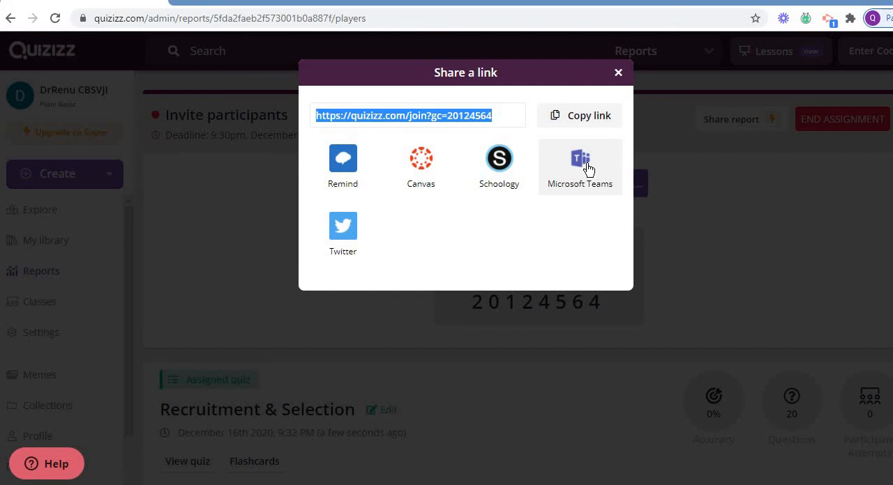
mouse_move(620, 72)
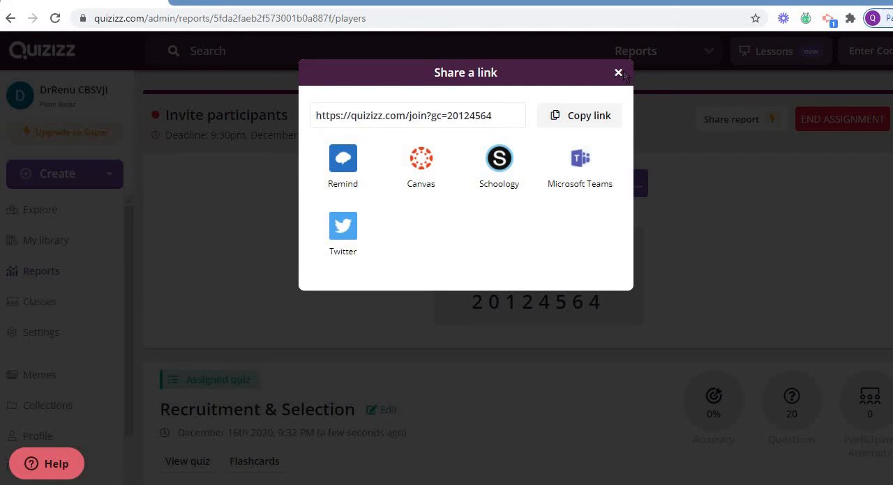
click(618, 73)
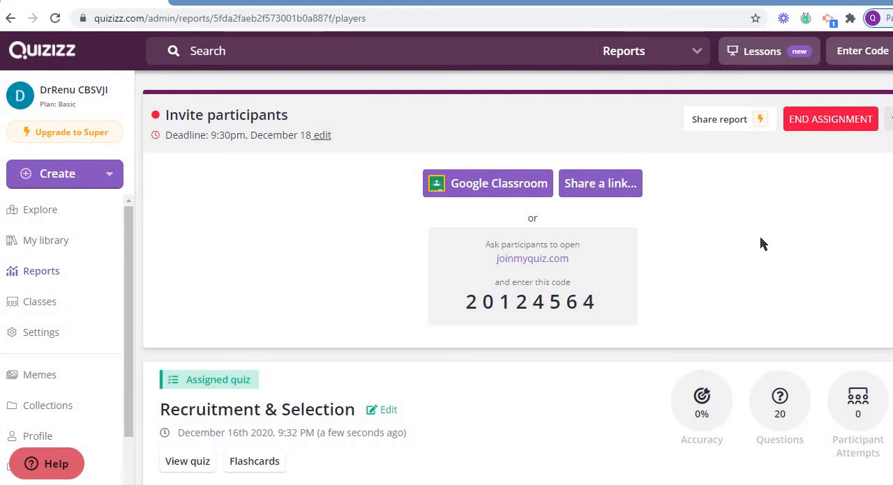
mouse_move(666, 292)
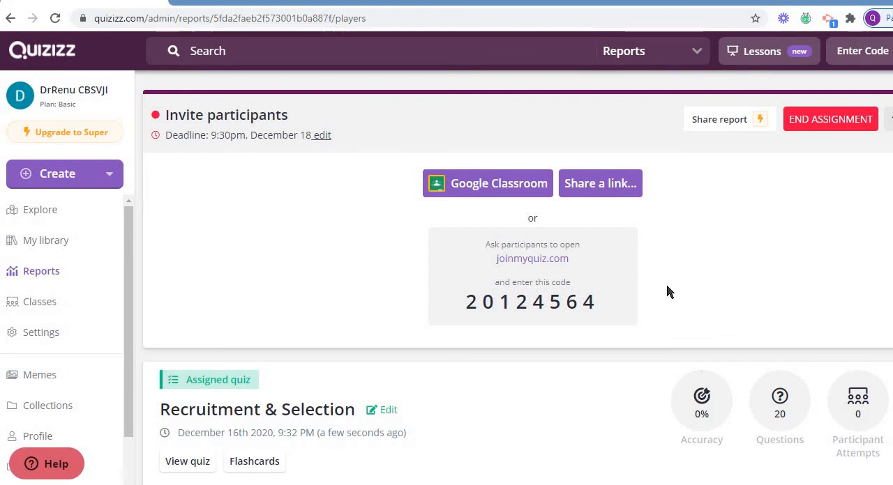
mouse_move(723, 119)
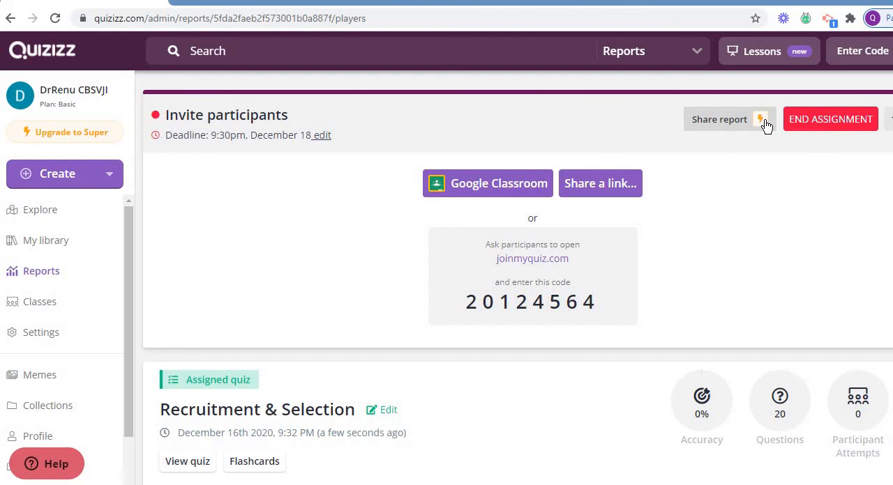
mouse_move(240, 475)
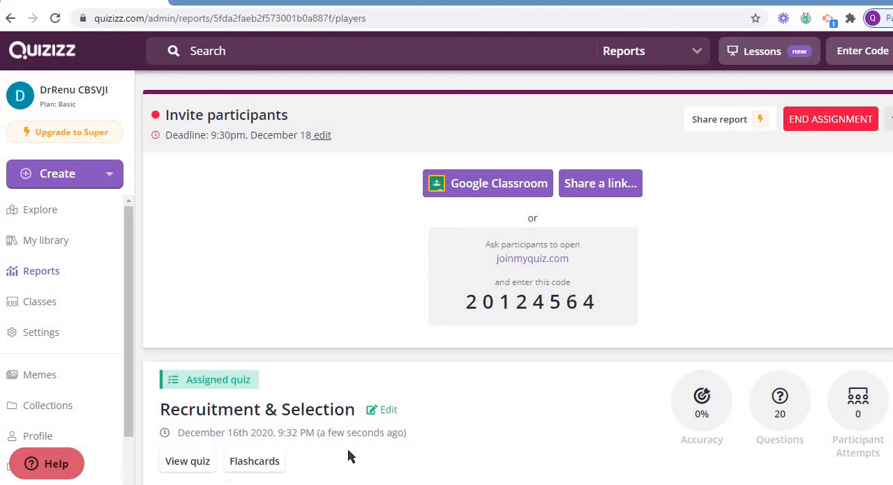
mouse_move(742, 391)
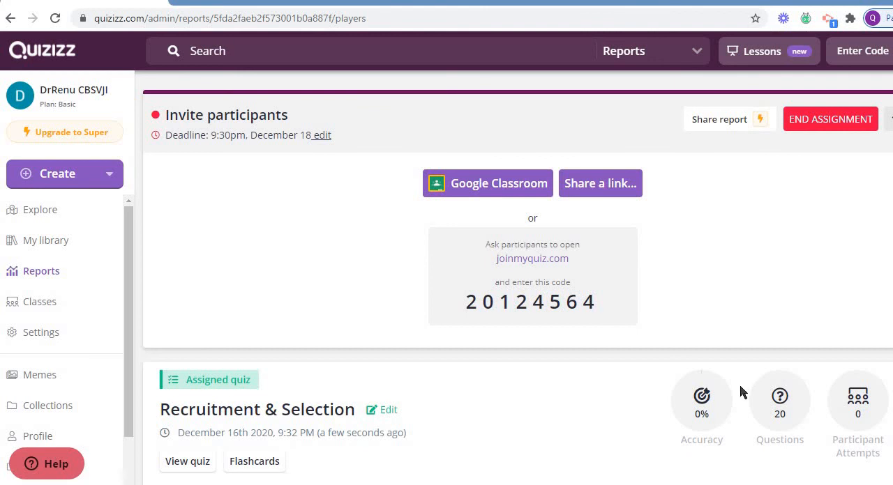
mouse_move(783, 393)
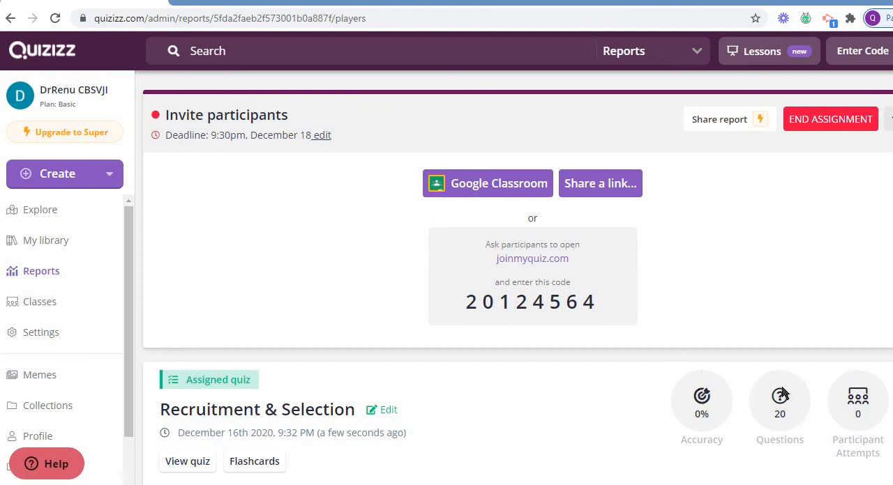
mouse_move(865, 433)
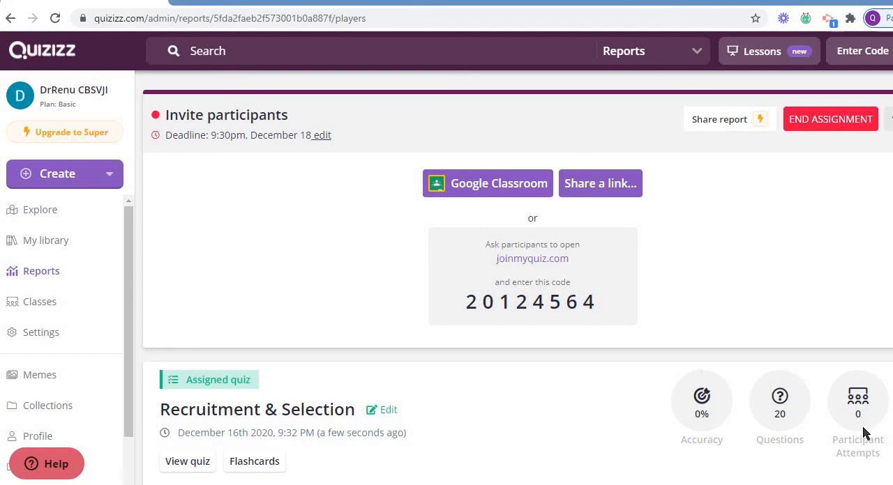
mouse_move(647, 128)
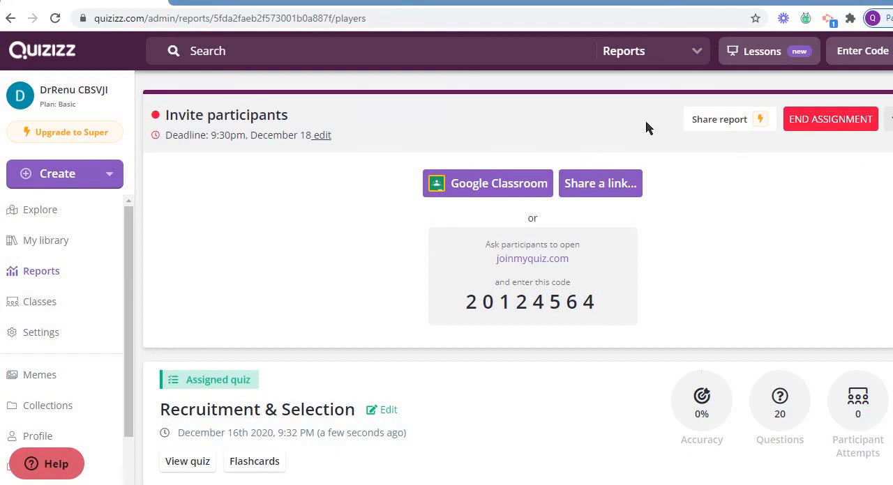
mouse_move(600, 184)
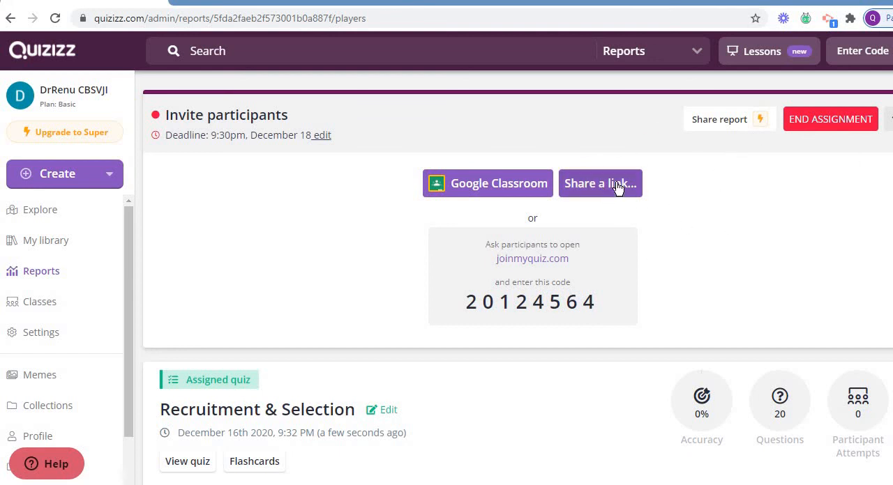
Copy the homework's join link from the Share a link options.
click(600, 184)
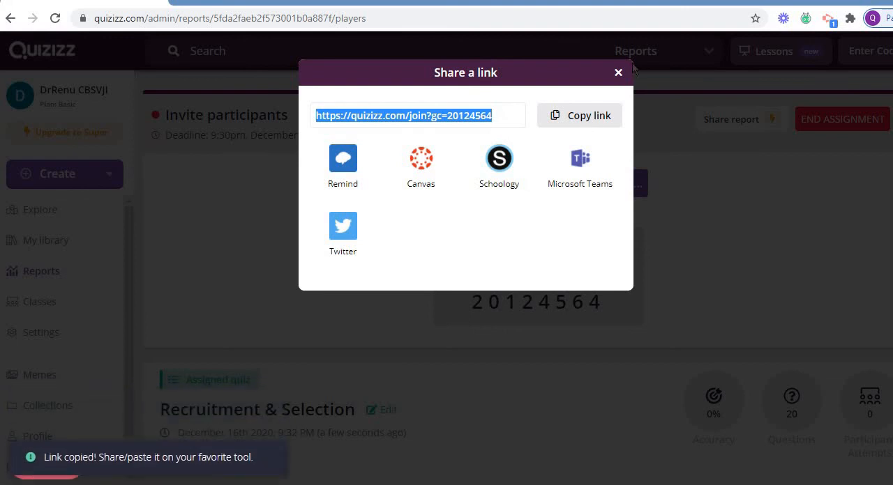
click(616, 72)
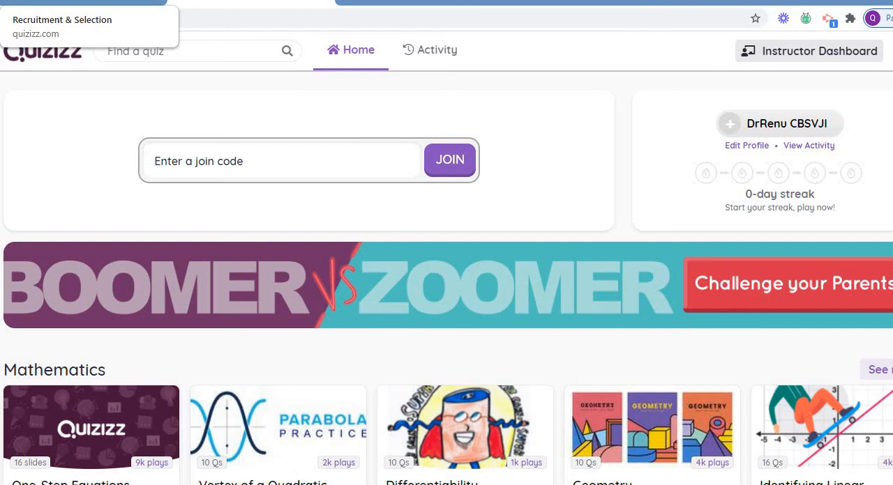
Enter join code 20124564 in the join field, correcting a mistyped digit.
click(279, 162)
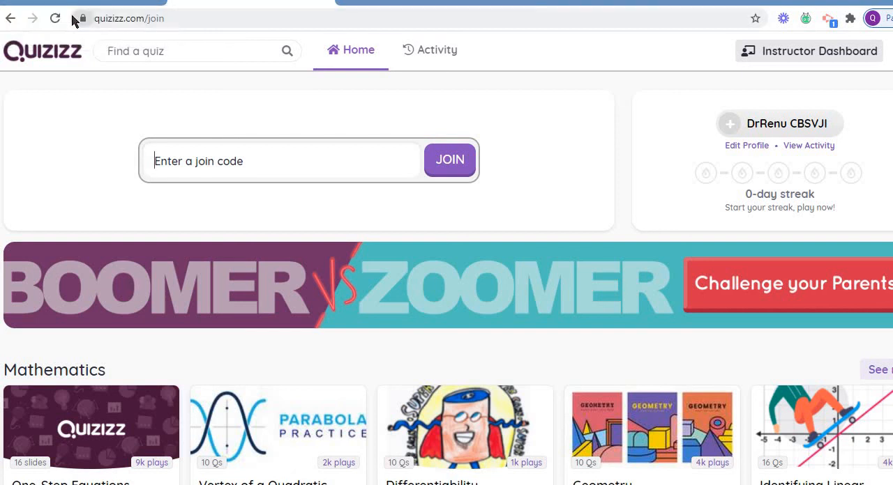
text(2)
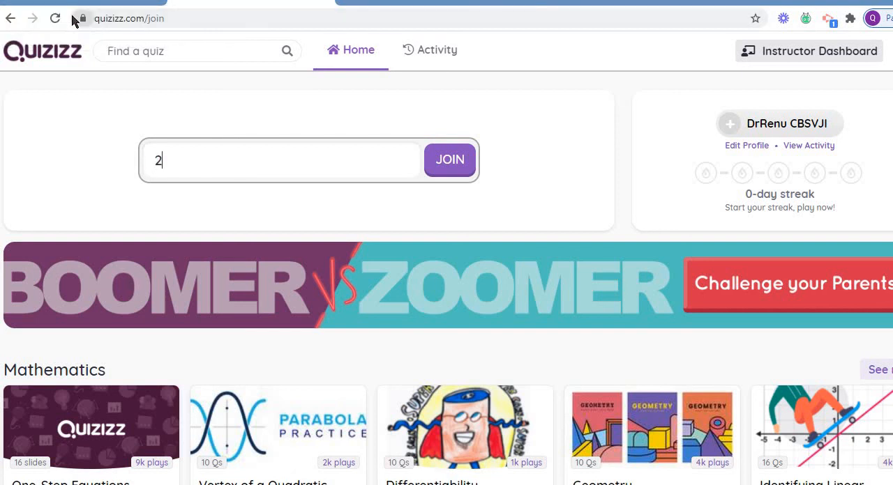
text(0124556)
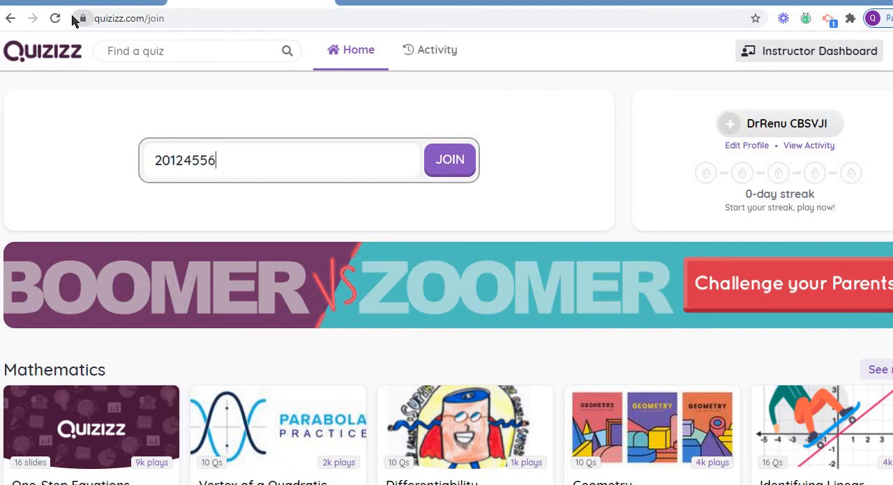
mouse_move(138, 108)
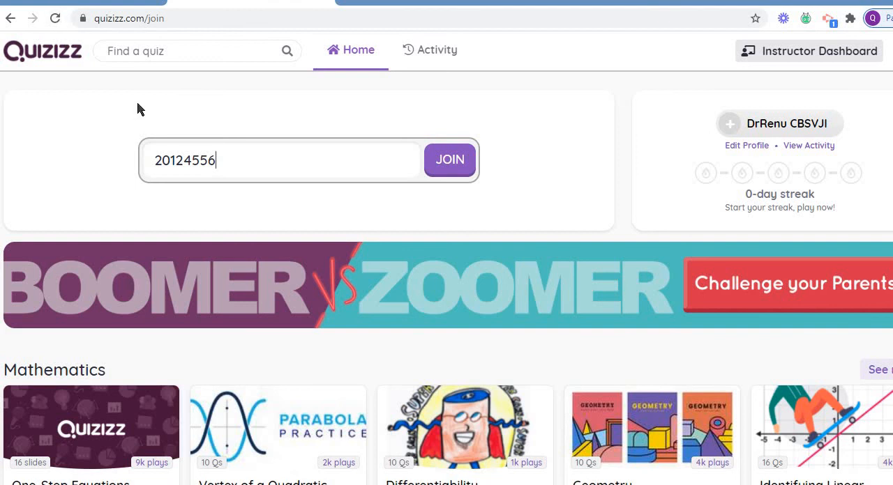
key(backspace)
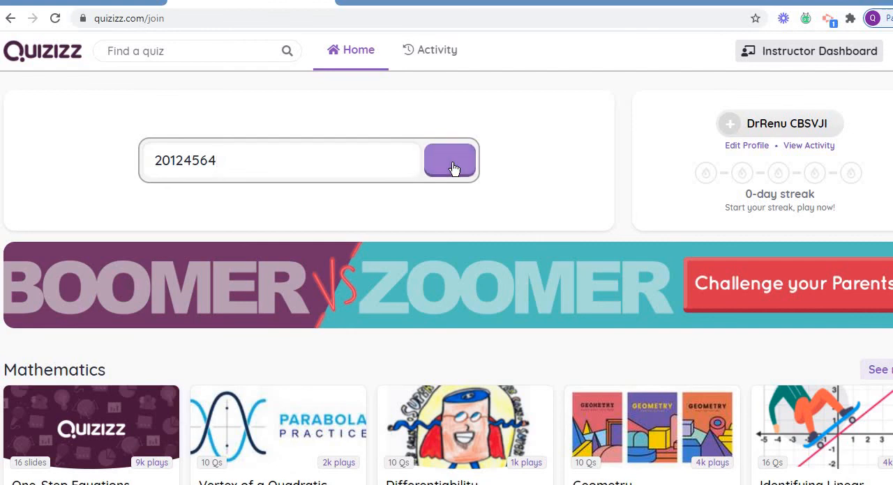
Join the game as 'reenu contact' and begin the 20-question quiz.
click(449, 161)
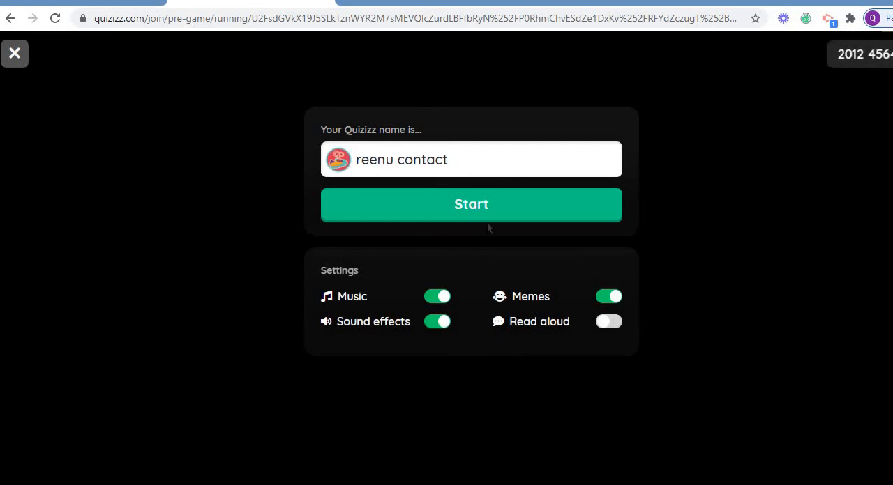
click(472, 203)
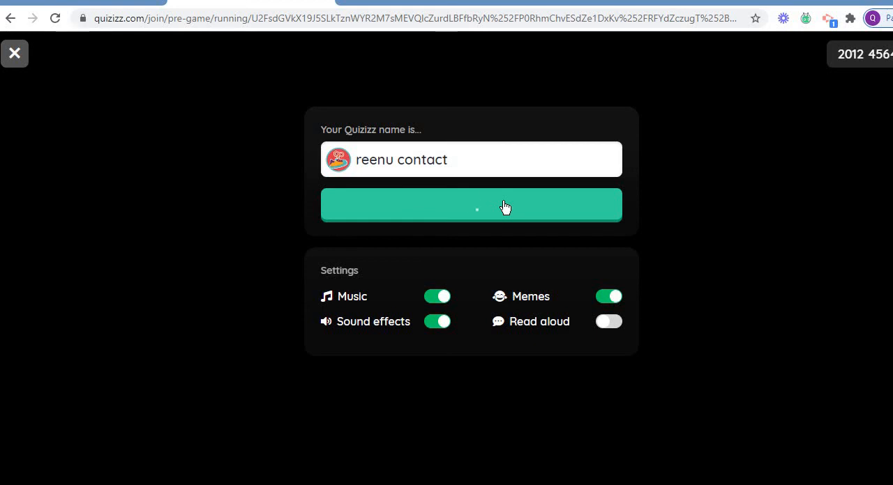
click(471, 204)
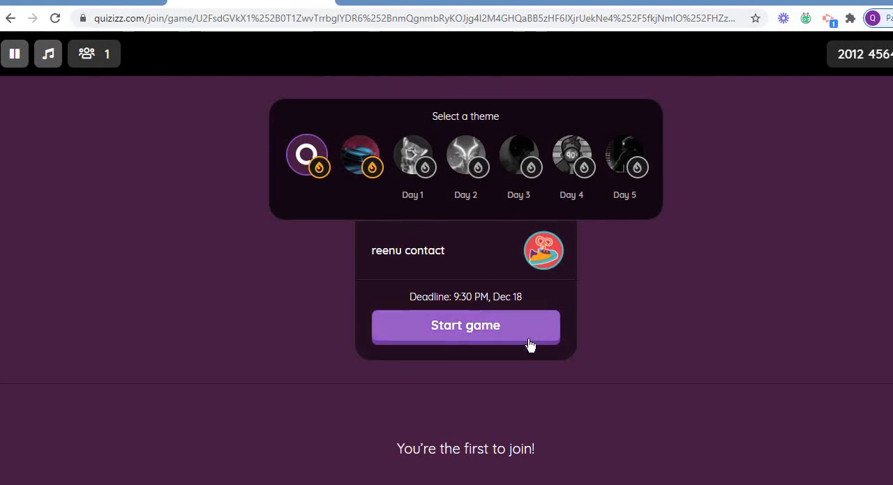
mouse_move(531, 340)
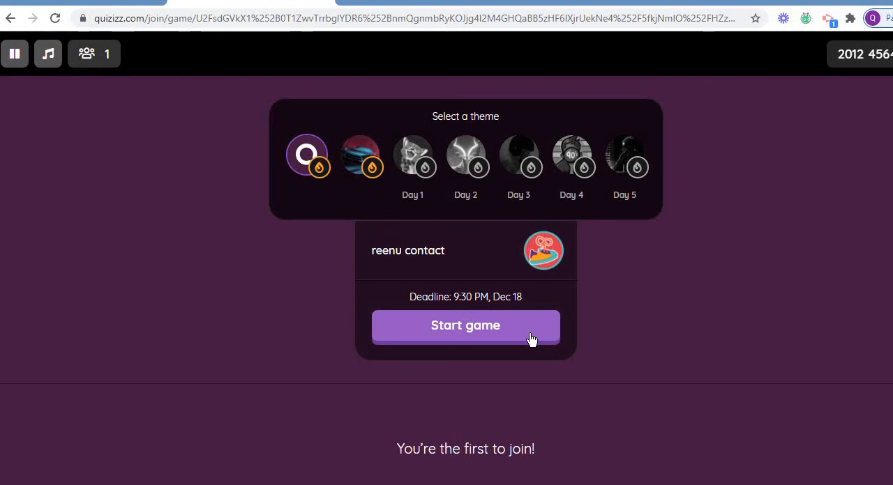
click(465, 327)
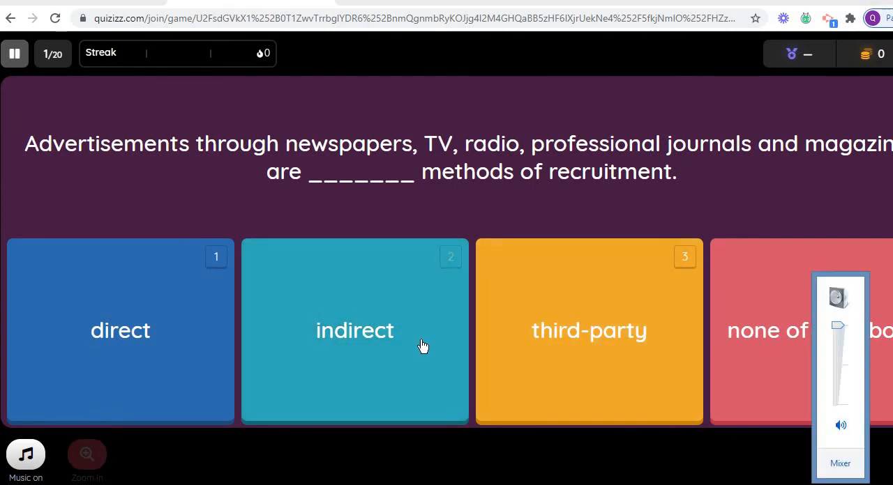
mouse_move(195, 294)
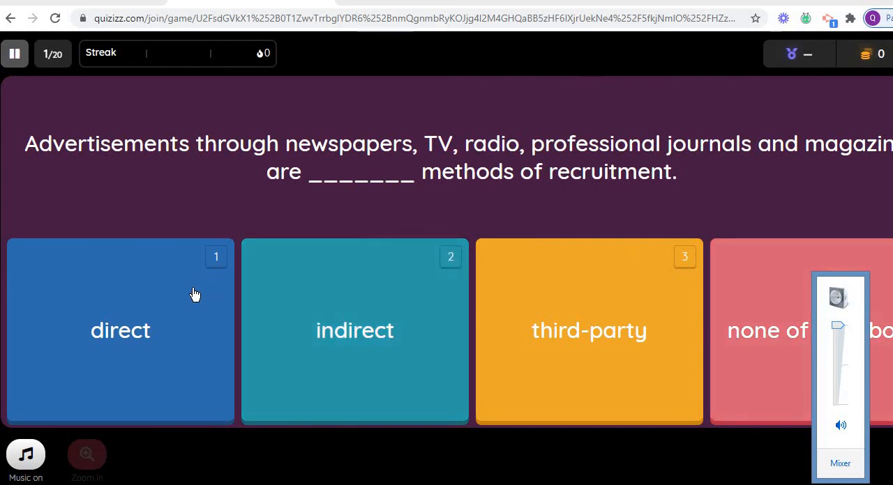
mouse_move(81, 175)
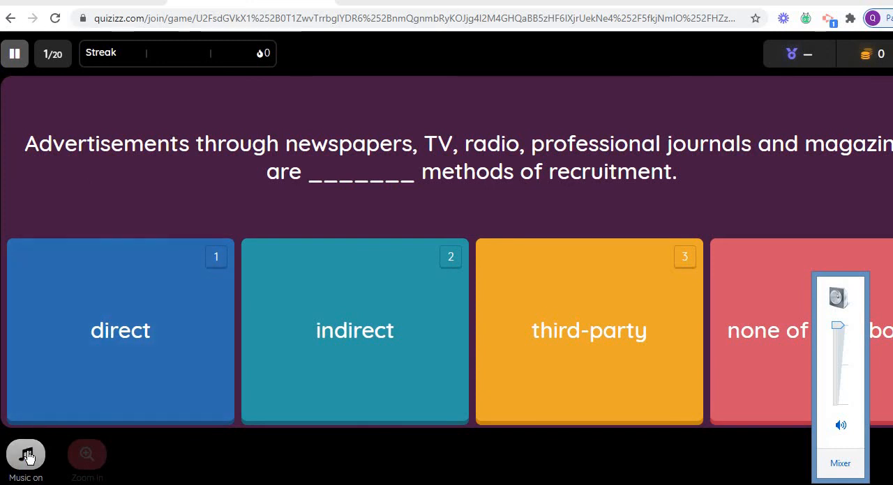
Silence the game music and answer questions 1 and 2 with indirect and candidate.
click(25, 455)
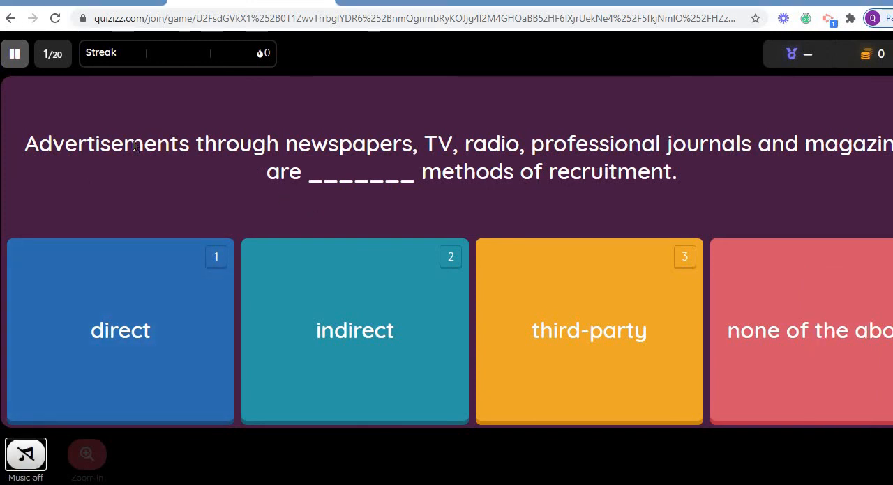
mouse_move(370, 156)
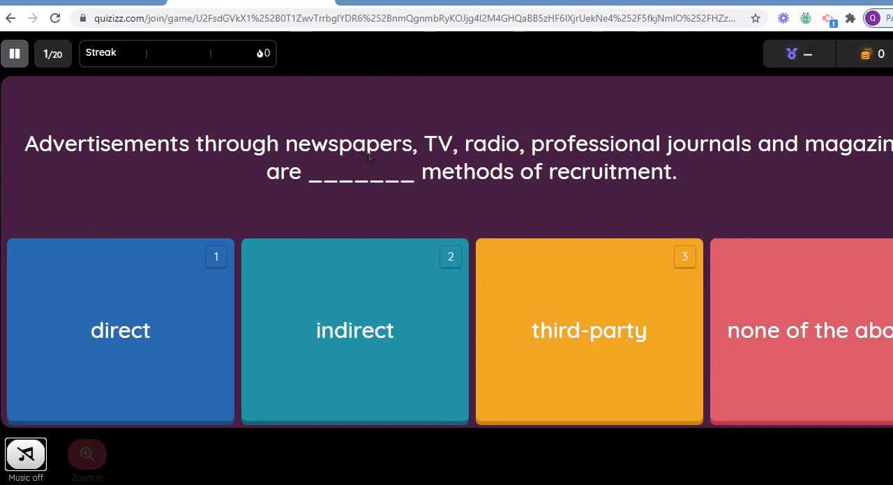
mouse_move(488, 374)
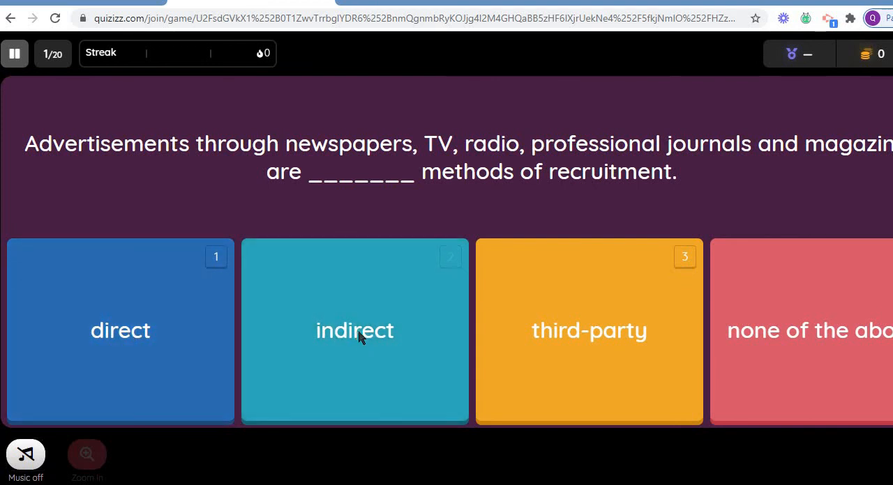
click(355, 330)
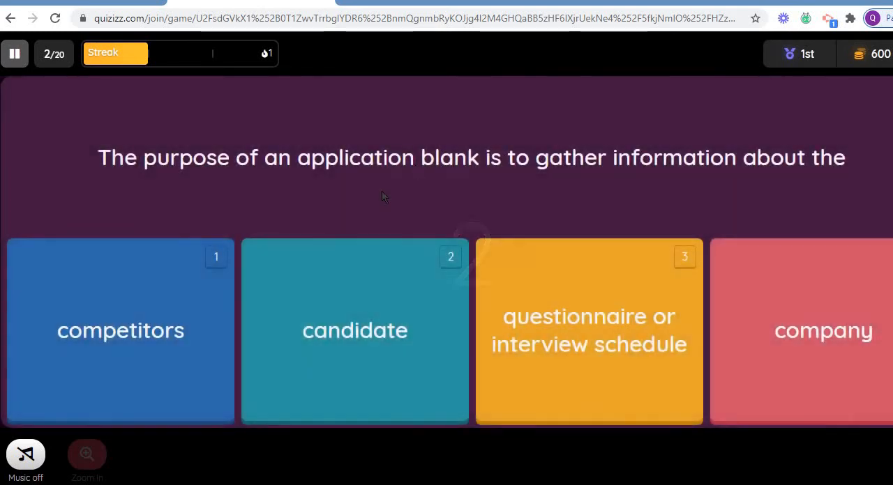
mouse_move(718, 198)
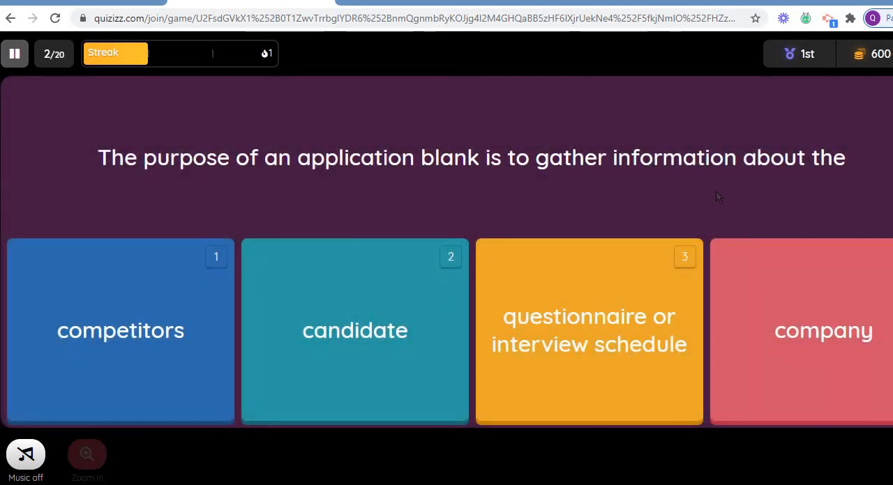
mouse_move(882, 206)
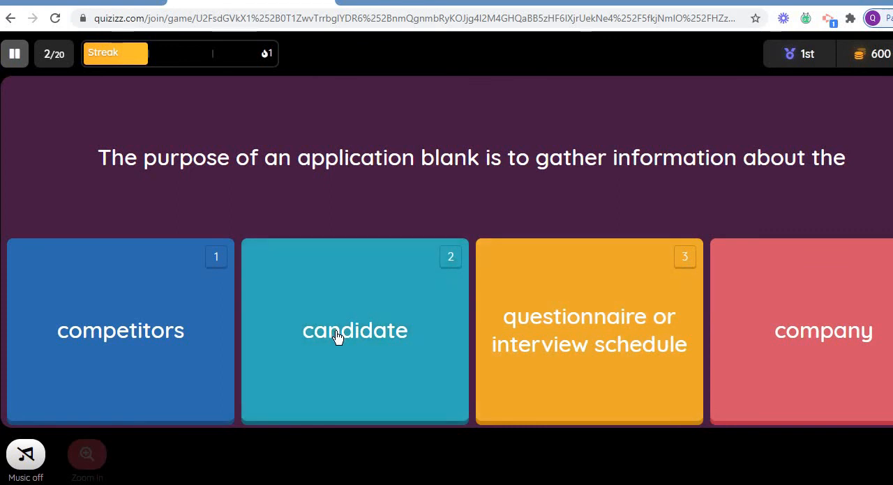
click(354, 330)
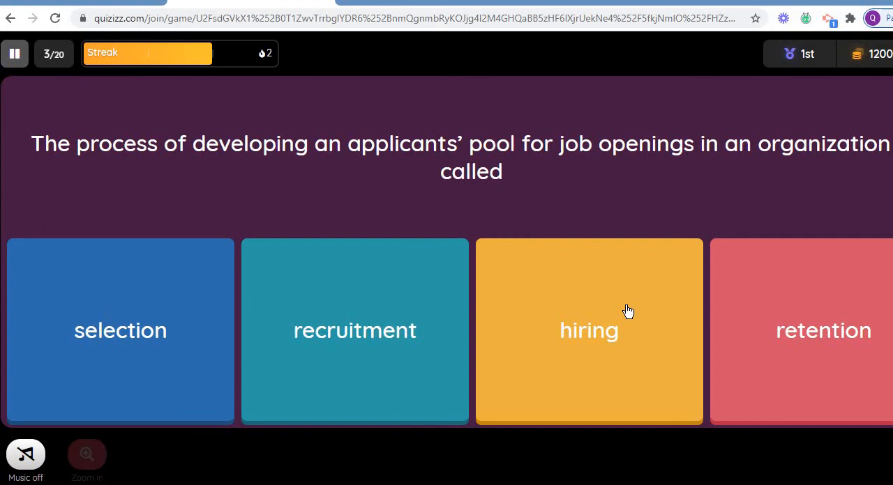
mouse_move(310, 292)
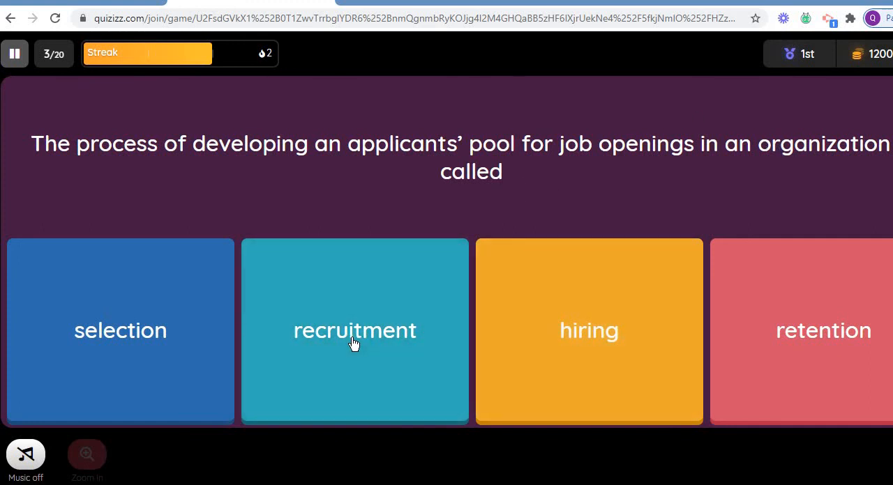
Answer question 3 with recruitment and continue to question 4, reaching 1200 points.
click(354, 331)
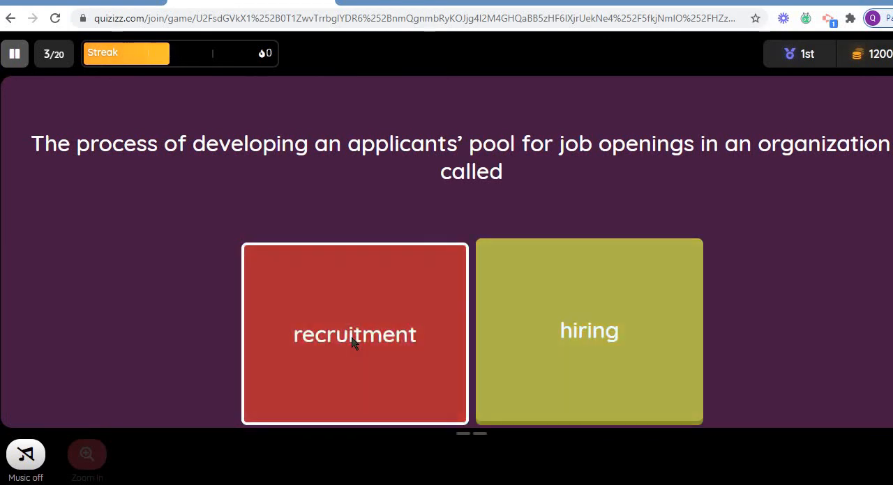
click(354, 335)
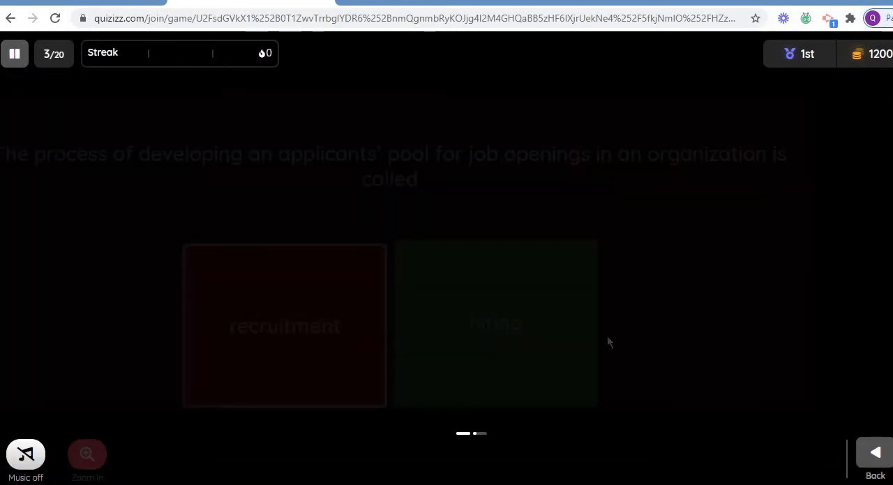
click(495, 323)
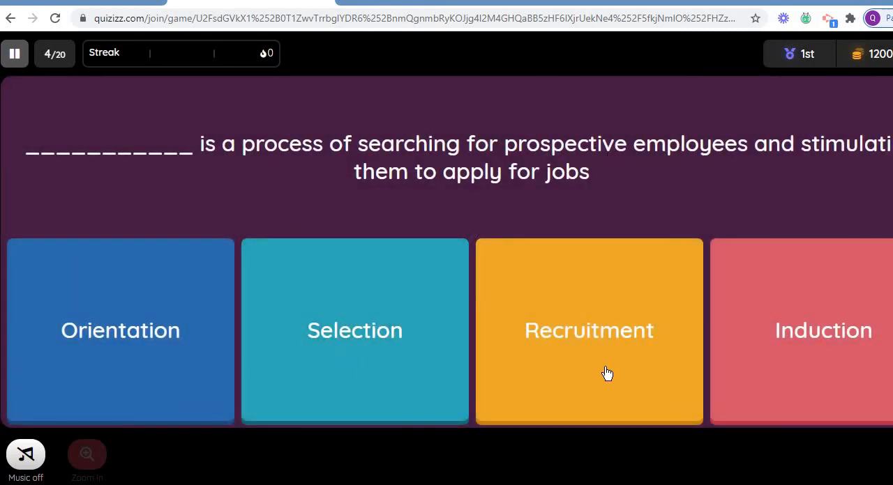
Answer questions 4 and 5 (Recruitment, applications received) and dismiss the power-up notice.
click(589, 331)
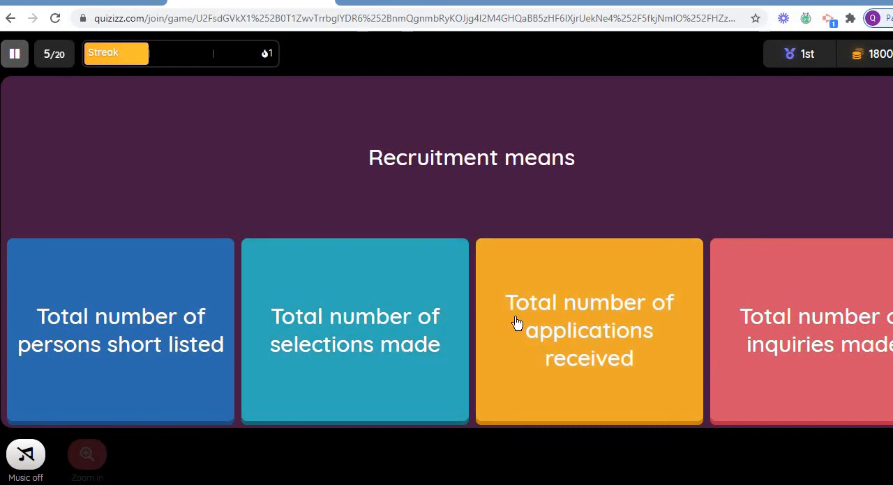
click(588, 331)
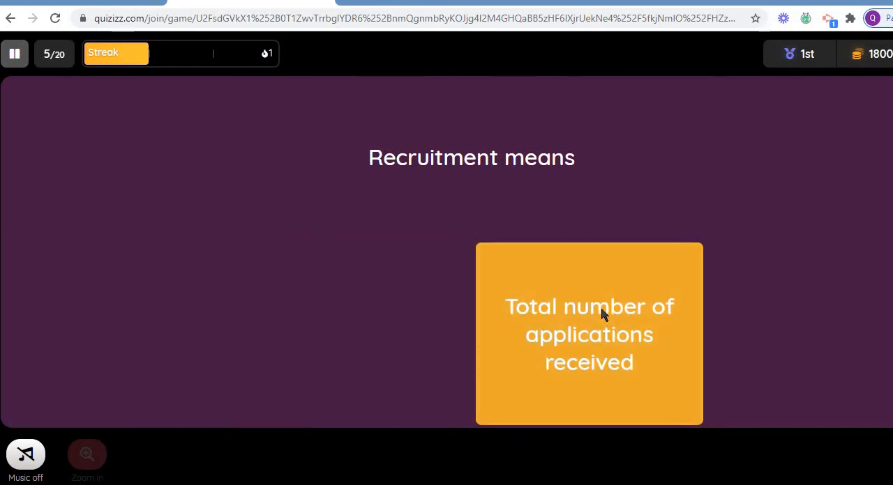
click(588, 333)
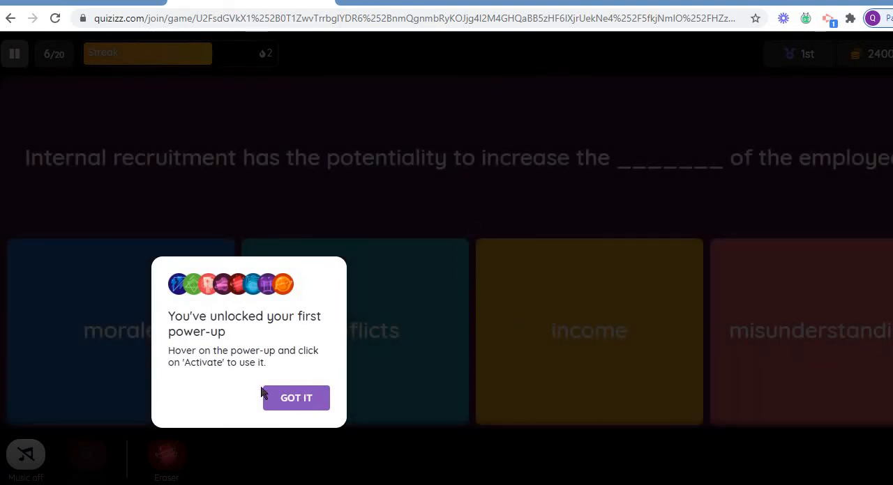
click(296, 398)
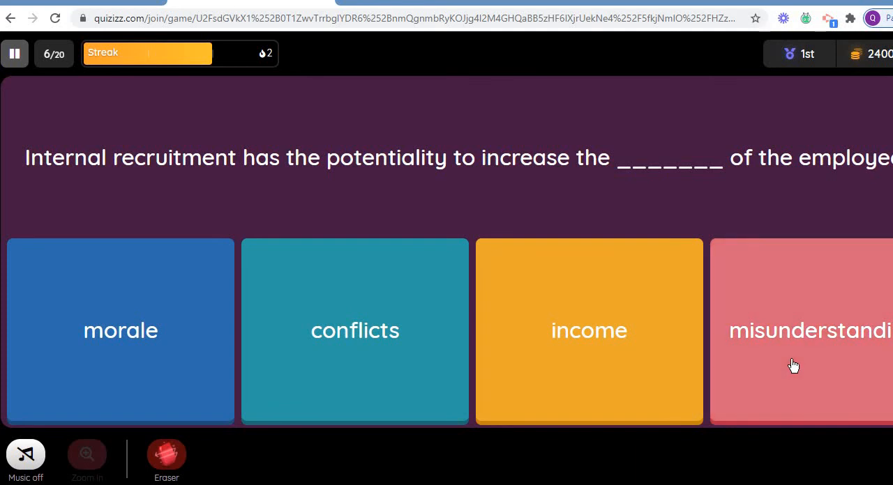
mouse_move(329, 357)
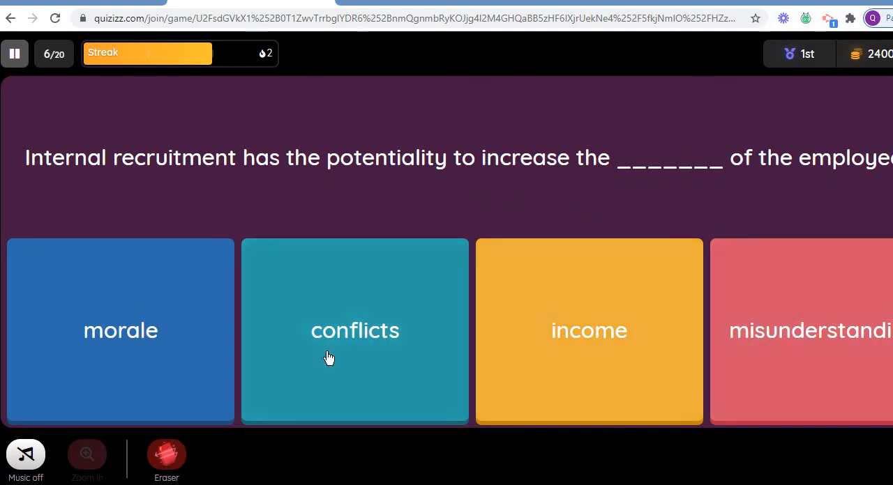
Answer questions 6 and 8 with morale and Employee leasing.
click(120, 331)
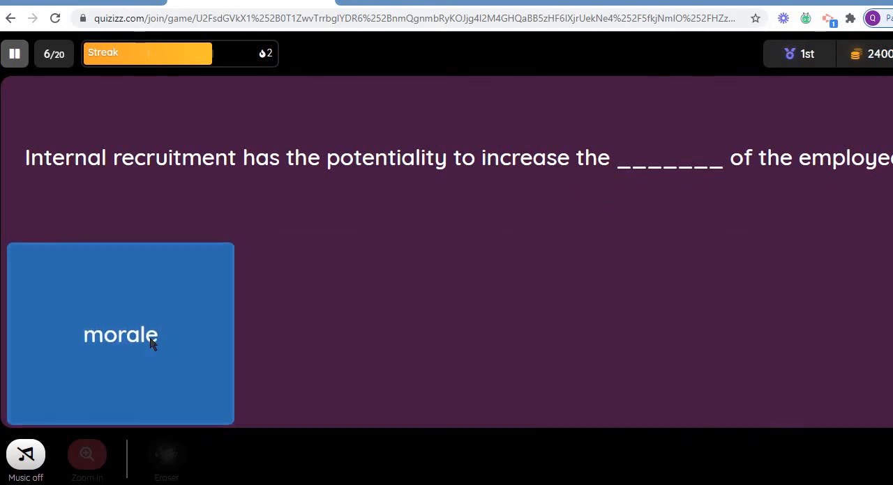
click(120, 335)
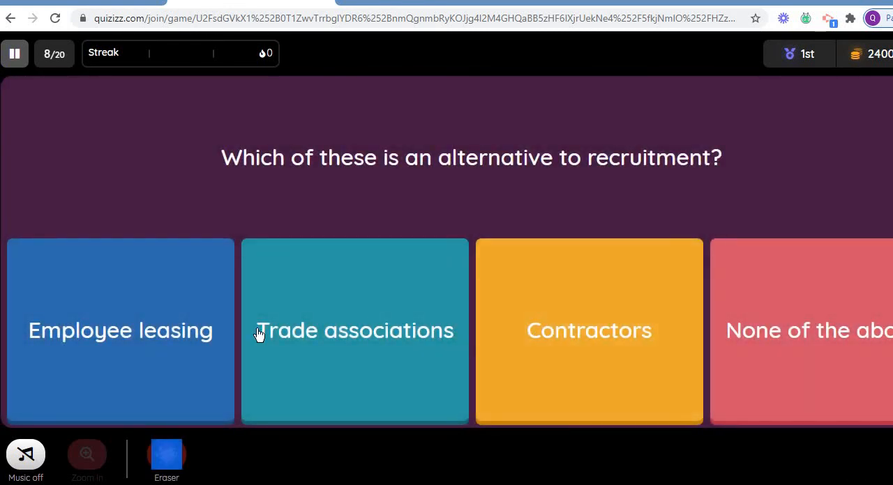
click(120, 330)
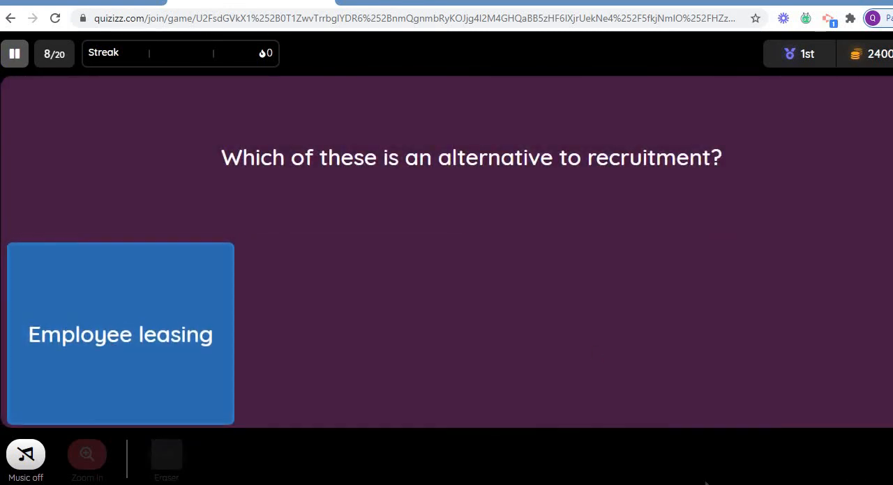
click(120, 333)
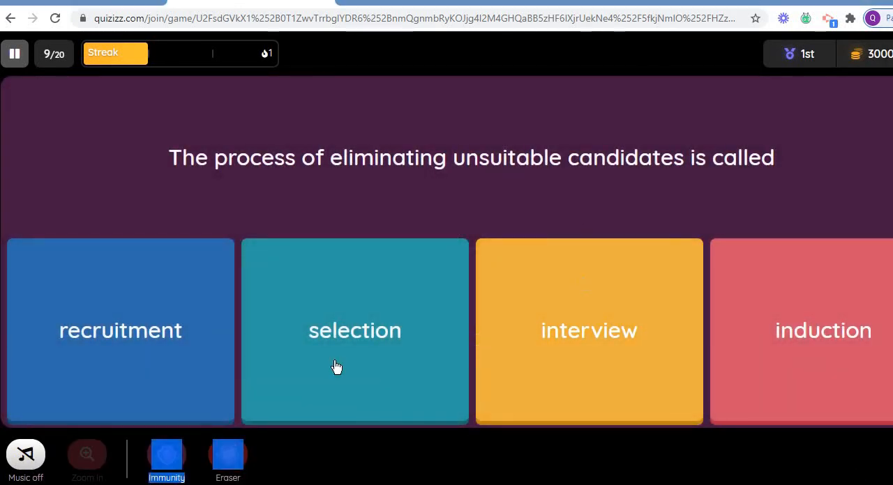
Answer interview for the eliminating-candidates question and submit the primary aim question, reaching 3000 points.
click(589, 330)
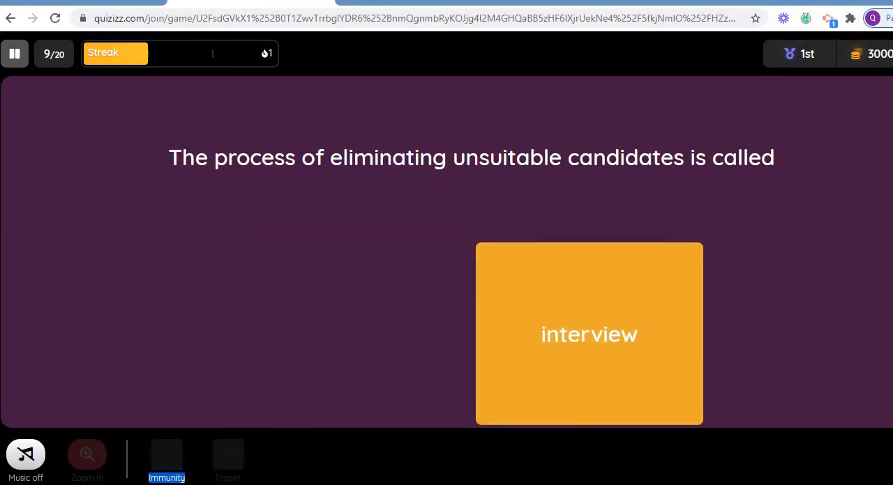
click(588, 334)
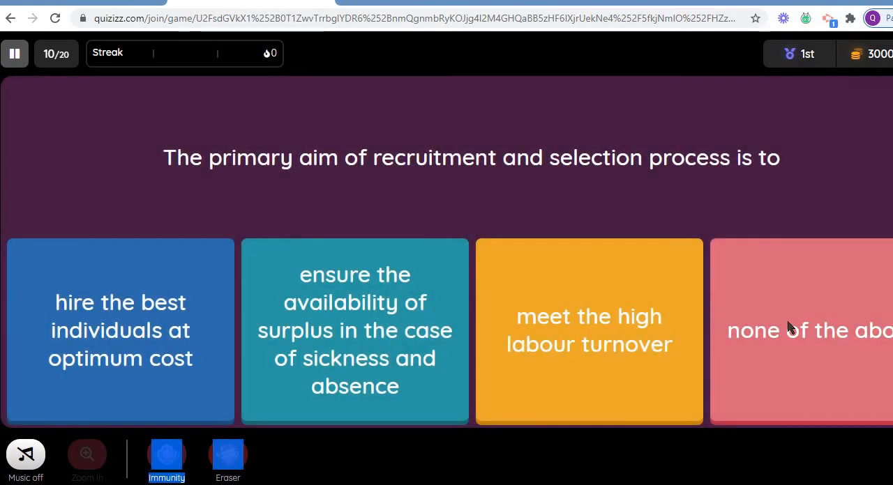
click(802, 332)
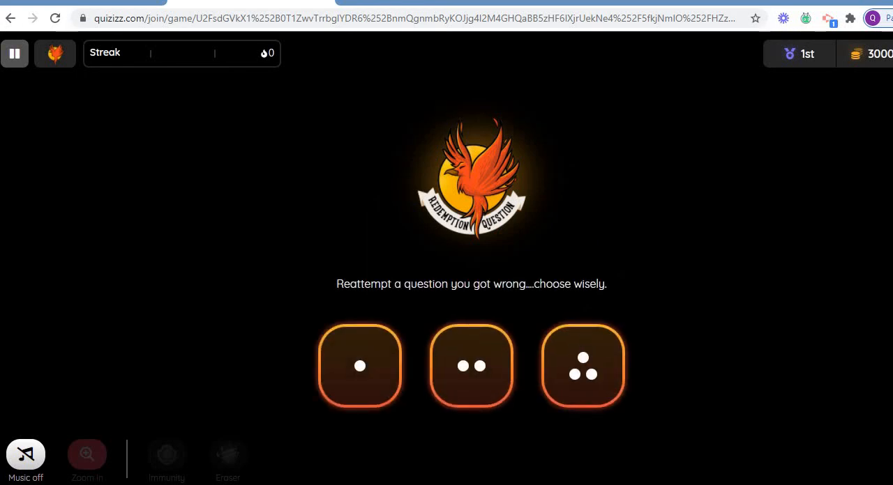
mouse_move(759, 354)
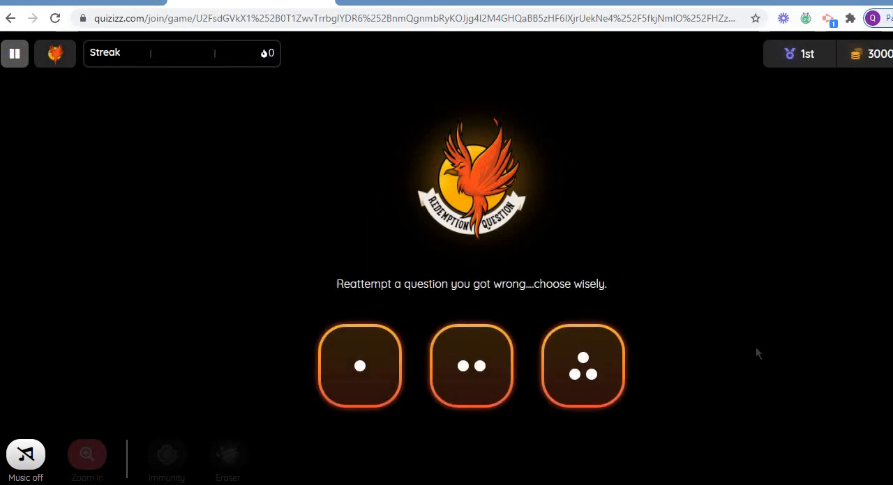
mouse_move(802, 406)
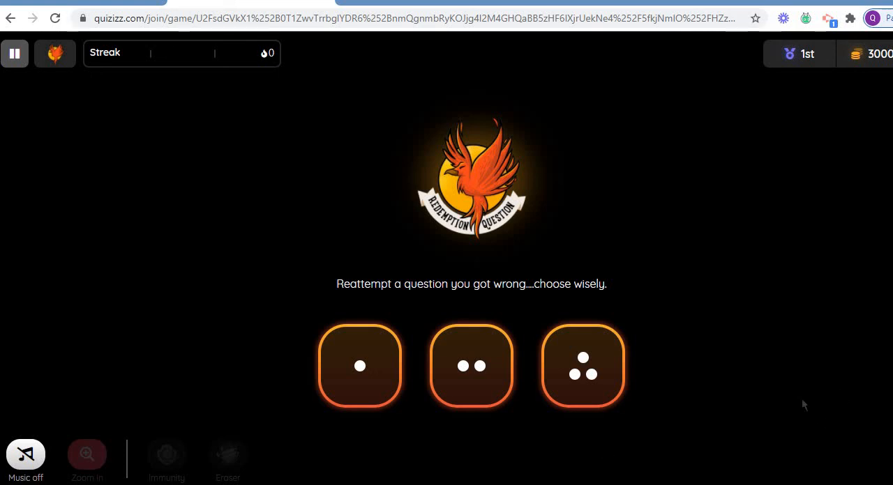
mouse_move(564, 287)
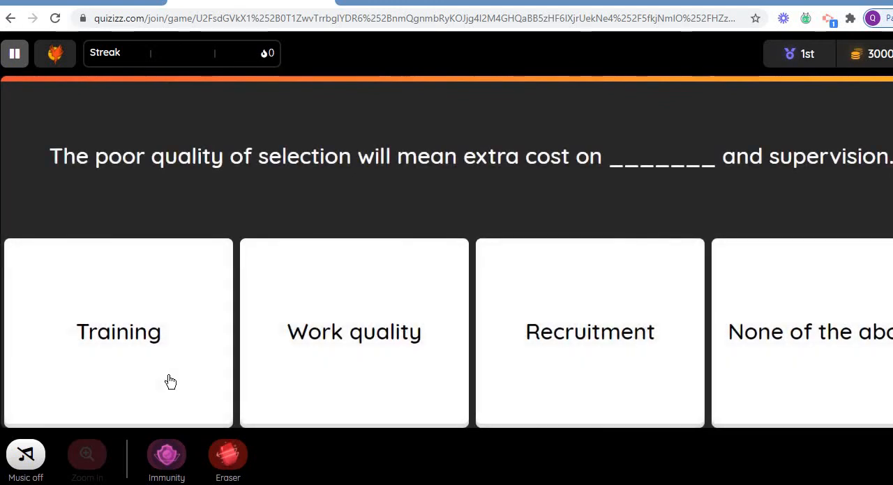
mouse_move(142, 358)
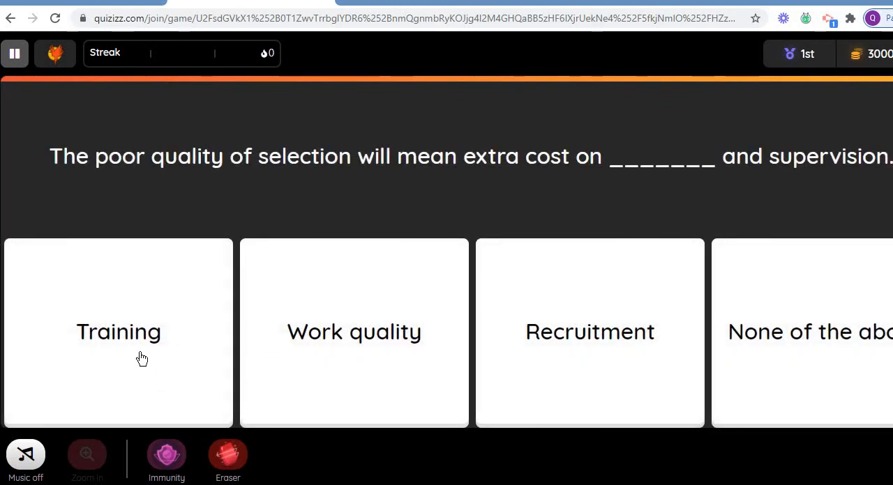
mouse_move(129, 366)
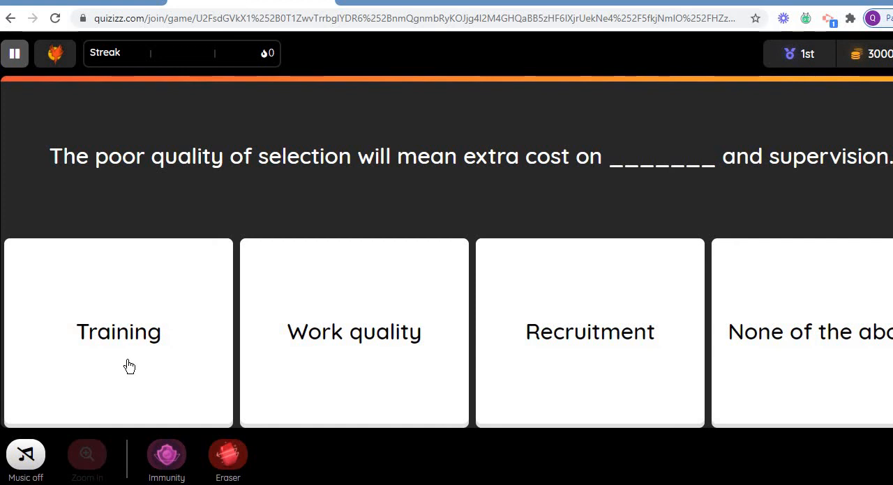
Answer Training on the redemption question about extra costs of poor selection.
click(118, 332)
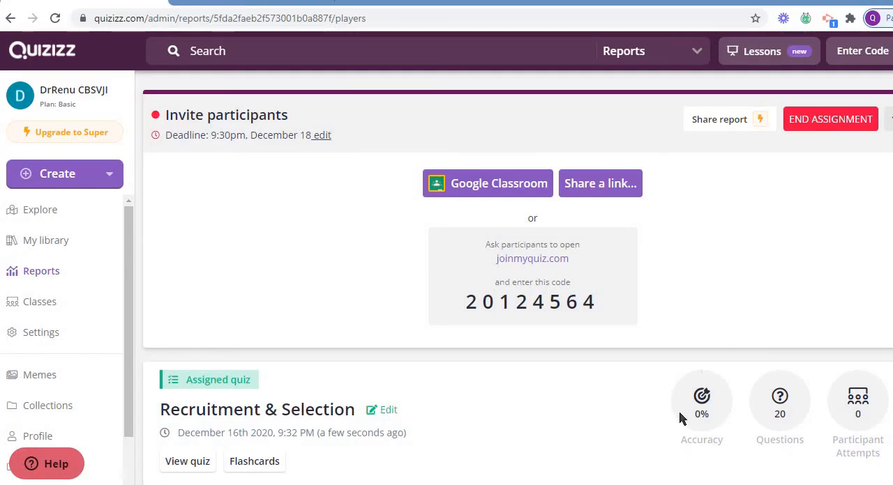
mouse_move(332, 463)
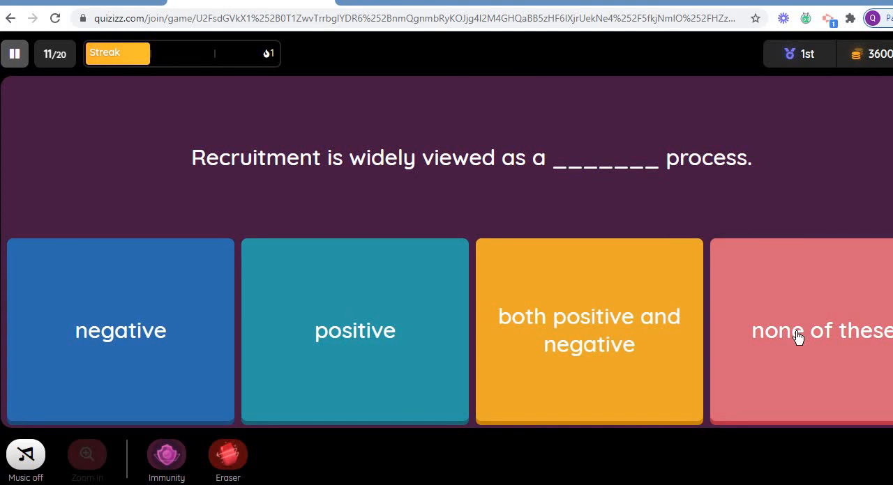
mouse_move(597, 329)
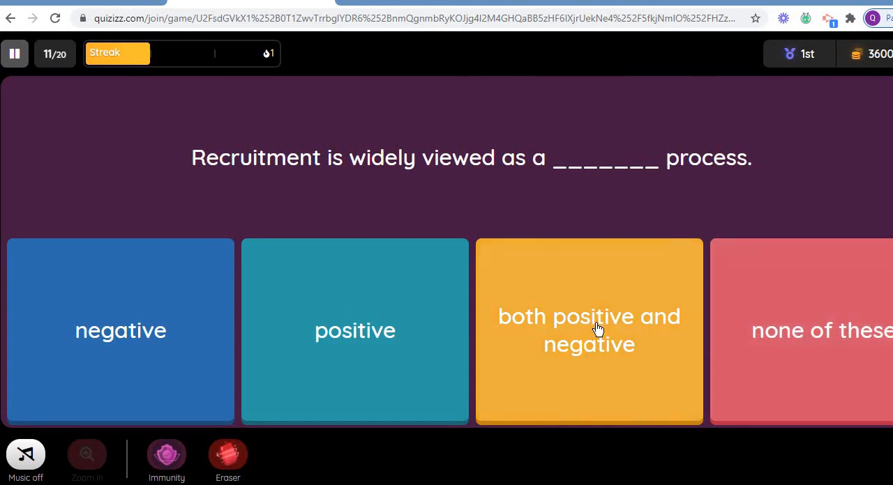
Answer questions 11-13: both positive and negative, All the above, and Training.
click(589, 331)
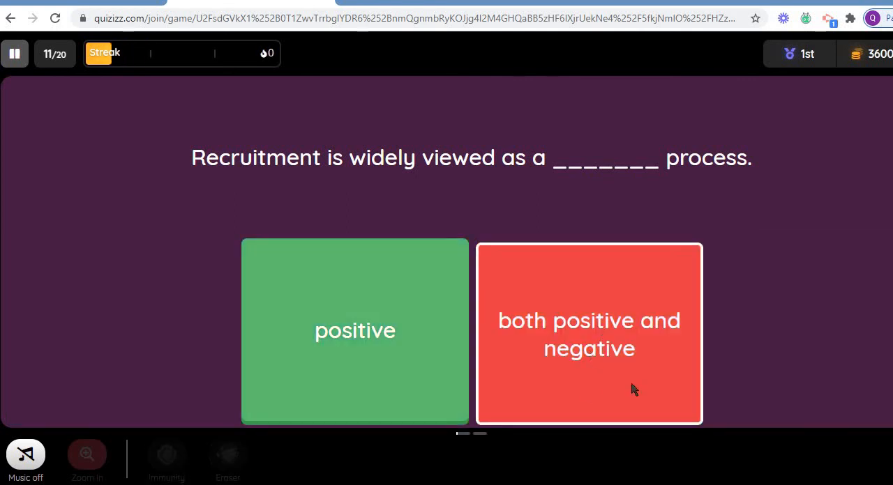
click(589, 331)
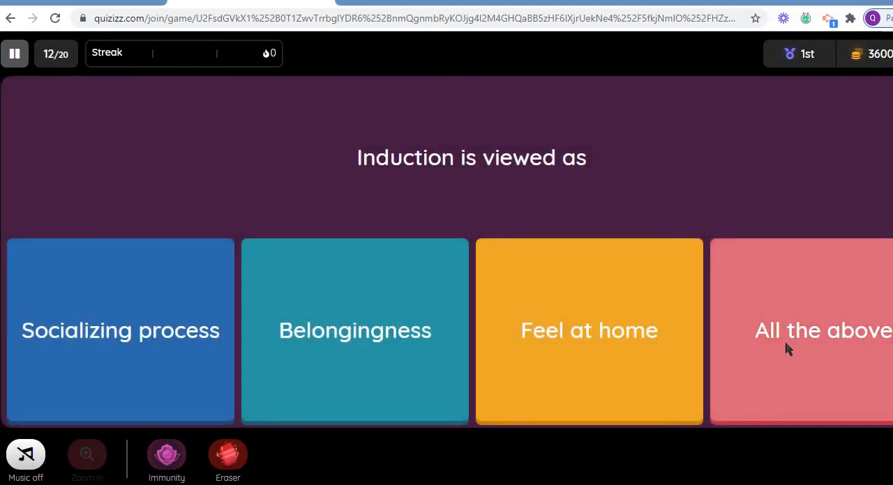
click(823, 329)
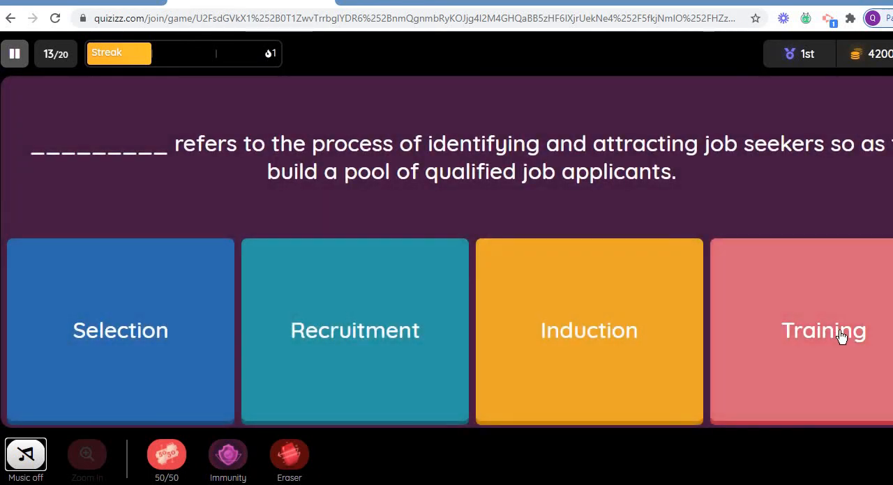
click(822, 331)
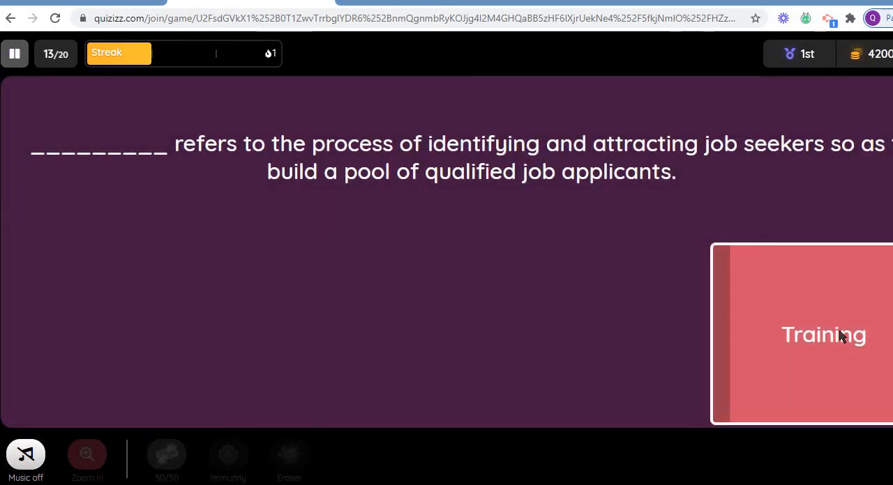
click(823, 334)
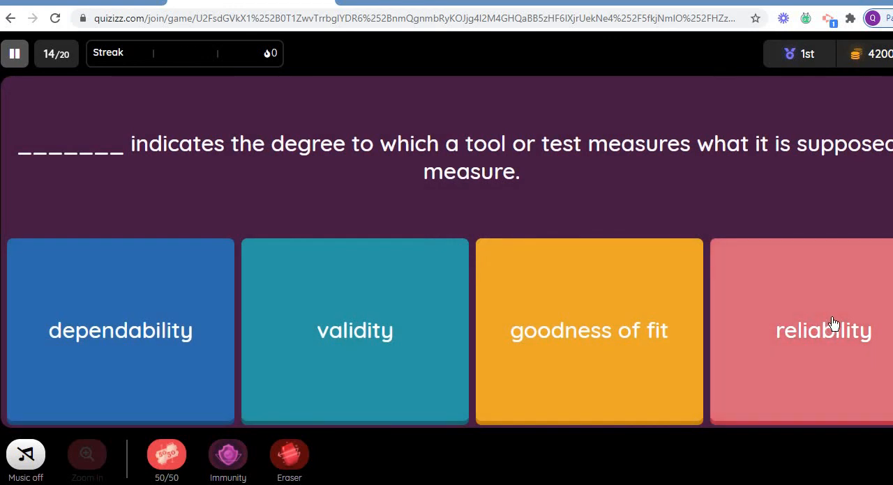
Answer reliability and Less expensive, declining the 50/50 reminder and leaving full screen.
click(823, 330)
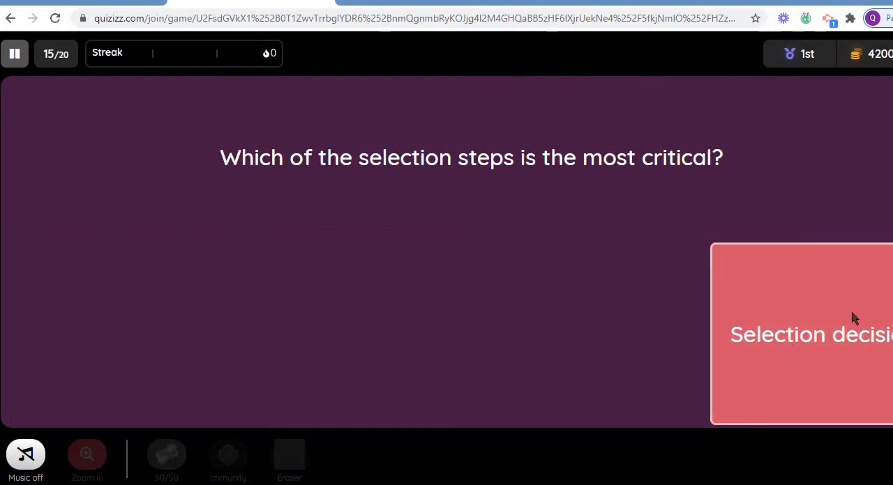
click(802, 334)
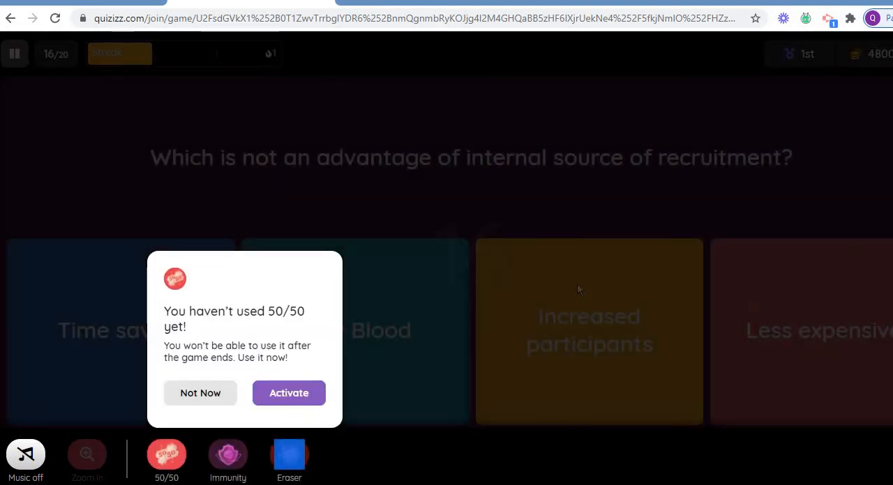
click(201, 393)
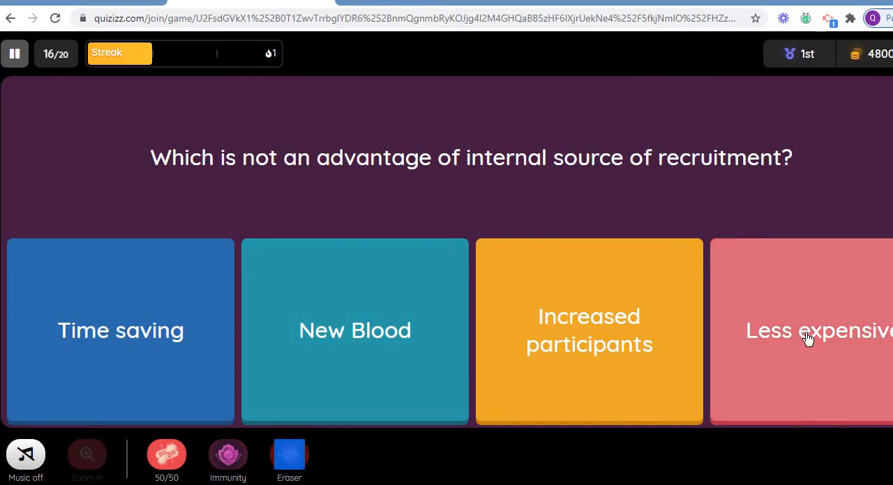
click(809, 332)
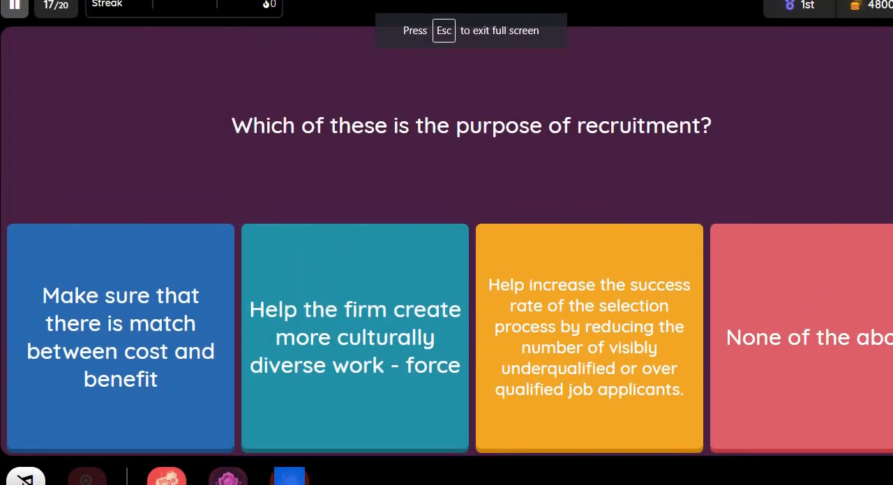
key(Escape)
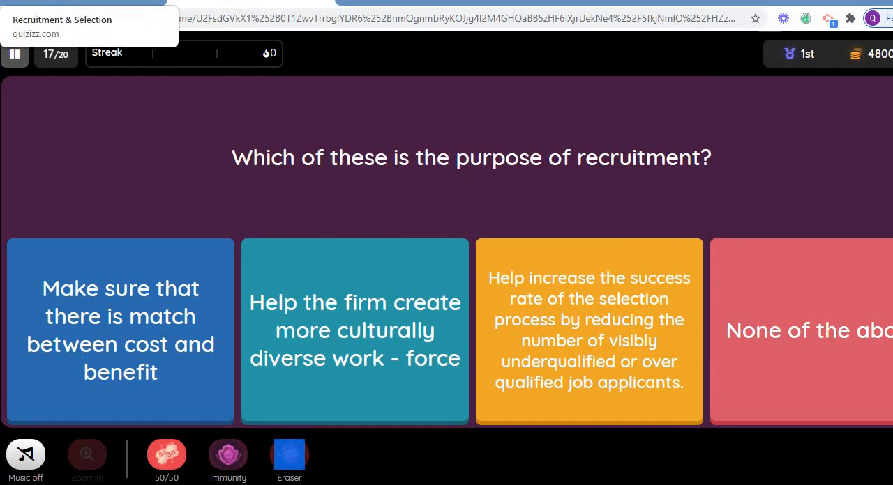
Answer the remaining questions: fewer unqualified applicants, walk-ins, application-form-first, None of the above.
click(588, 332)
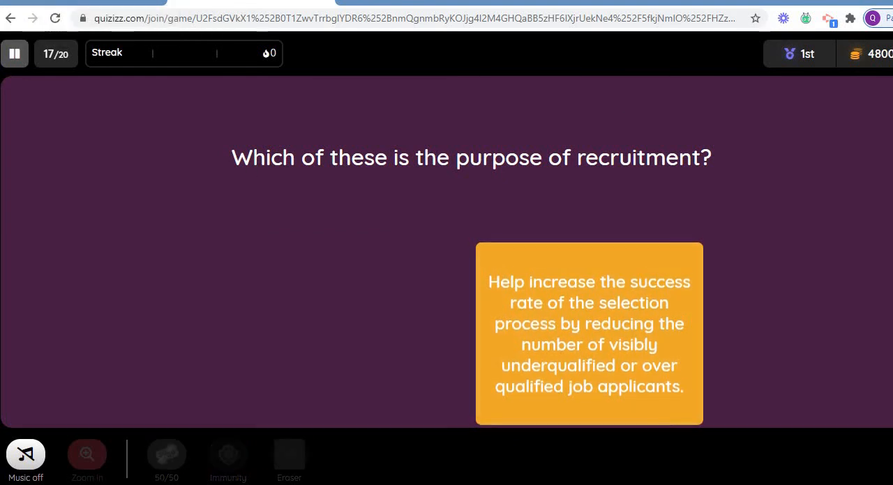
click(588, 333)
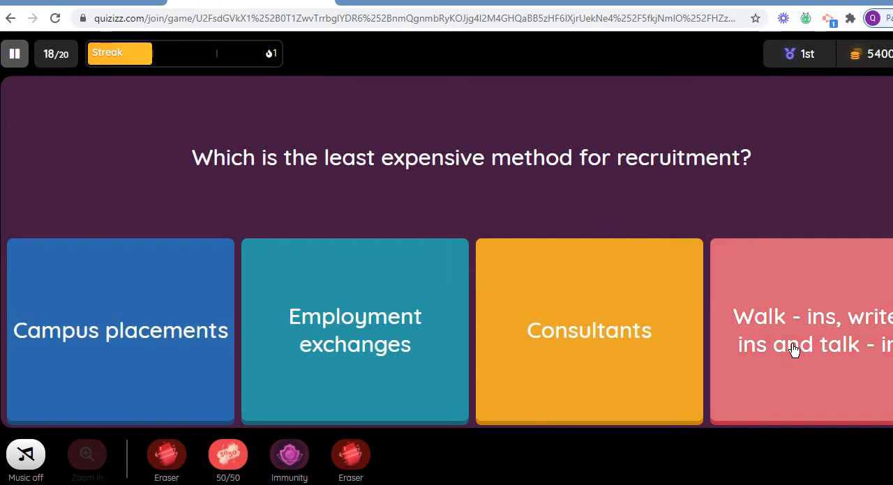
click(802, 332)
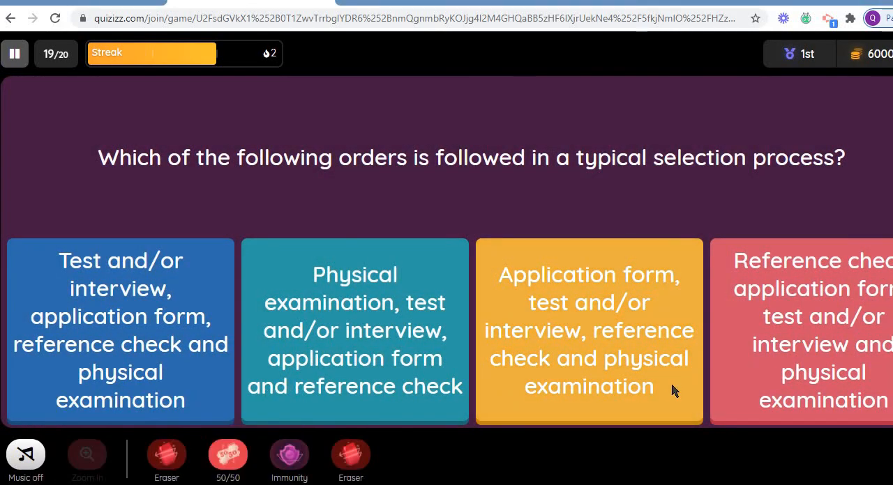
click(588, 332)
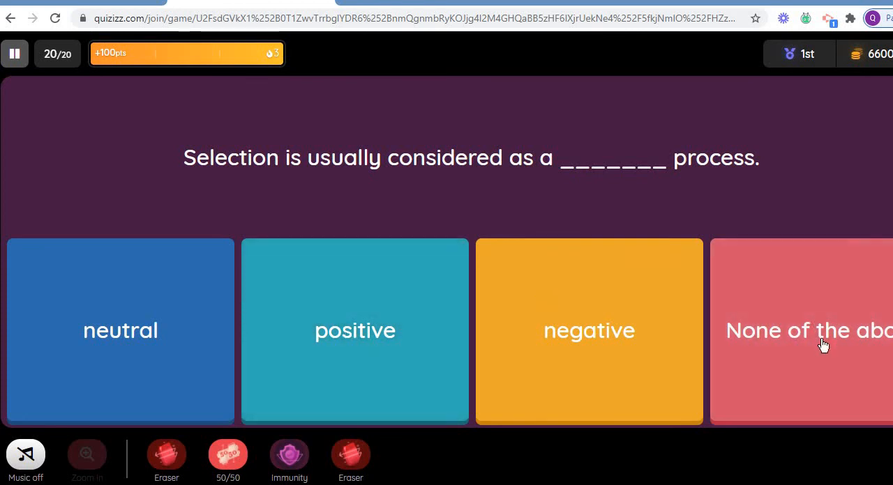
mouse_move(817, 342)
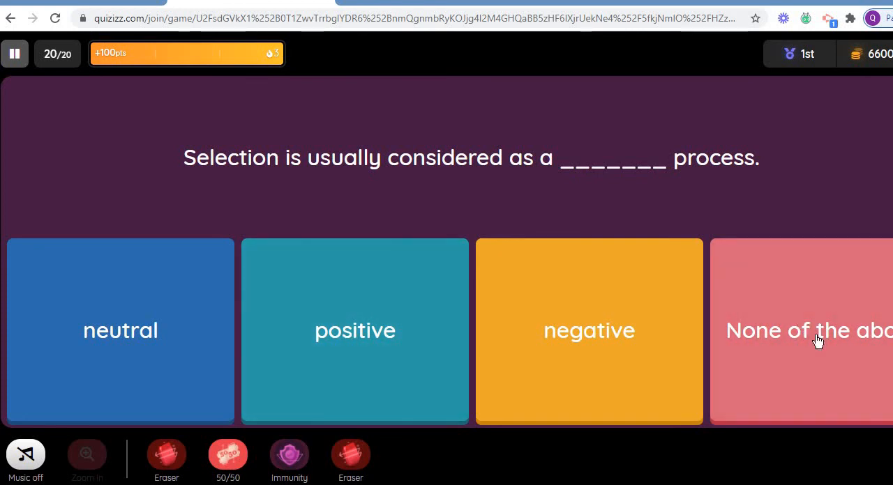
click(802, 332)
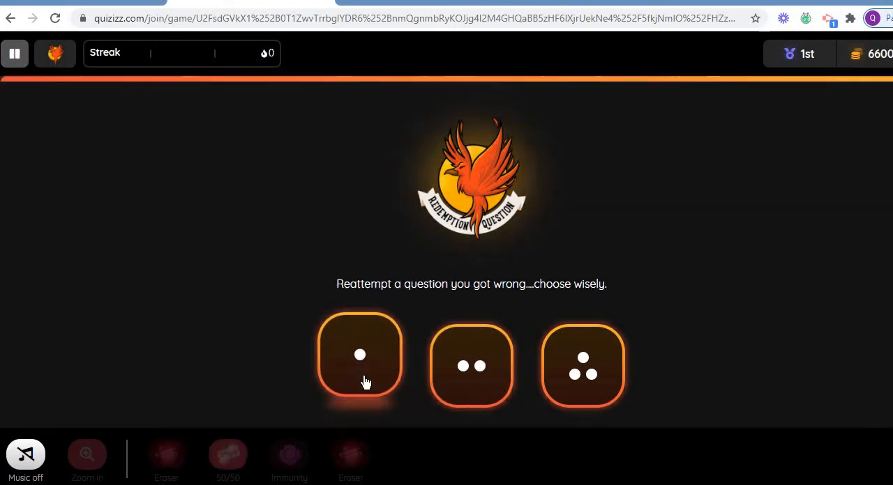
Pick the first redemption card, answer recruitment and finish with 6600 points, 55% accuracy.
click(359, 356)
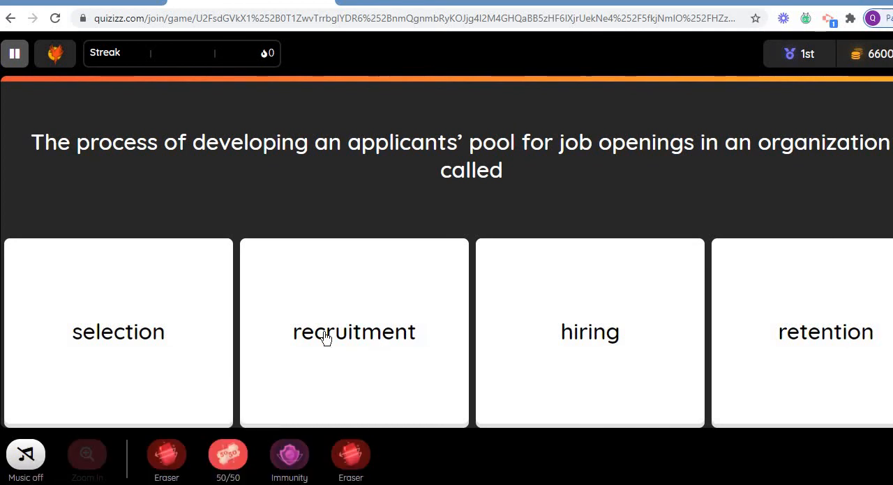
click(354, 332)
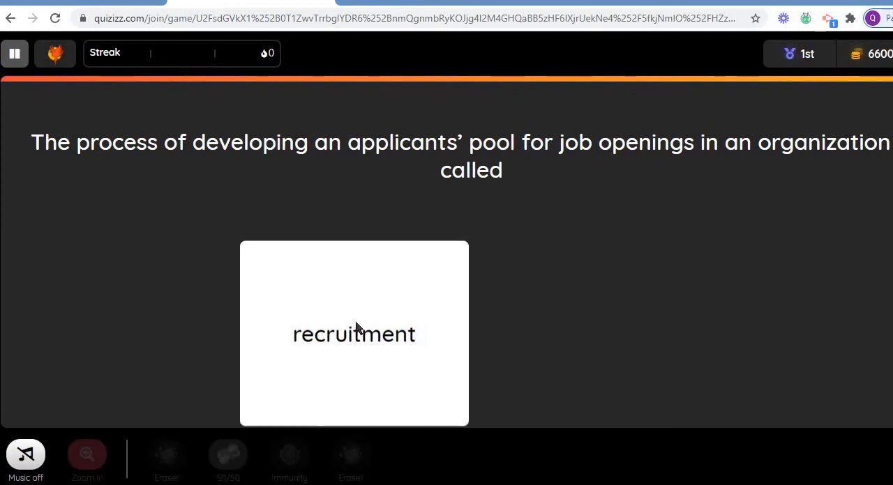
click(354, 333)
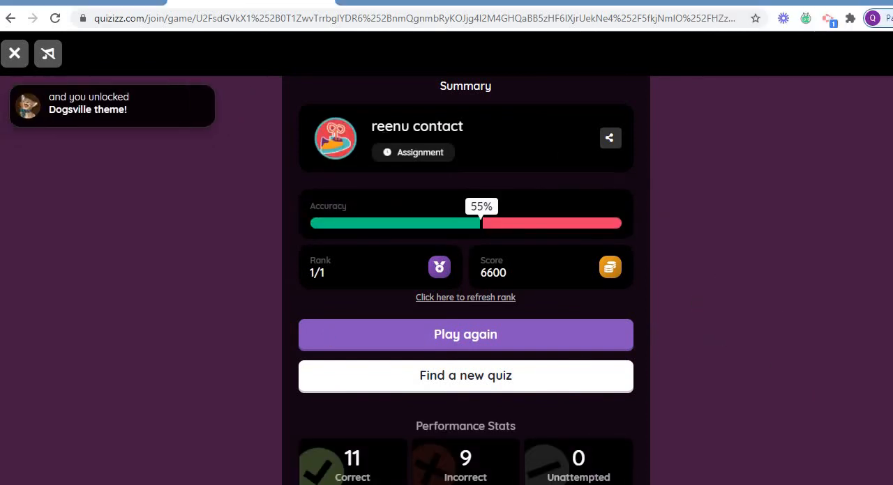
Scroll the student summary to review stats: 11 correct, 9 incorrect, 0 unattempted.
scroll(down, 3)
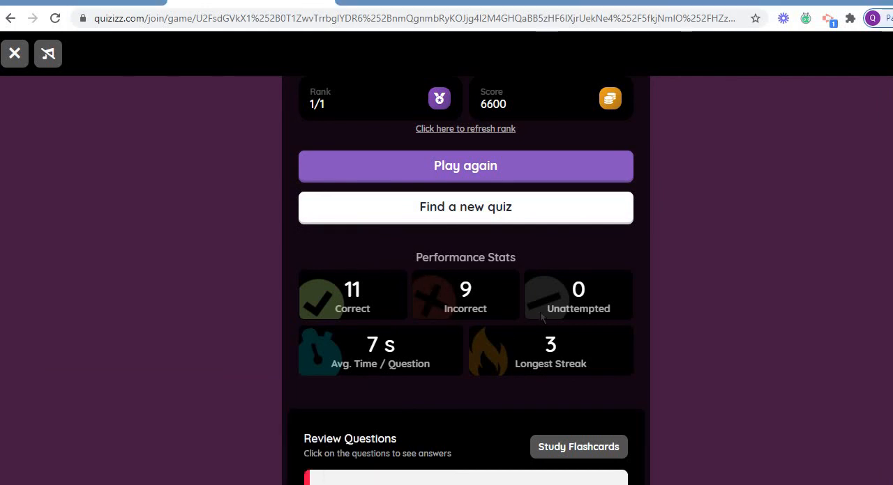
mouse_move(435, 345)
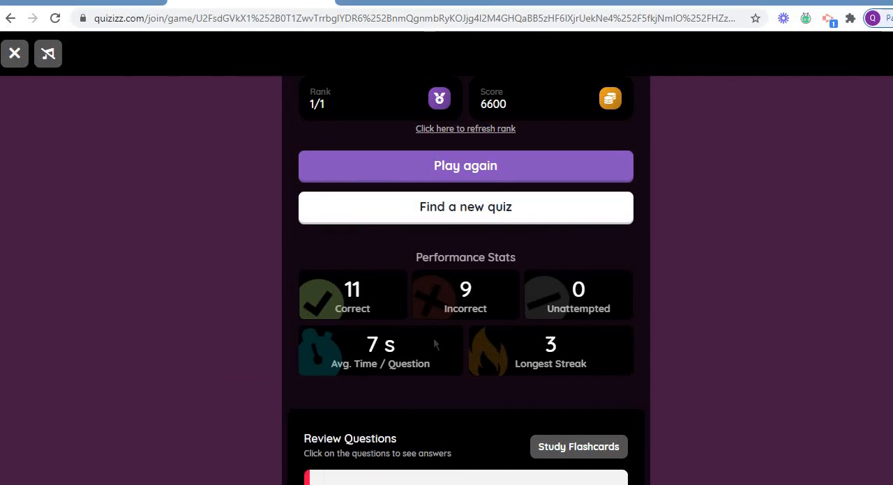
mouse_move(528, 359)
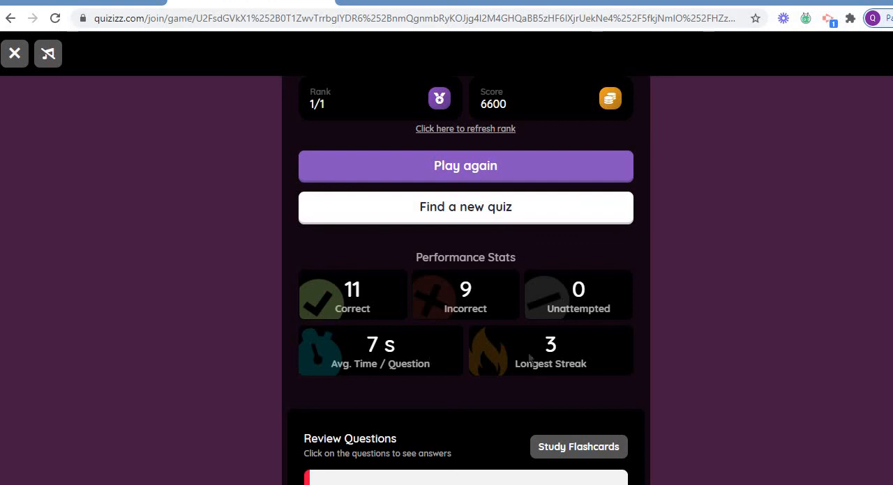
mouse_move(625, 333)
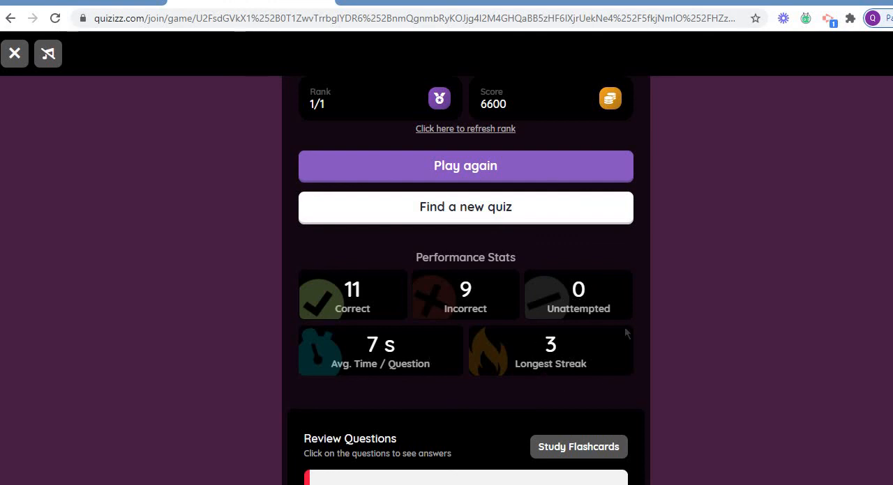
mouse_move(777, 326)
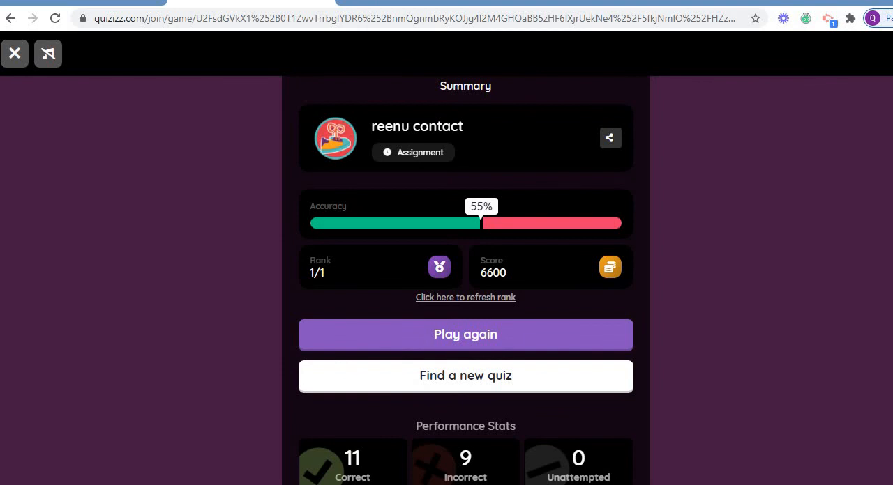
scroll(down, 3)
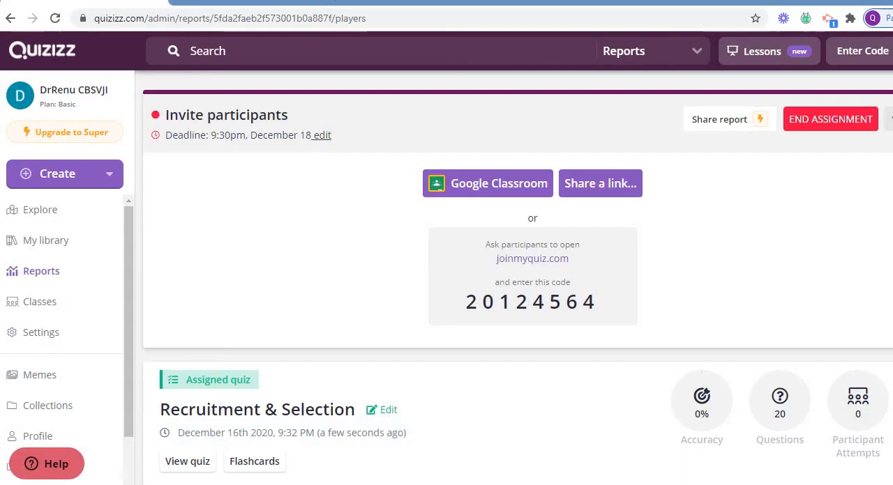
mouse_move(619, 271)
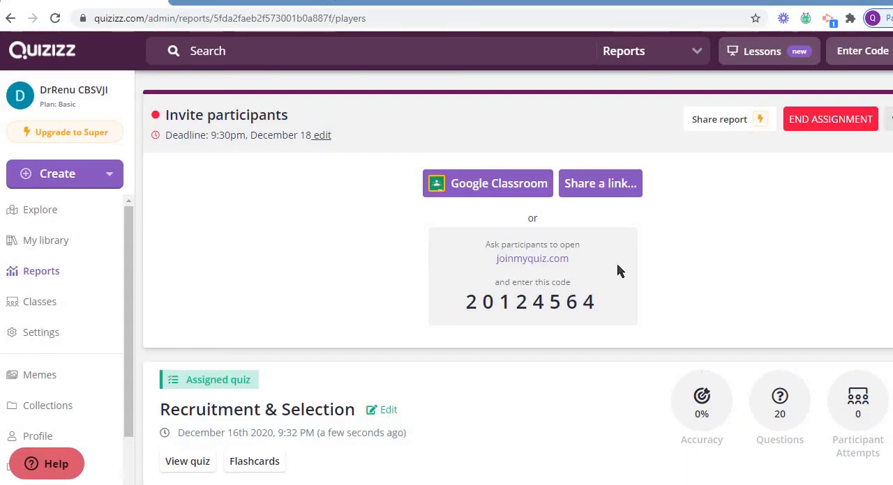
mouse_move(817, 119)
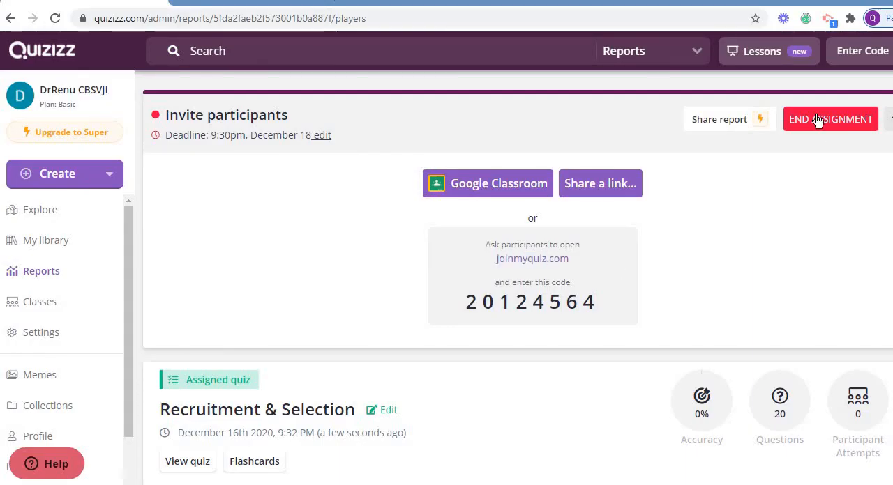
mouse_move(830, 123)
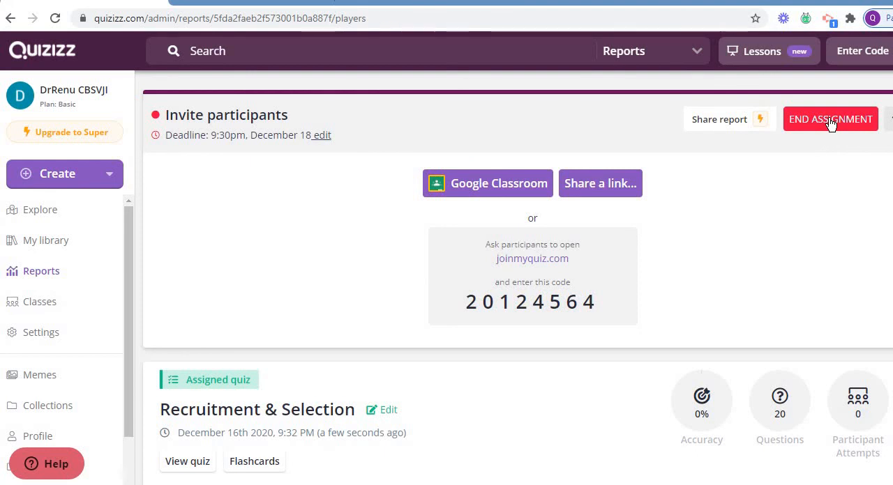
click(829, 118)
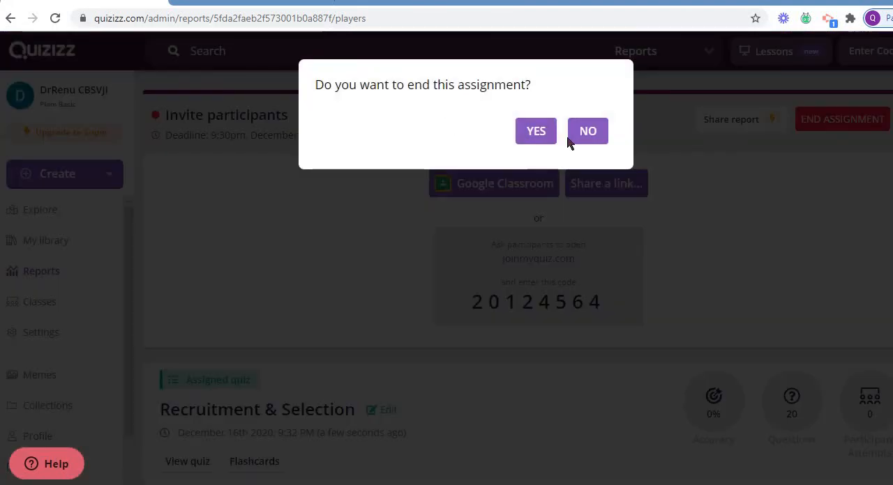
click(587, 131)
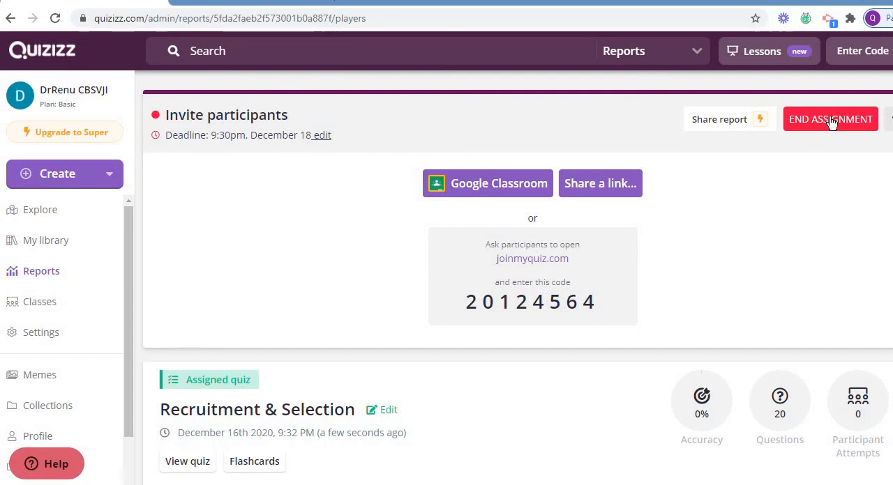
click(829, 118)
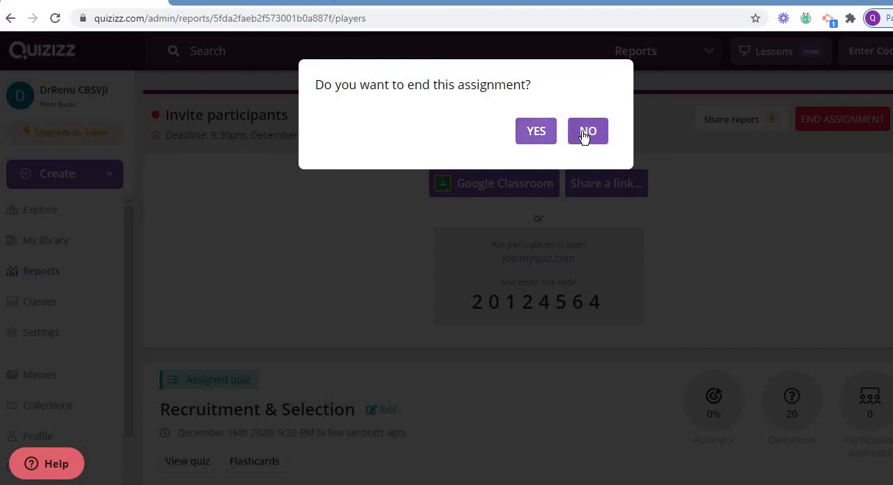
click(587, 131)
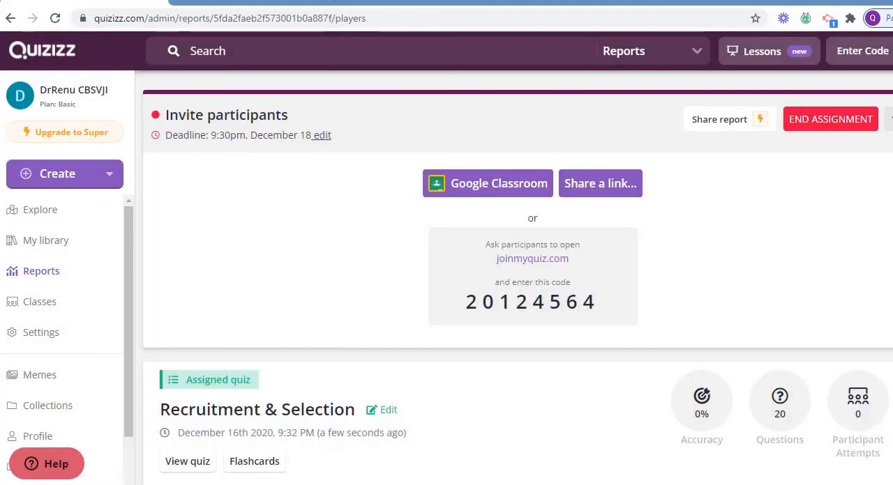
scroll(down, 3)
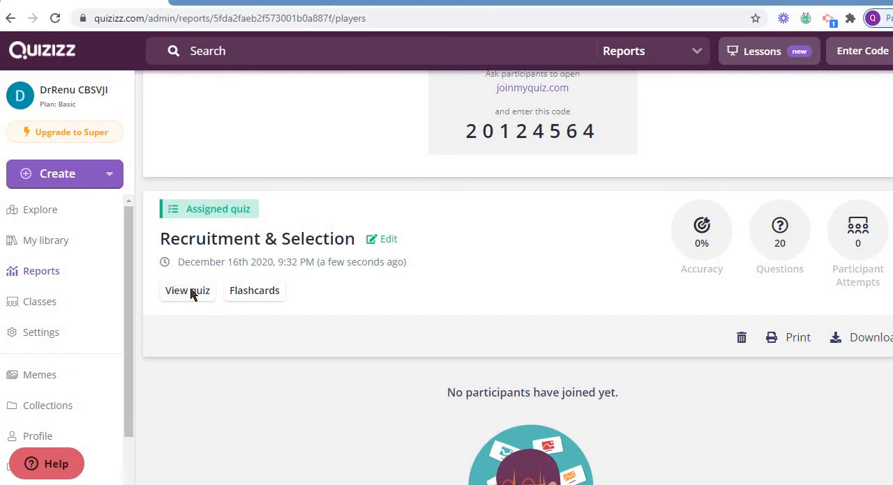
click(187, 290)
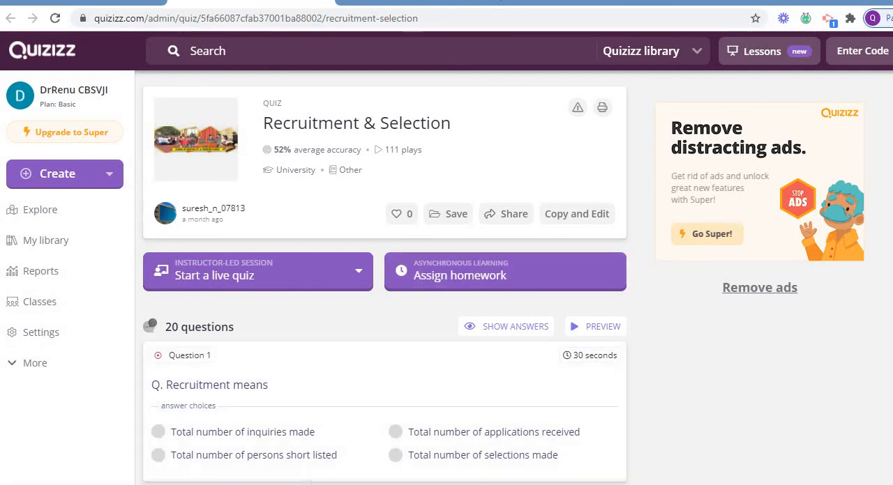
scroll(down, 3)
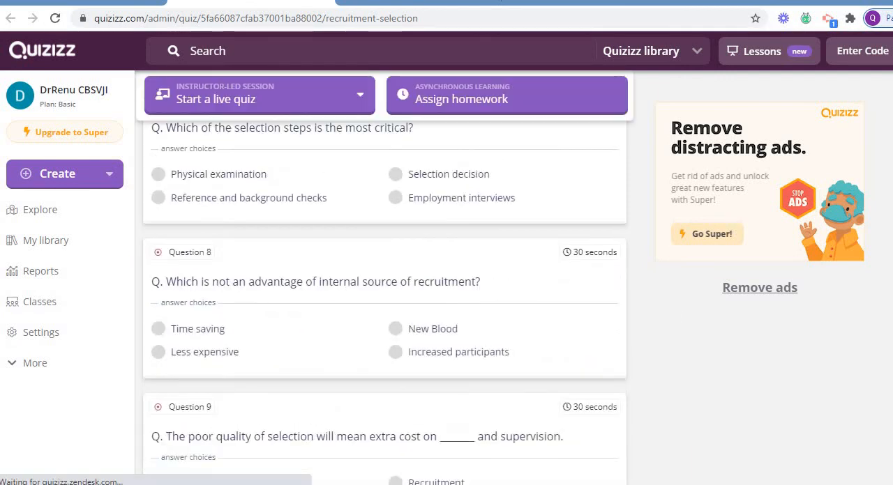
scroll(up, 3)
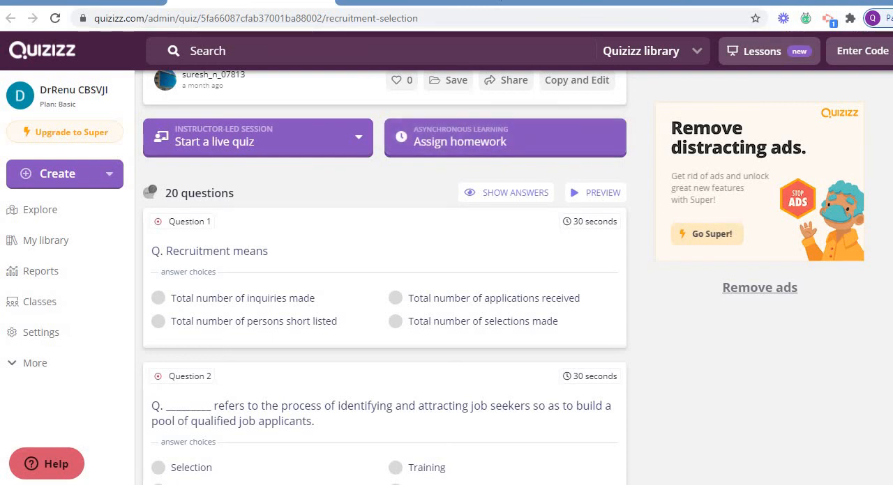
click(459, 141)
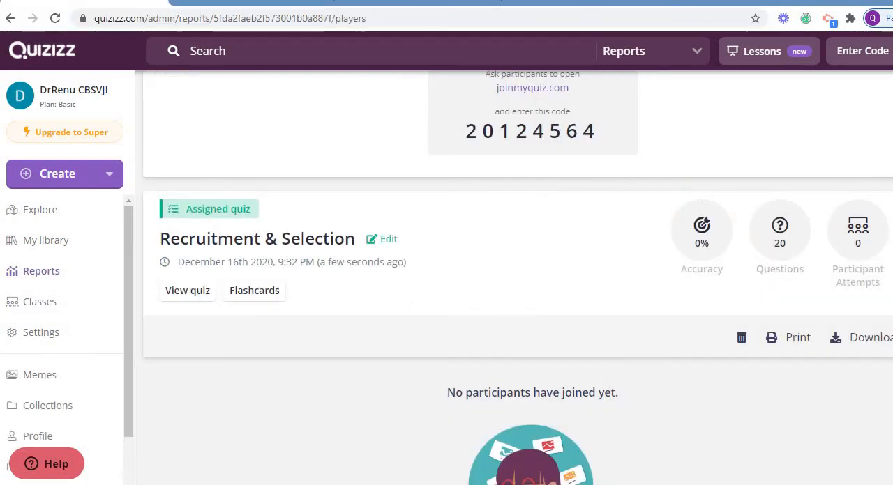
scroll(up, 3)
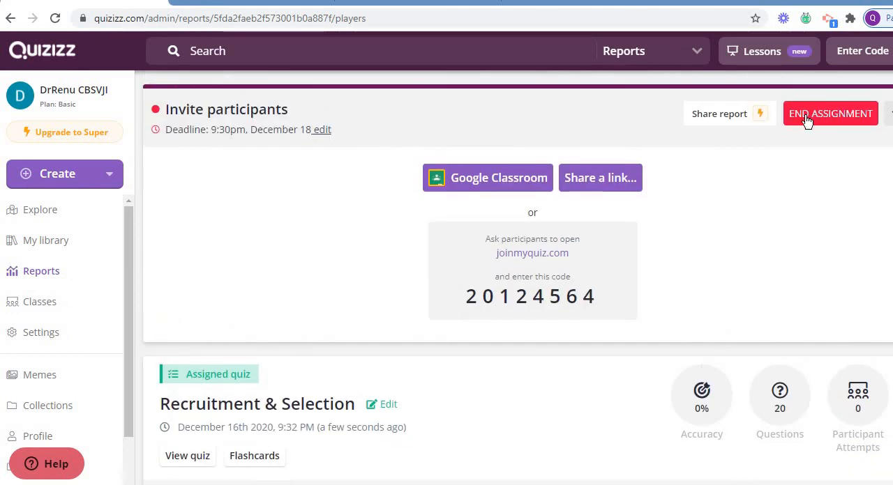
mouse_move(806, 118)
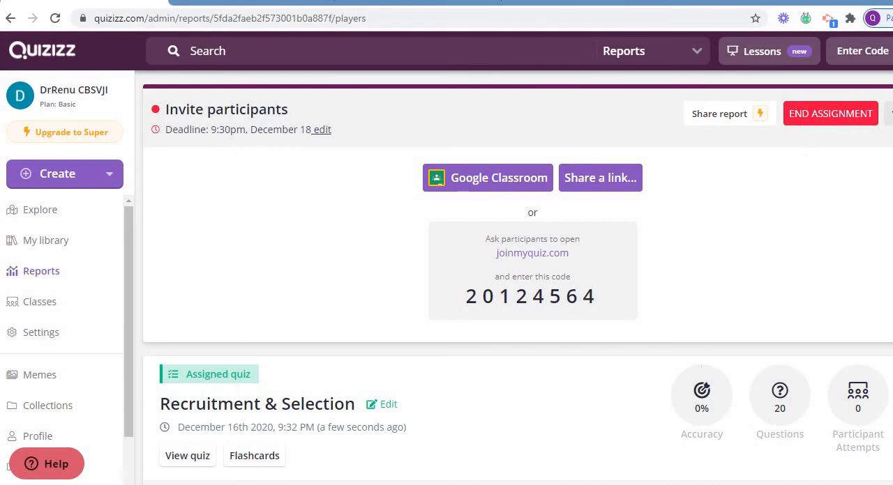
scroll(down, 3)
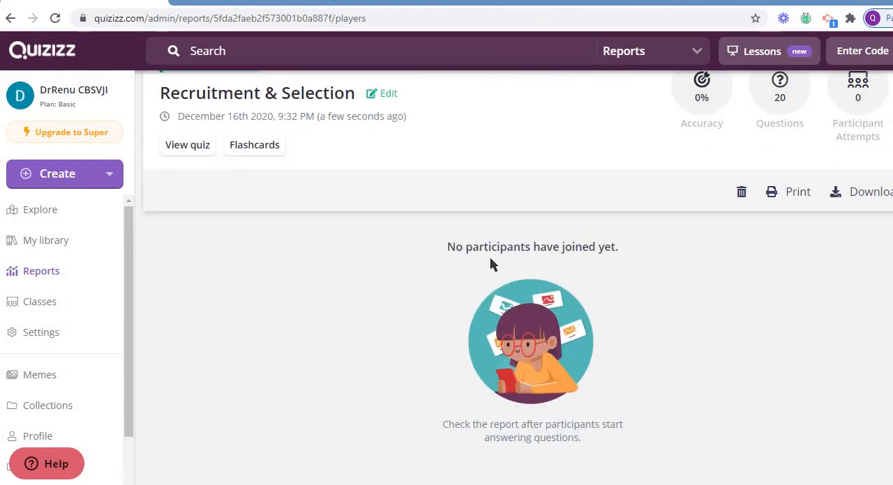
mouse_move(607, 410)
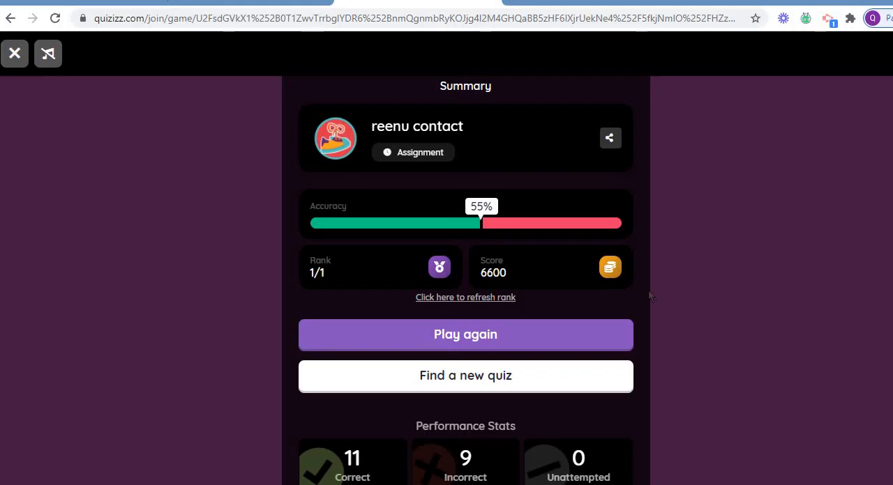
mouse_move(466, 140)
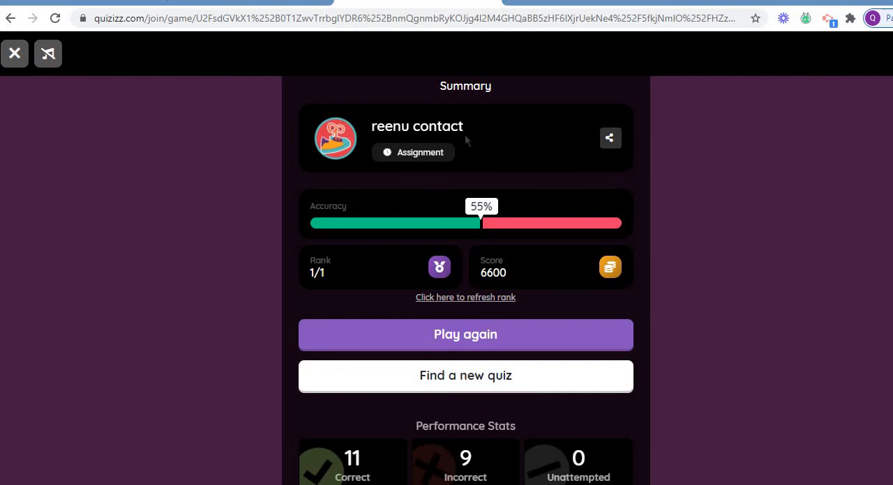
mouse_move(609, 137)
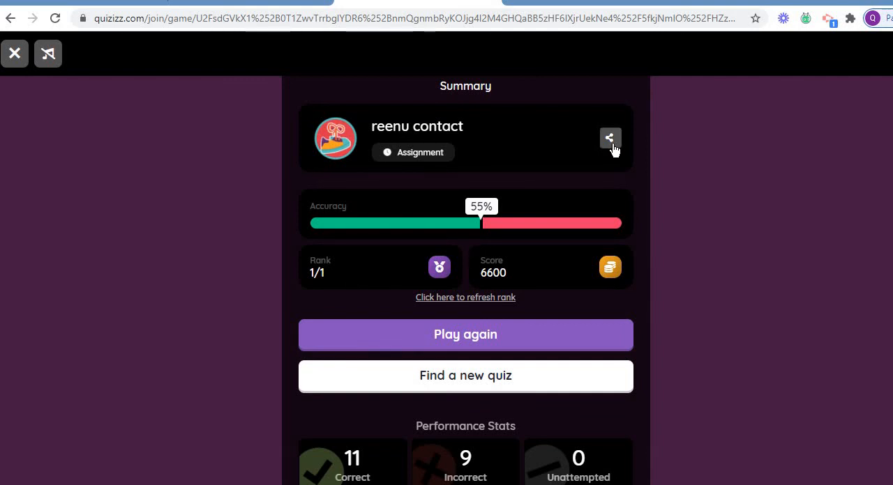
Review the player's questions via the share view, then go to the teacher's Recruitment & Selection quiz page.
click(608, 137)
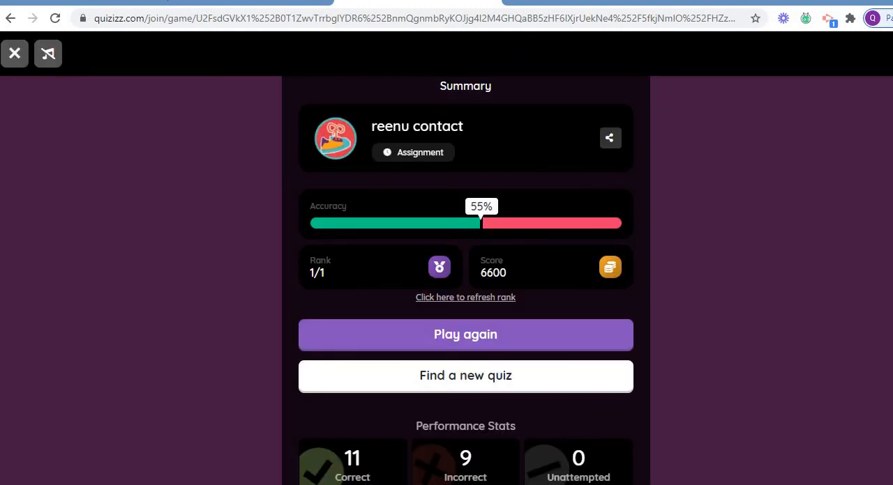
scroll(down, 3)
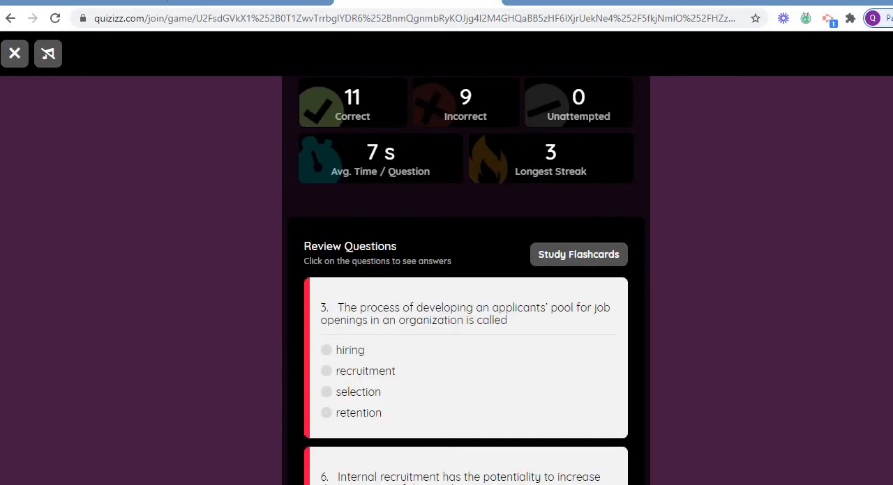
mouse_move(550, 221)
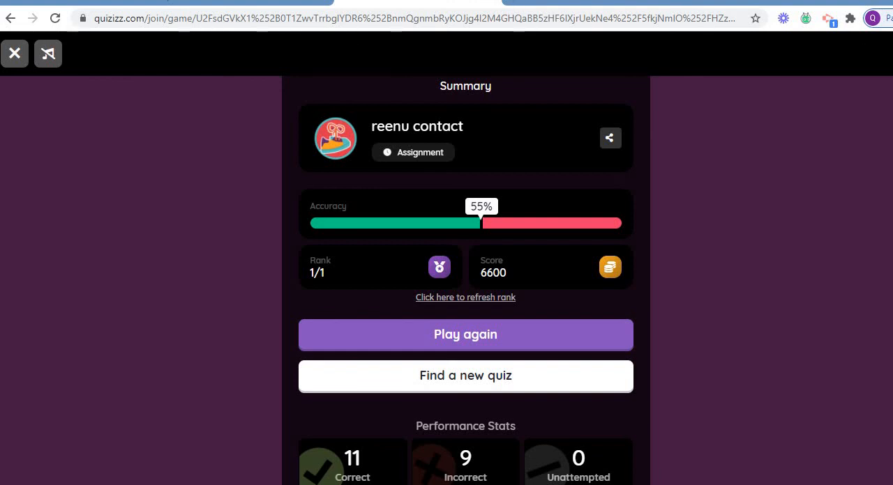
click(466, 376)
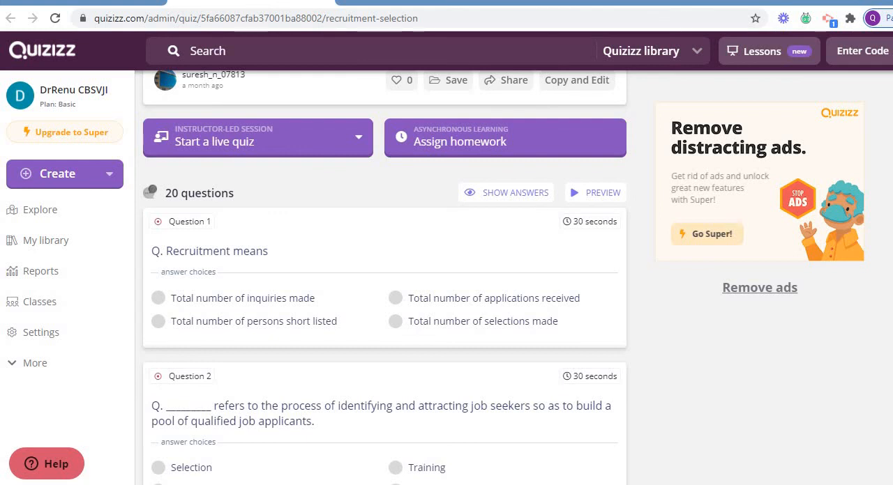
Scroll the quiz page back to its header showing 52% accuracy and 111 plays.
scroll(up, 3)
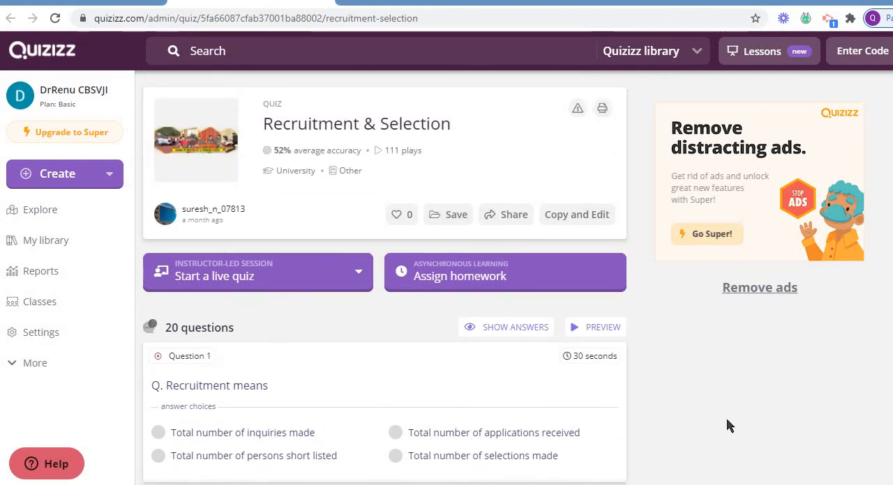
mouse_move(265, 18)
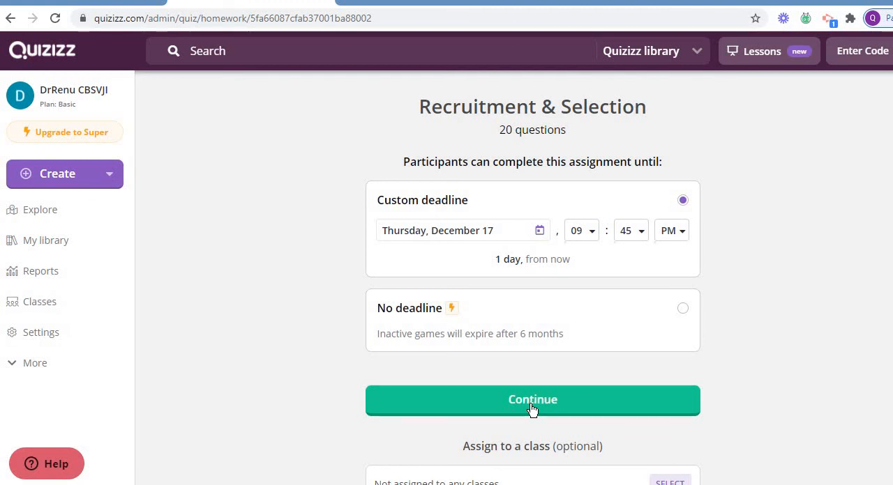
click(532, 399)
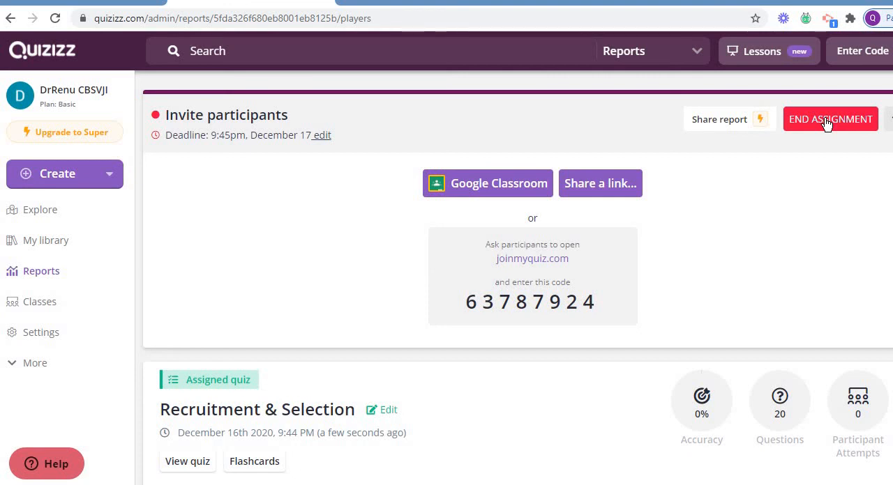
click(828, 118)
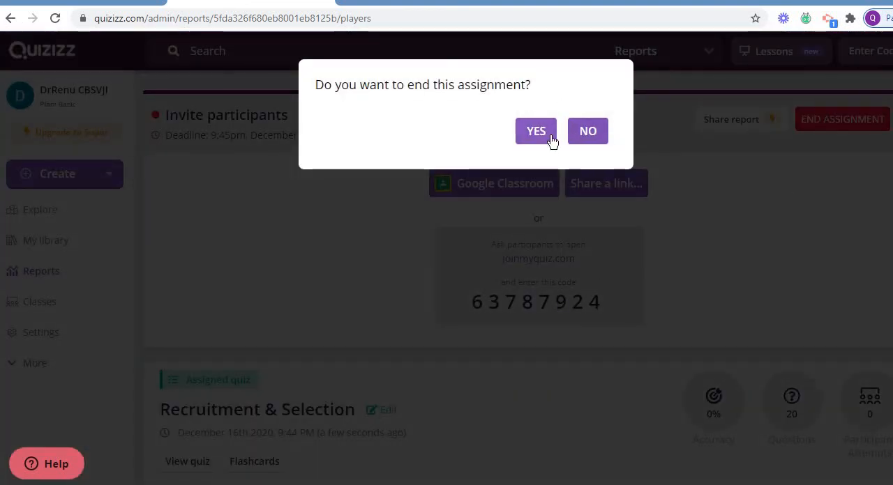
mouse_move(587, 131)
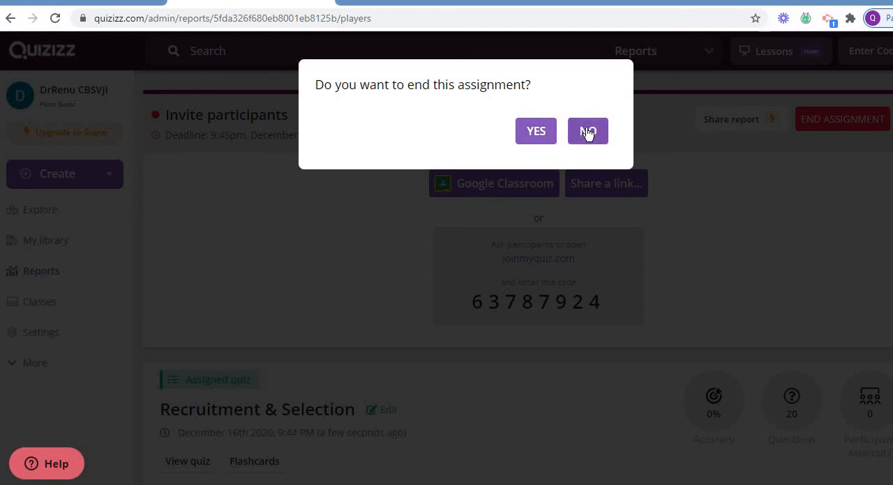
click(587, 132)
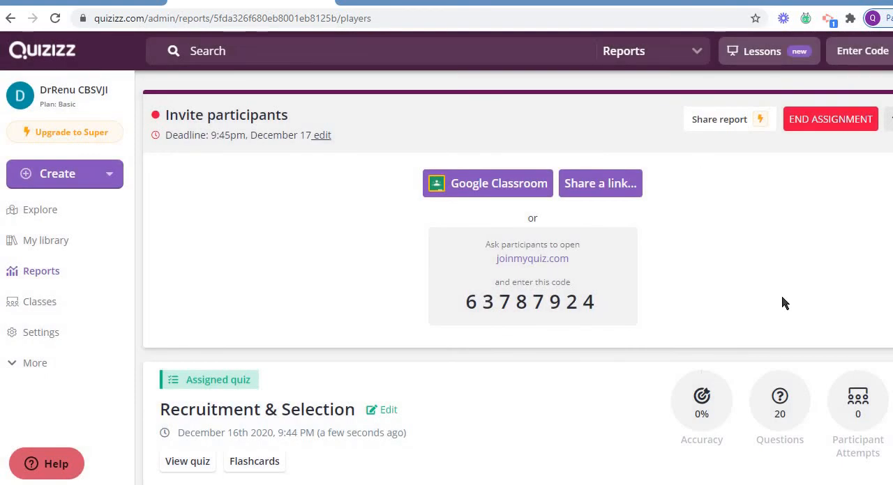